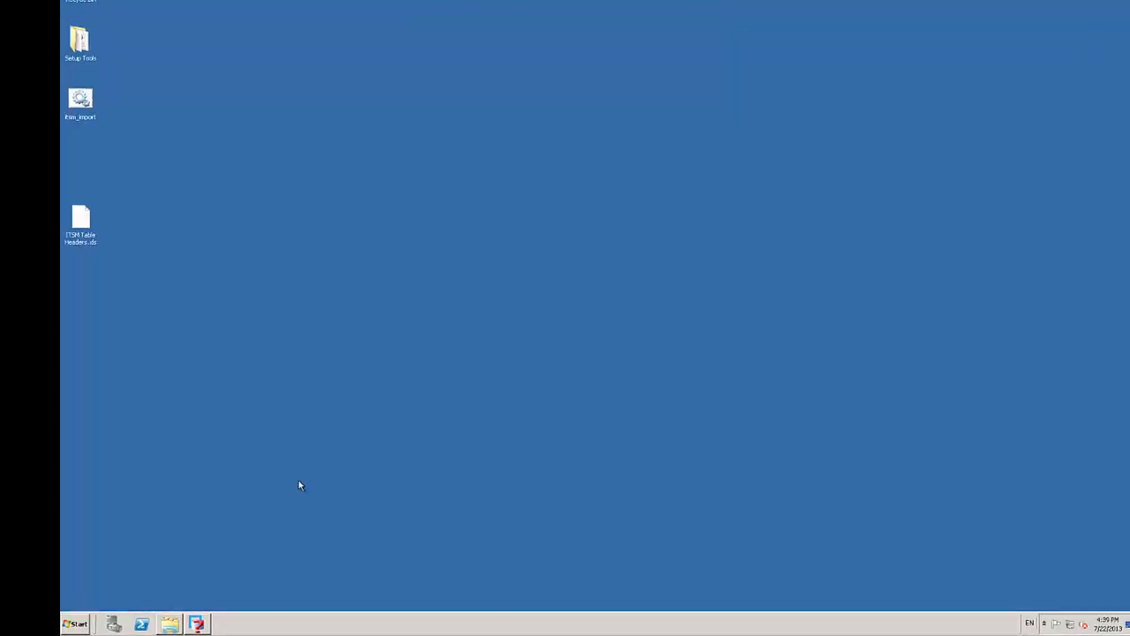
- Launch Data Import Manager from the Supportworks Server program group
{"action": "left_click", "coordinate": [75, 623]}
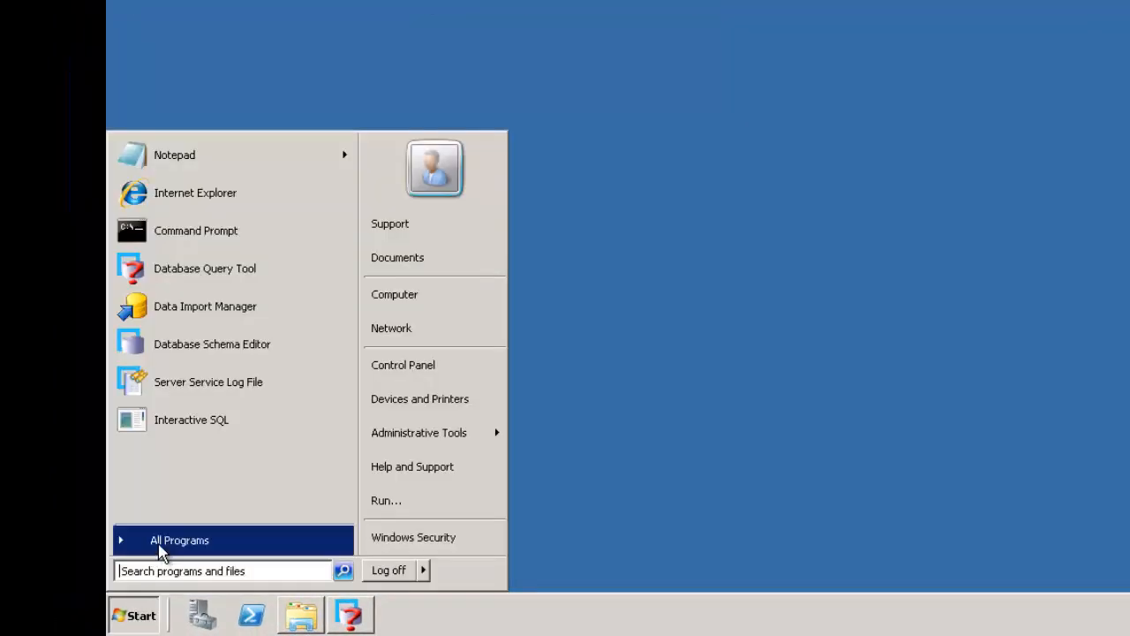
{"action": "left_click", "coordinate": [179, 539]}
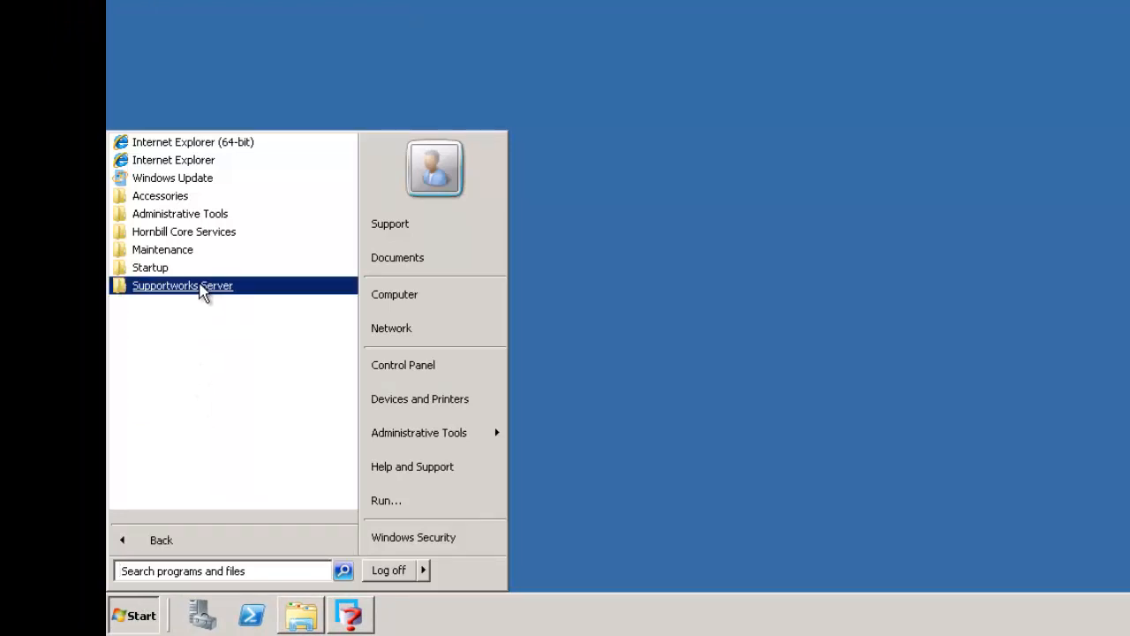
{"action": "left_click", "coordinate": [182, 285]}
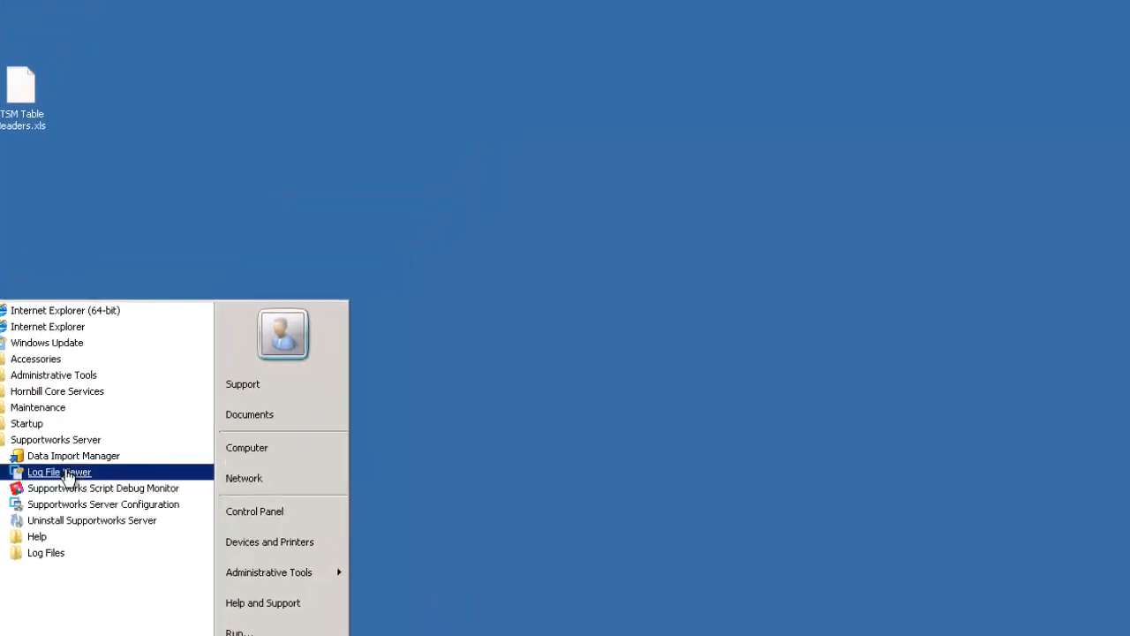
{"action": "left_click", "coordinate": [74, 455]}
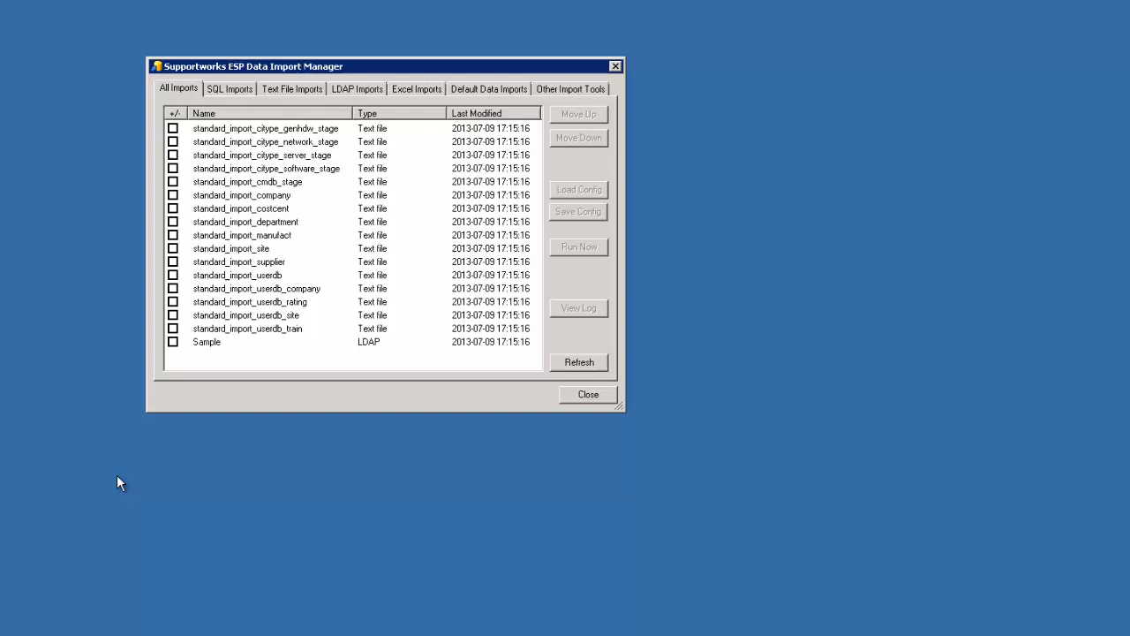
- Browse the SQL, Text File, LDAP, Excel, Default and Special import tabs, ending on SQL Imports
{"action": "left_click", "coordinate": [229, 89]}
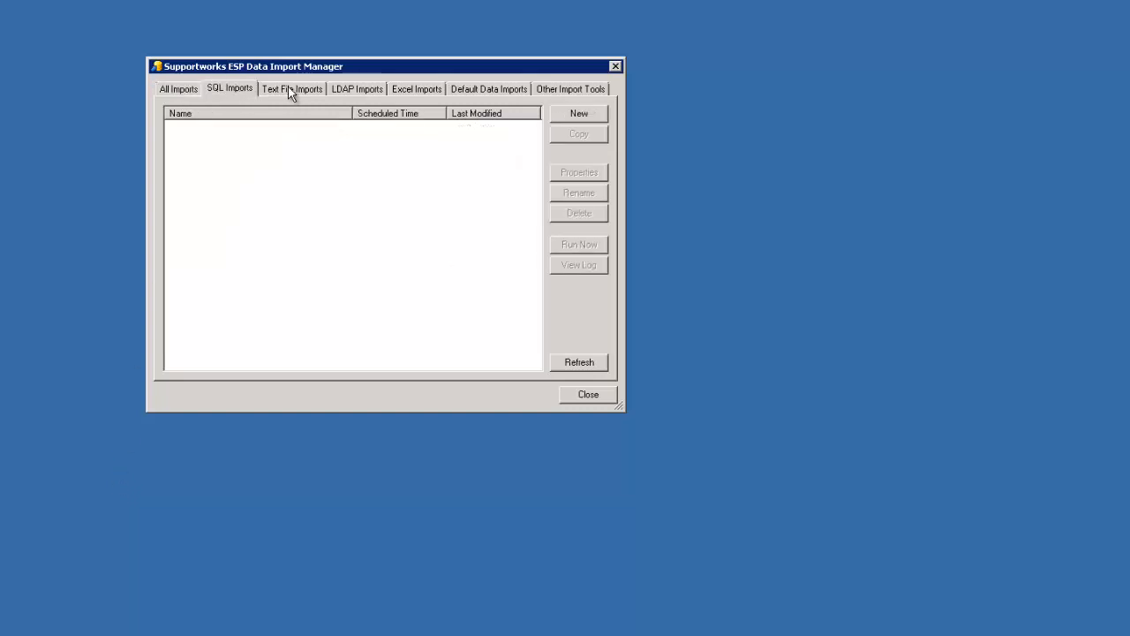
{"action": "left_click", "coordinate": [488, 88]}
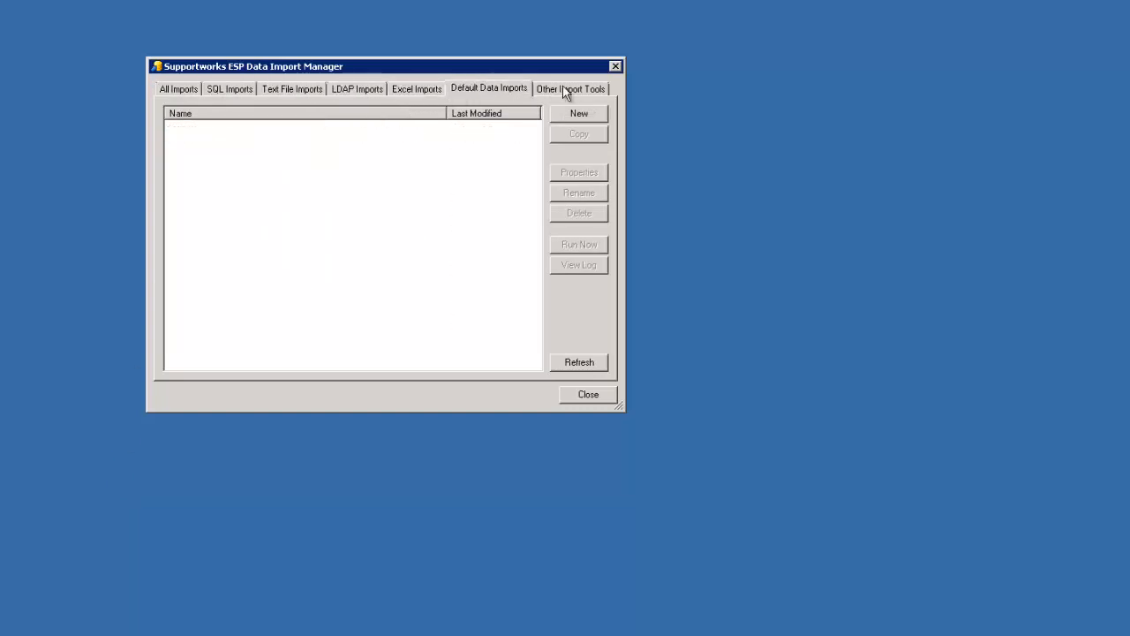
{"action": "left_click", "coordinate": [230, 88]}
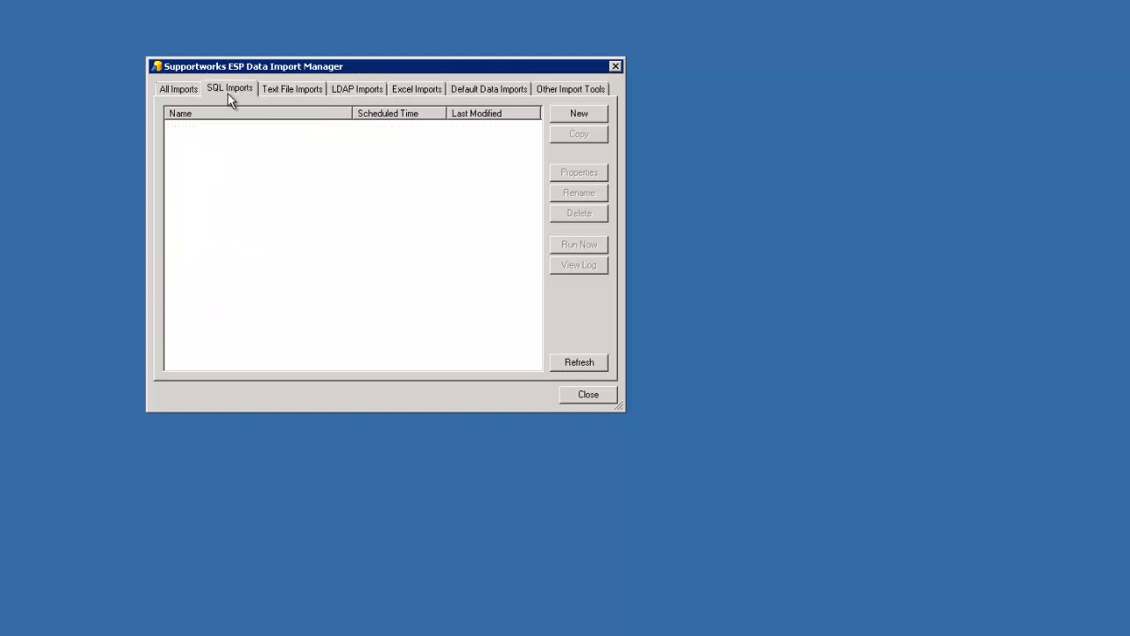
{"action": "mouse_move", "coordinate": [225, 106]}
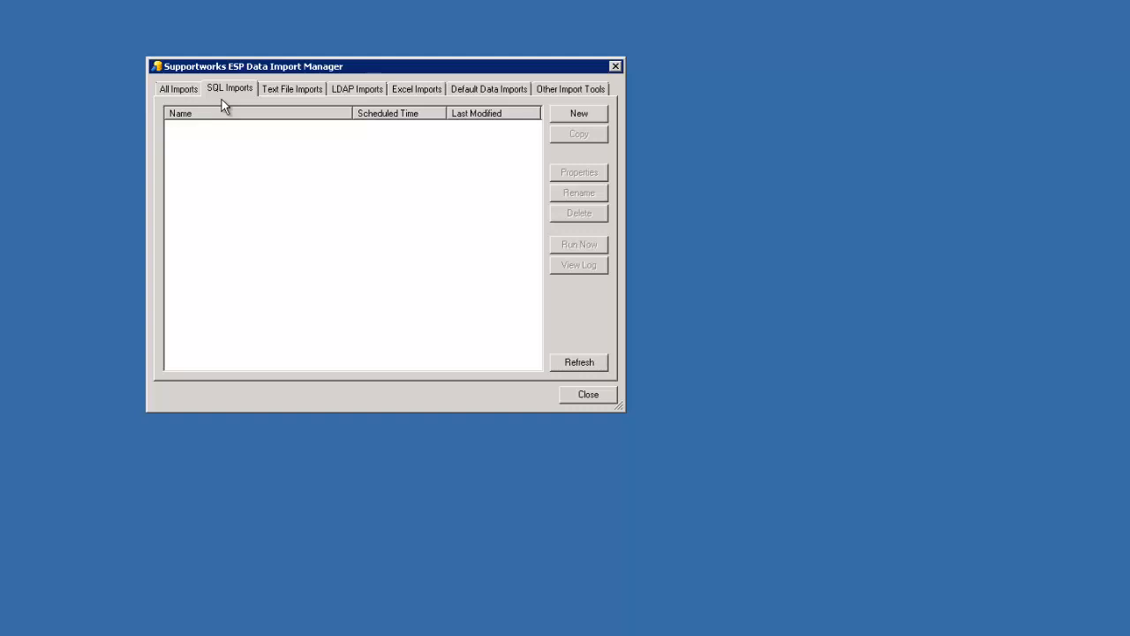
{"action": "left_click", "coordinate": [291, 88]}
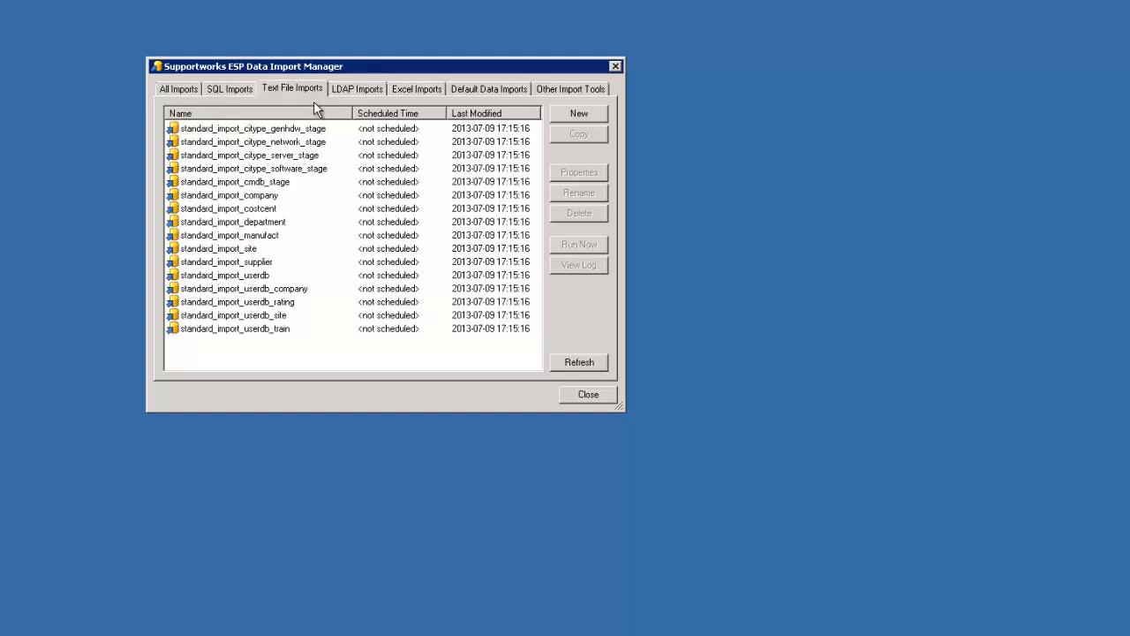
{"action": "left_click", "coordinate": [358, 89]}
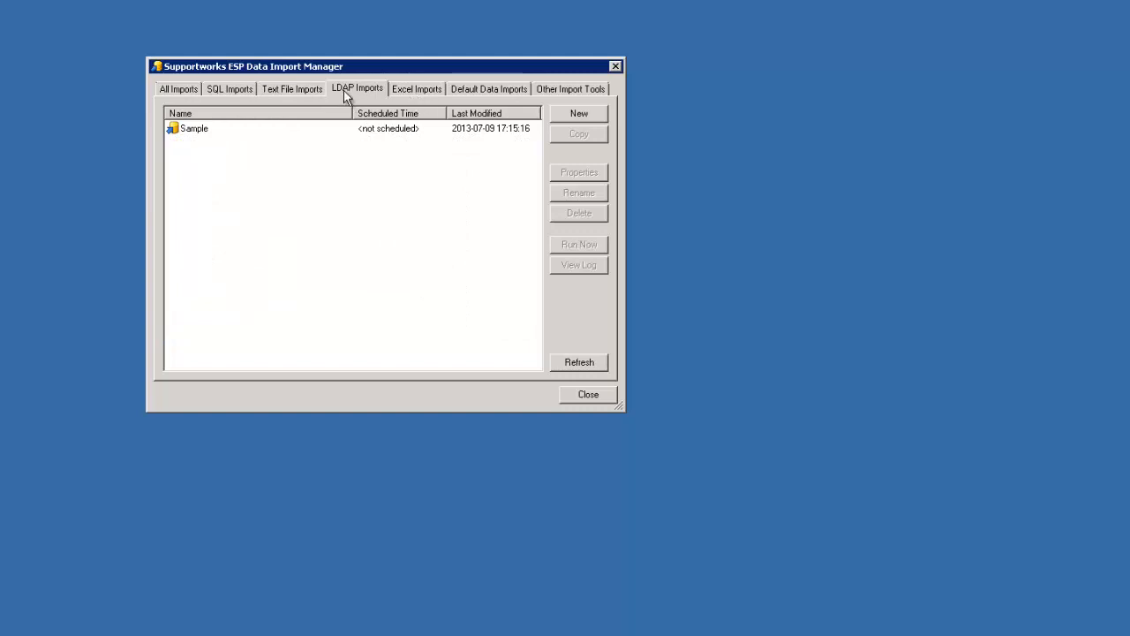
{"action": "mouse_move", "coordinate": [351, 97]}
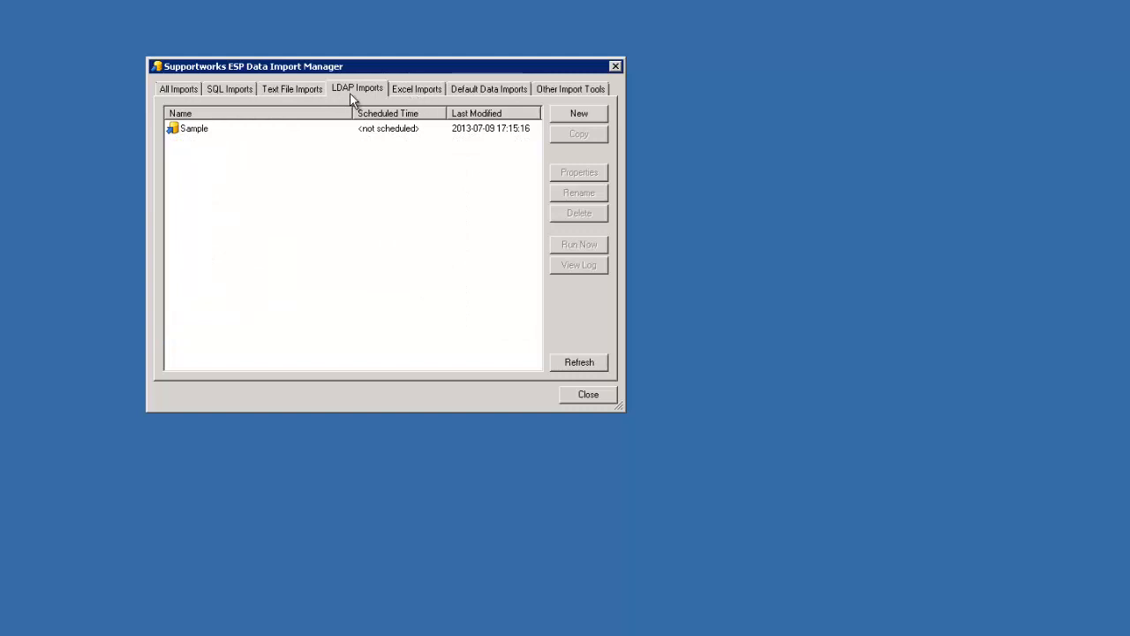
{"action": "mouse_move", "coordinate": [362, 97]}
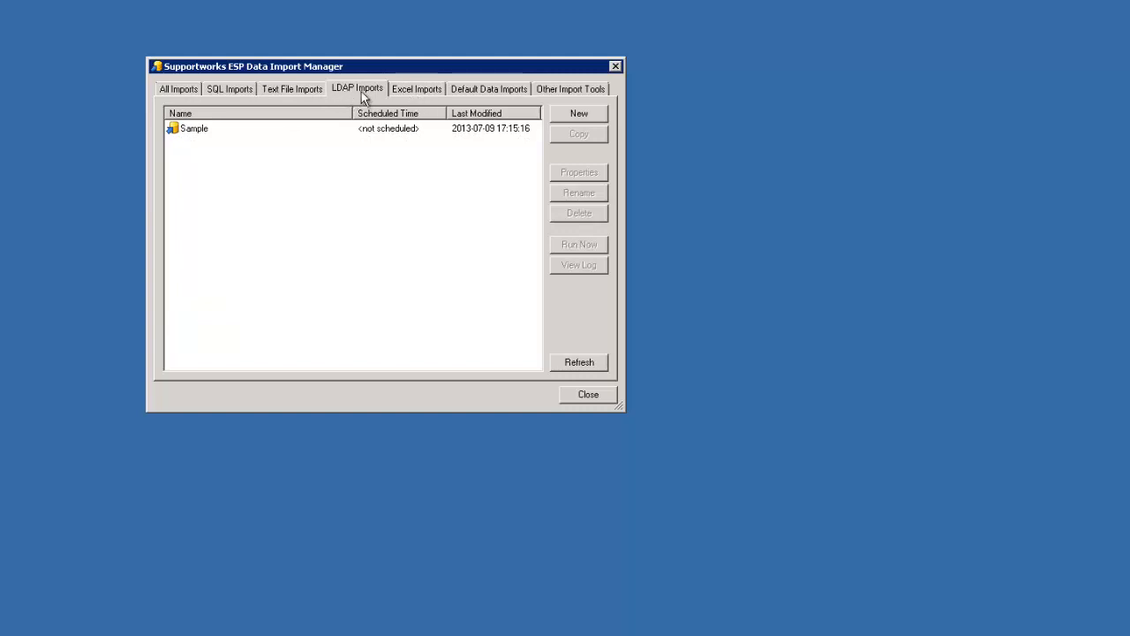
{"action": "left_click", "coordinate": [416, 88]}
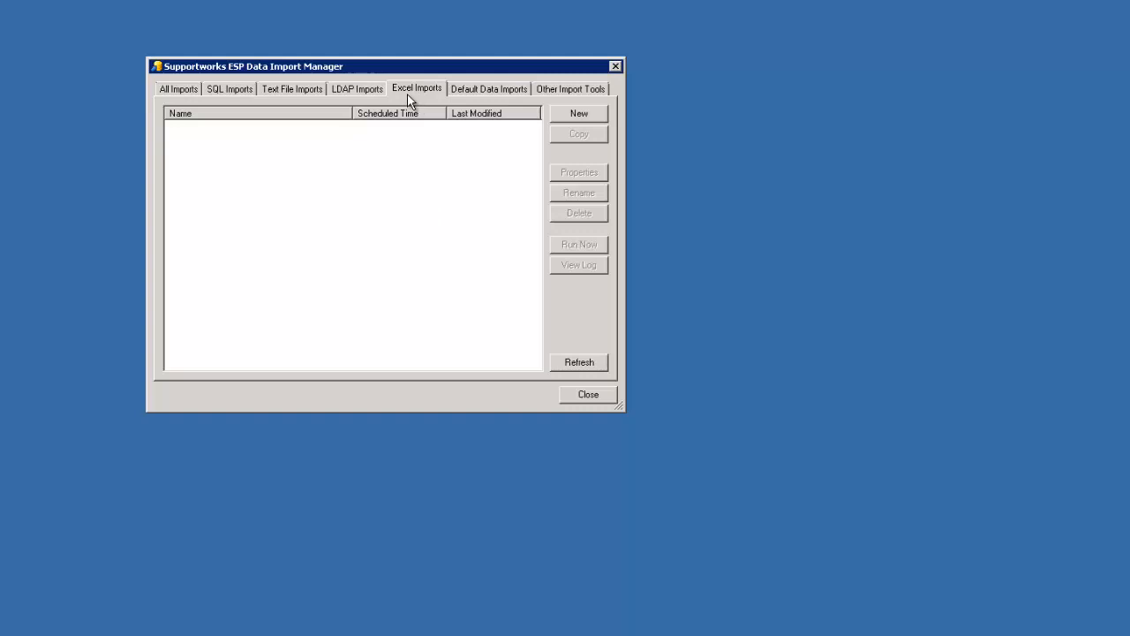
{"action": "mouse_move", "coordinate": [420, 99]}
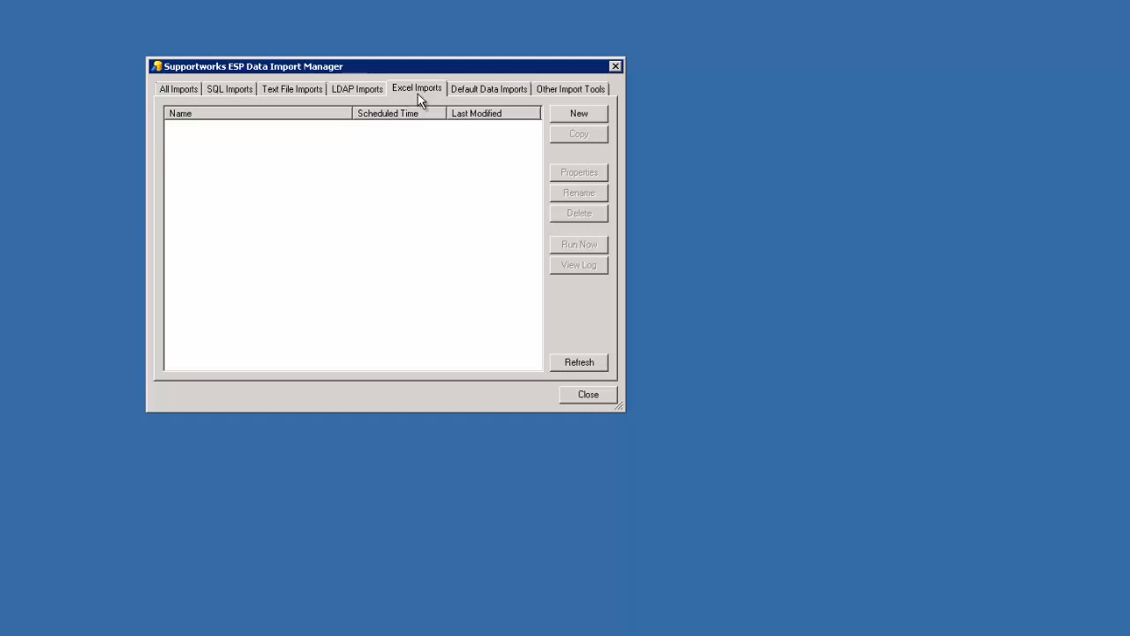
{"action": "left_click", "coordinate": [570, 88]}
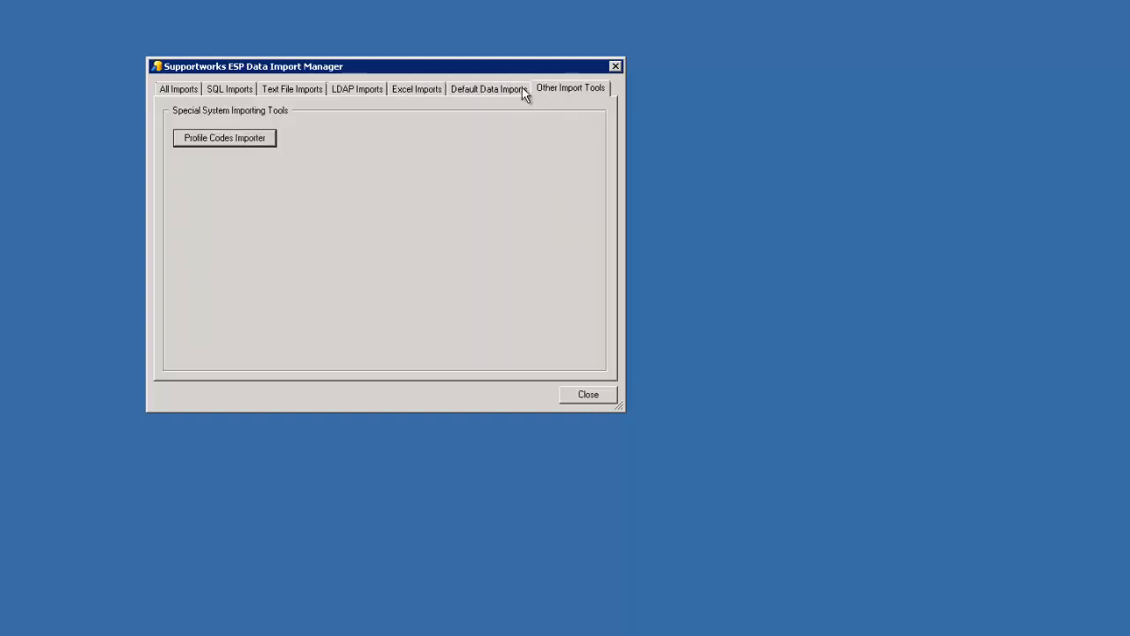
{"action": "left_click", "coordinate": [489, 88]}
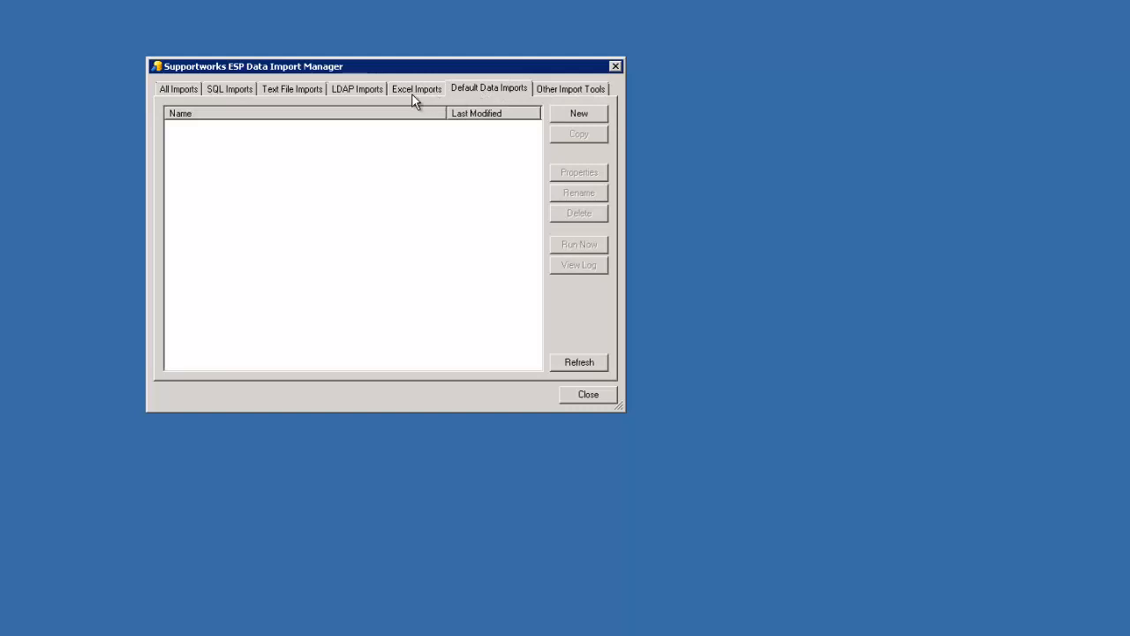
{"action": "left_click", "coordinate": [416, 89]}
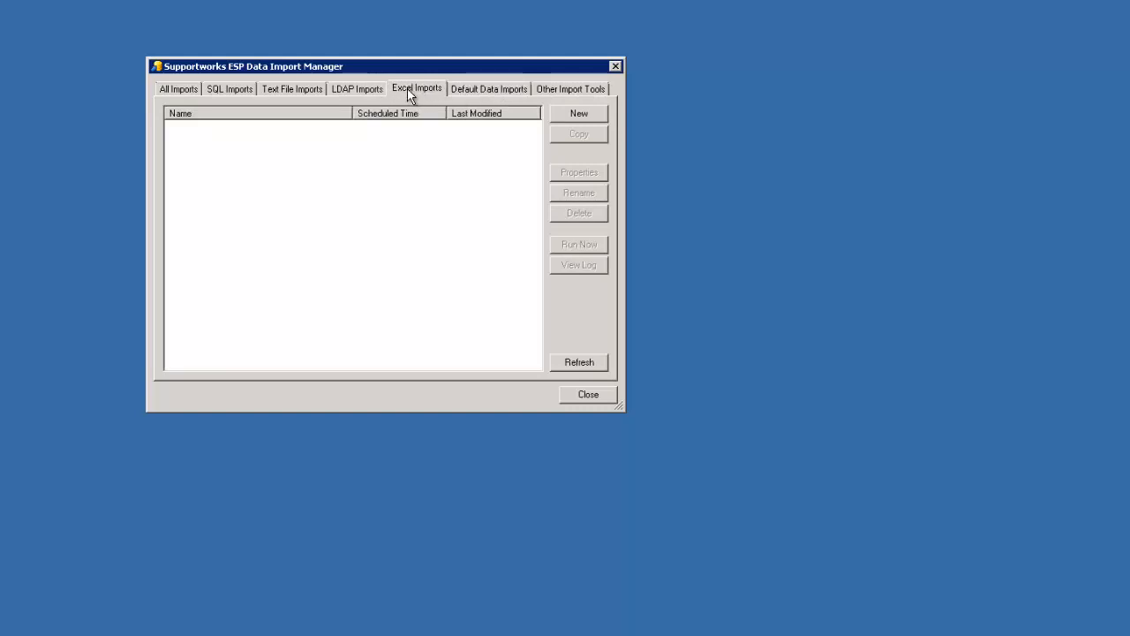
{"action": "left_click", "coordinate": [229, 88]}
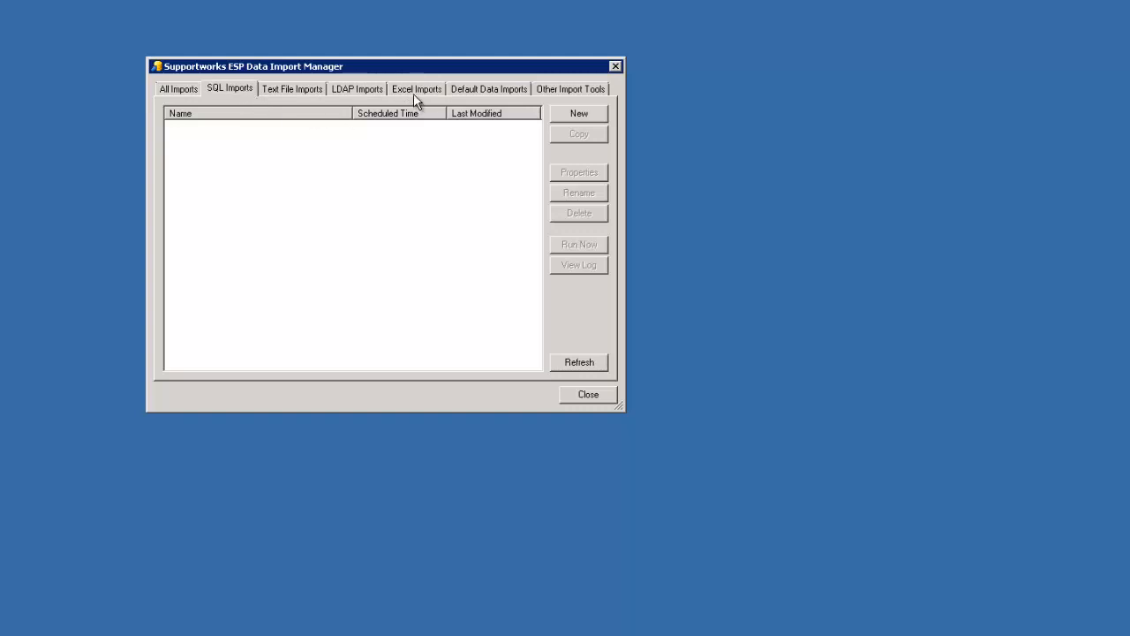
{"action": "mouse_move", "coordinate": [237, 98]}
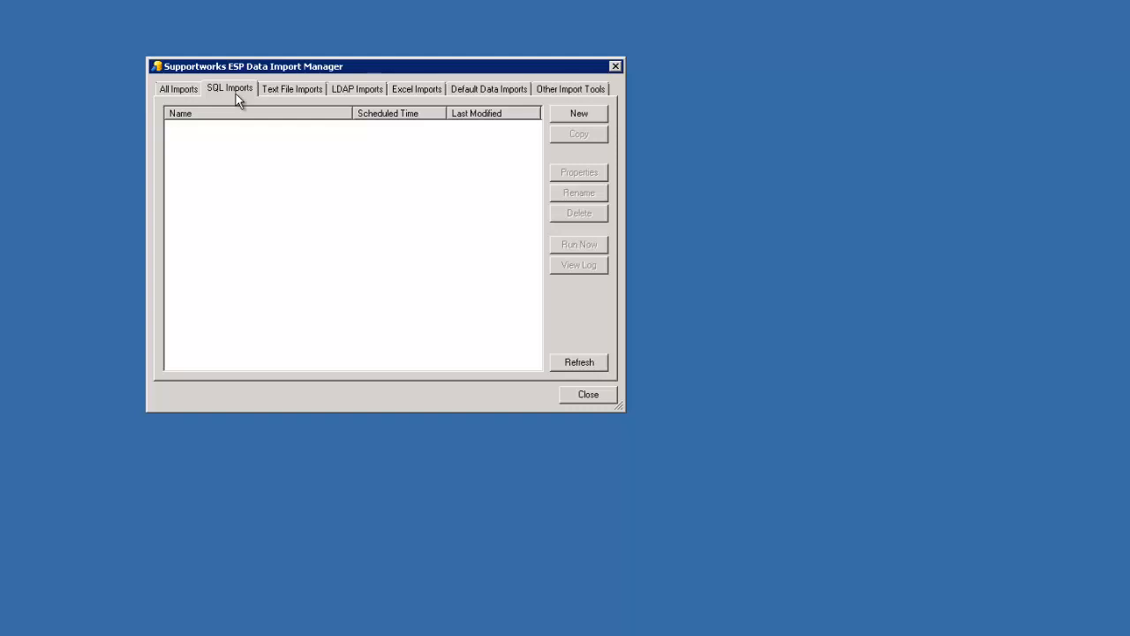
{"action": "left_click", "coordinate": [588, 394]}
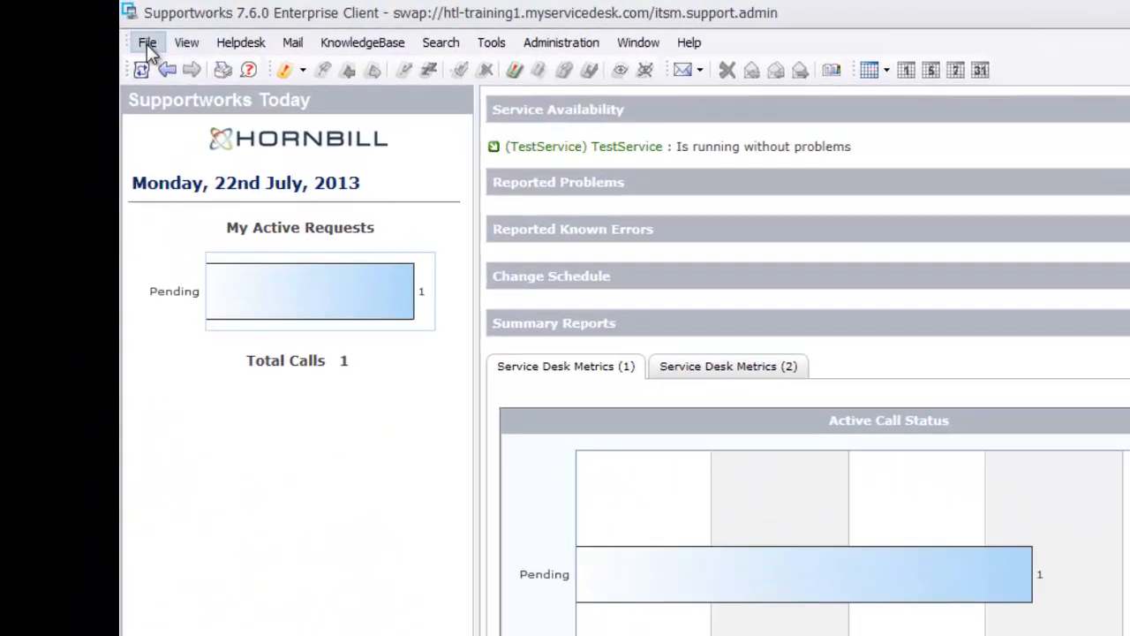
- Review the Hardware category's details and its Desktop, Laptop, Server, Monitor types, then close the dialogs
{"action": "left_click", "coordinate": [147, 42]}
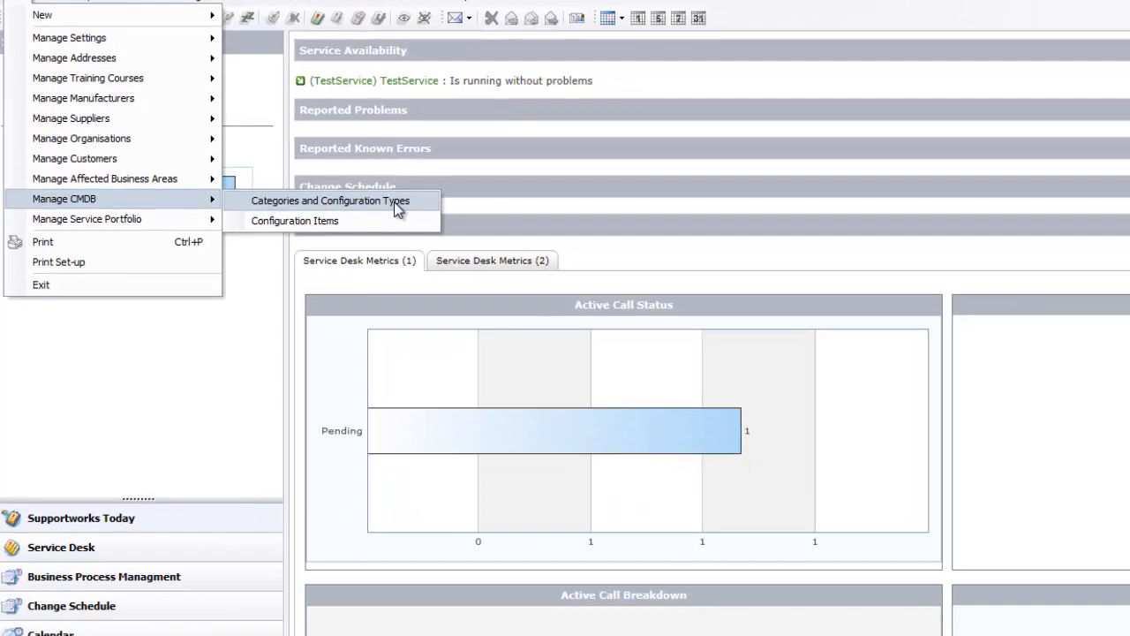
{"action": "left_click", "coordinate": [331, 200]}
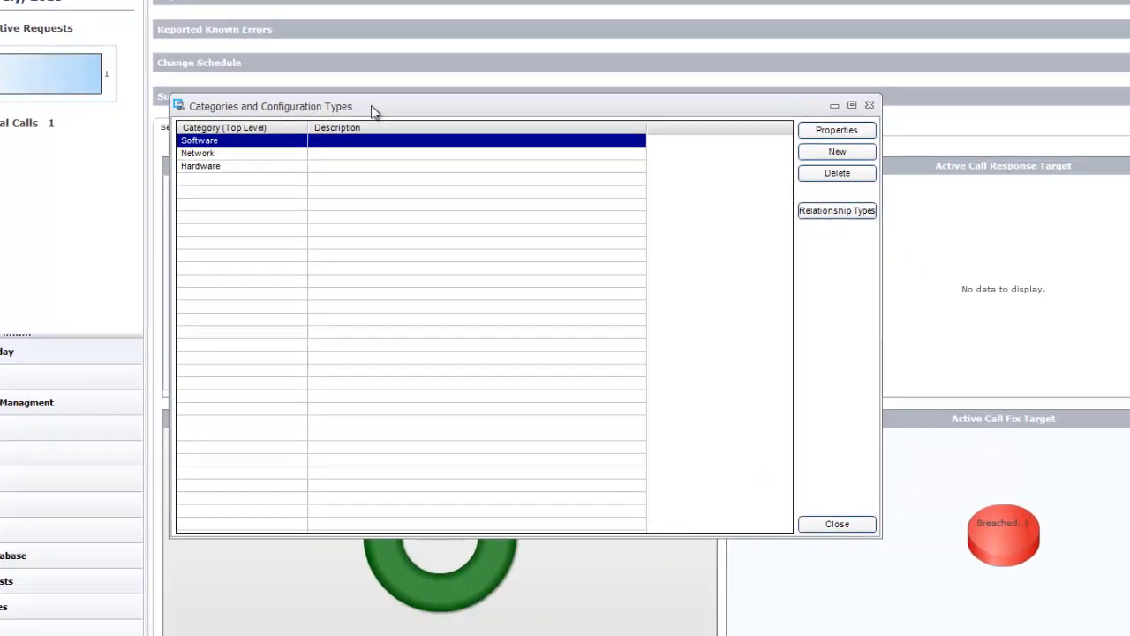
{"action": "left_click", "coordinate": [201, 166]}
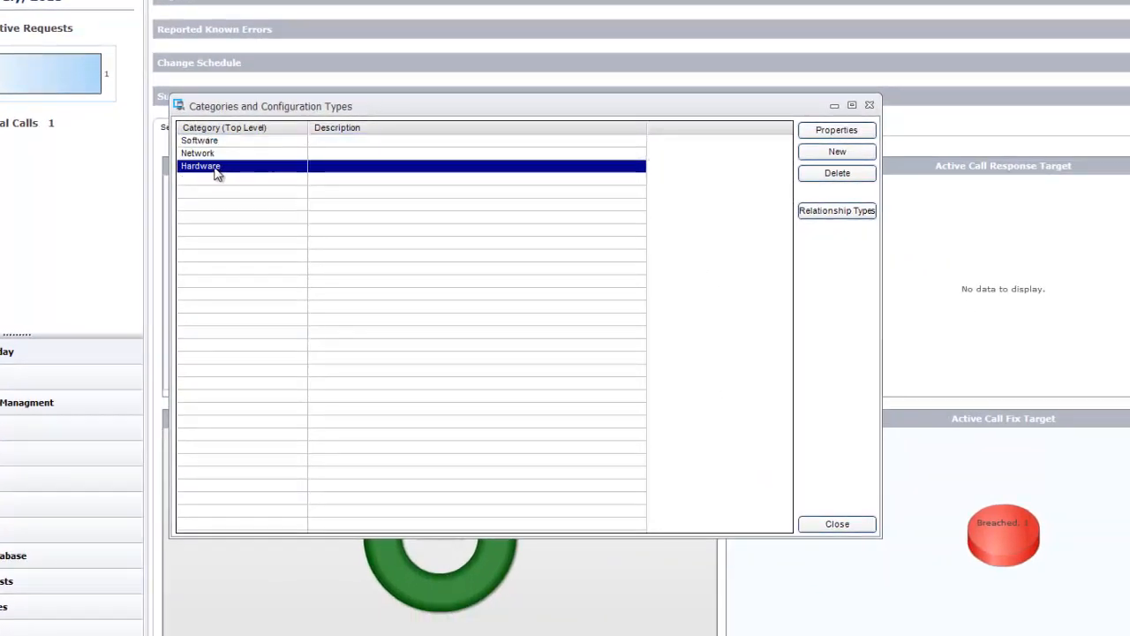
{"action": "left_click", "coordinate": [835, 129]}
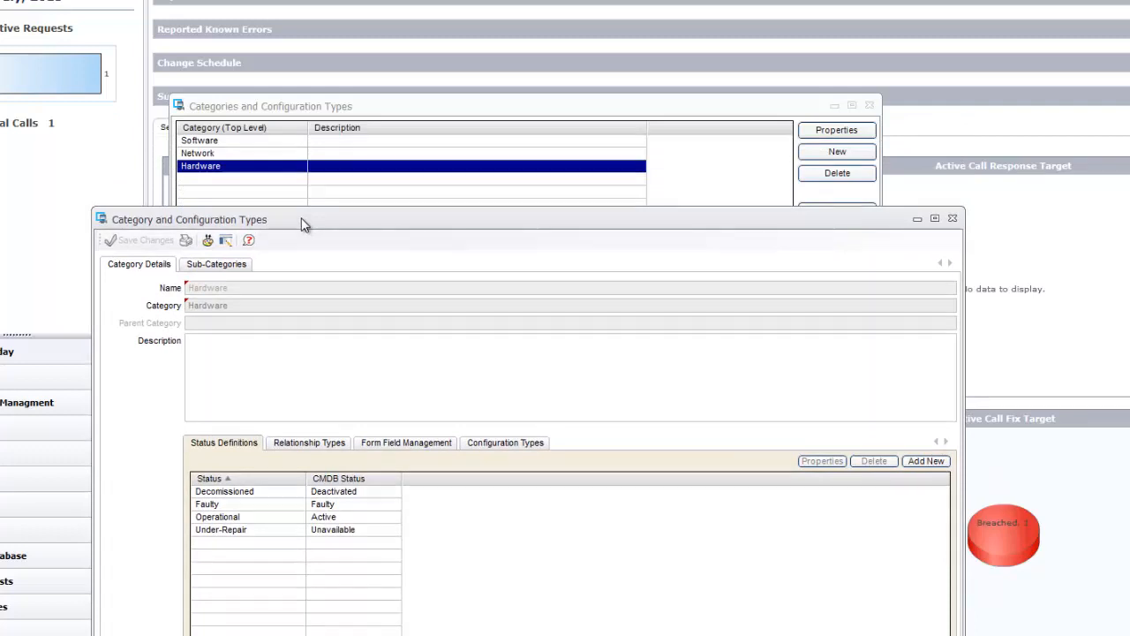
{"action": "mouse_move", "coordinate": [383, 359]}
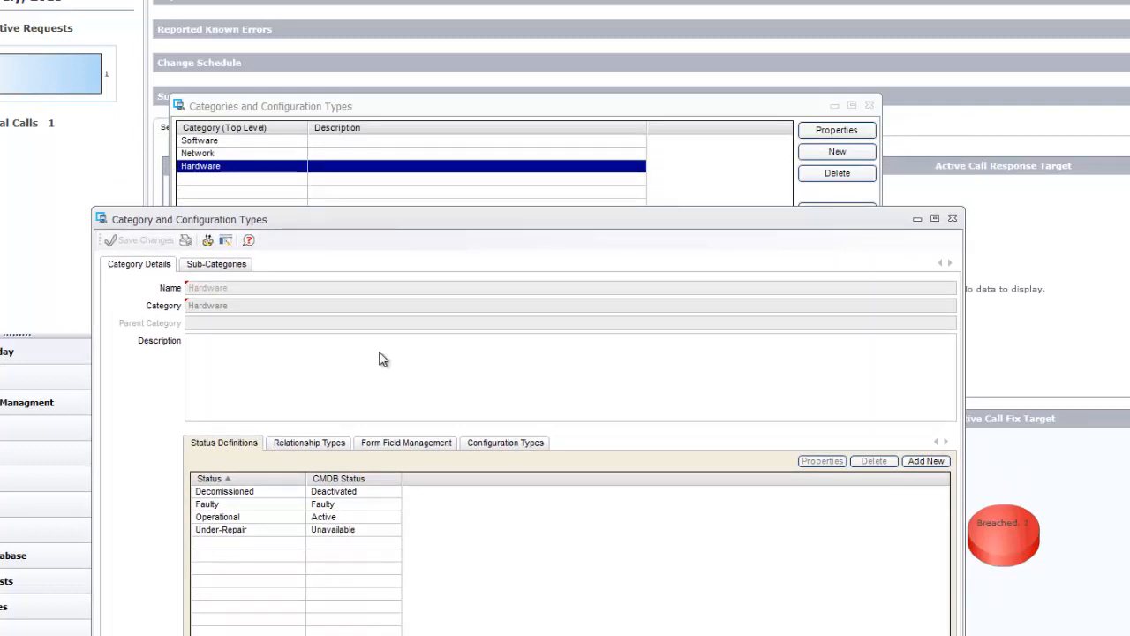
{"action": "mouse_move", "coordinate": [218, 384]}
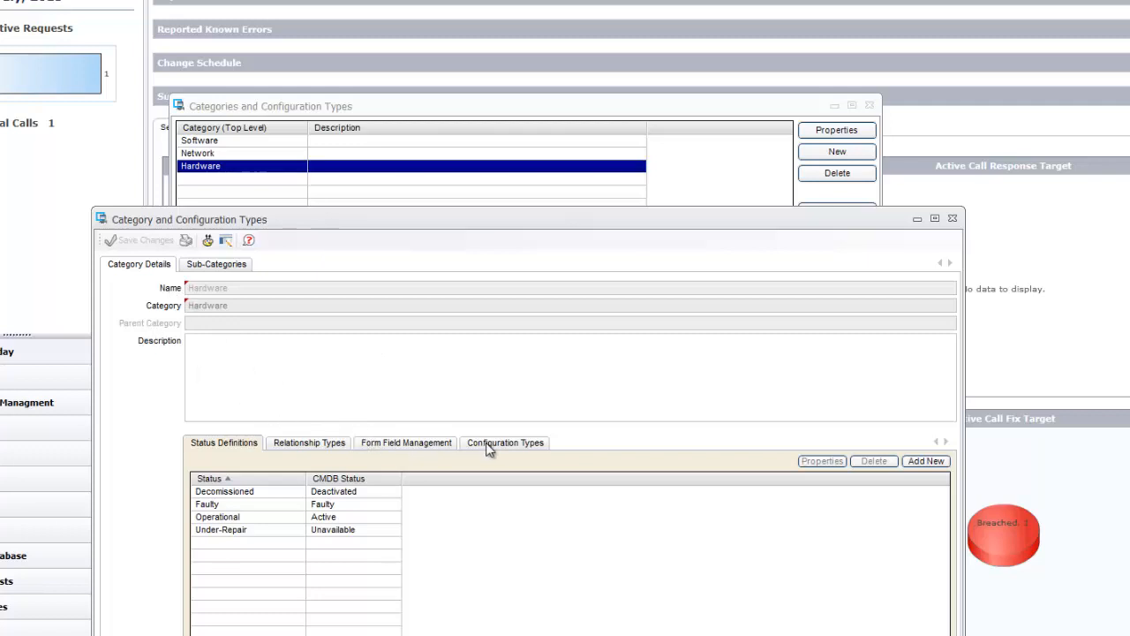
{"action": "left_click", "coordinate": [504, 442]}
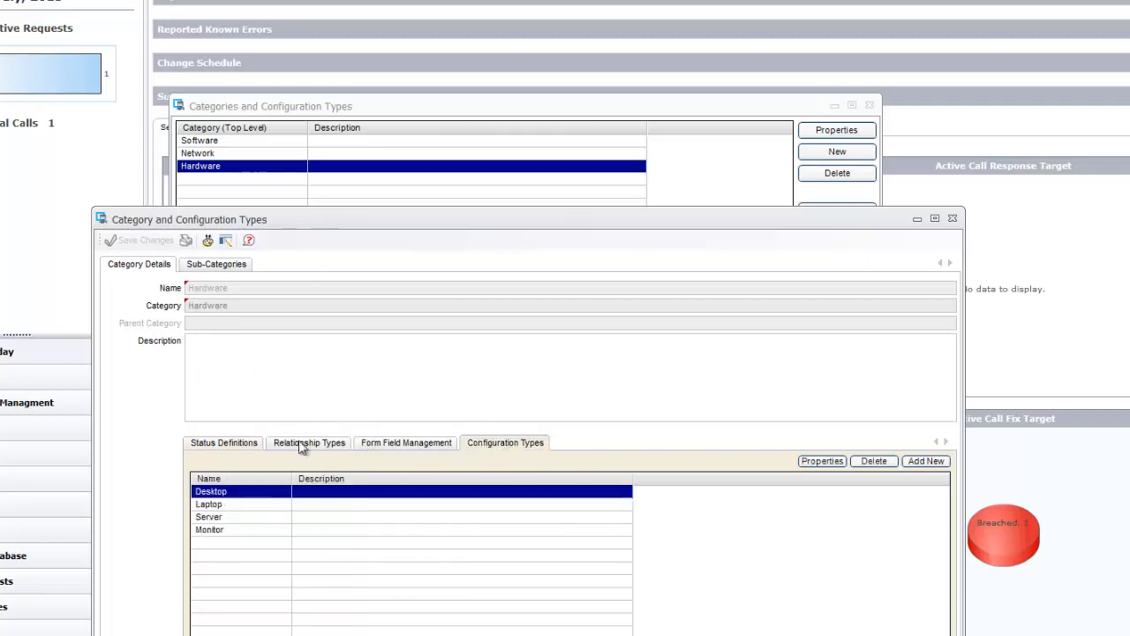
{"action": "mouse_move", "coordinate": [377, 397]}
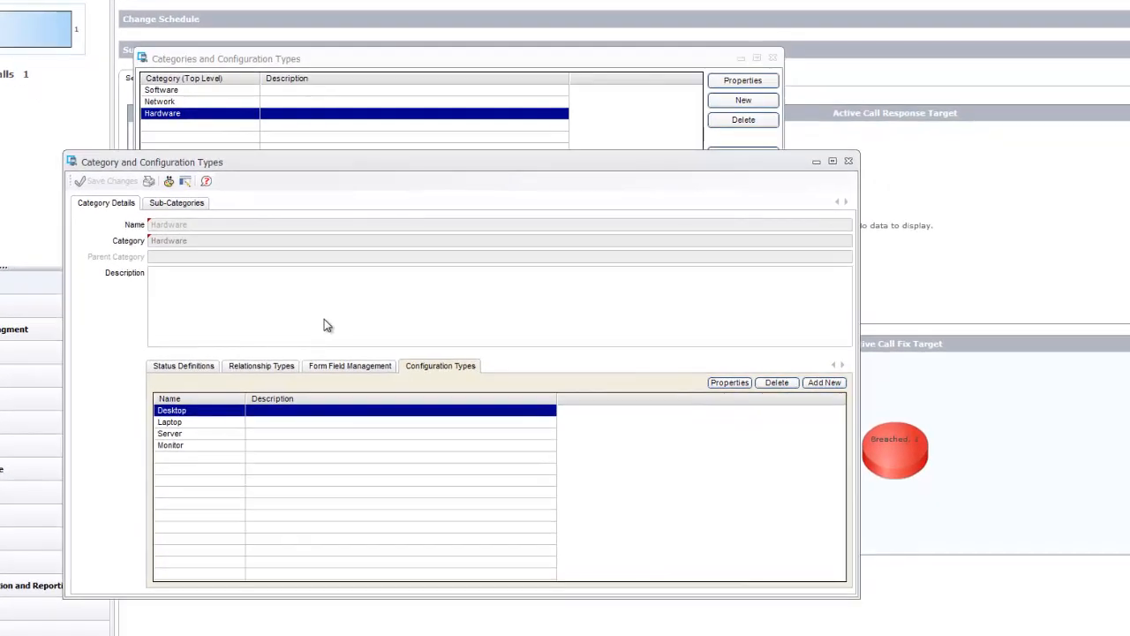
{"action": "left_click", "coordinate": [176, 203]}
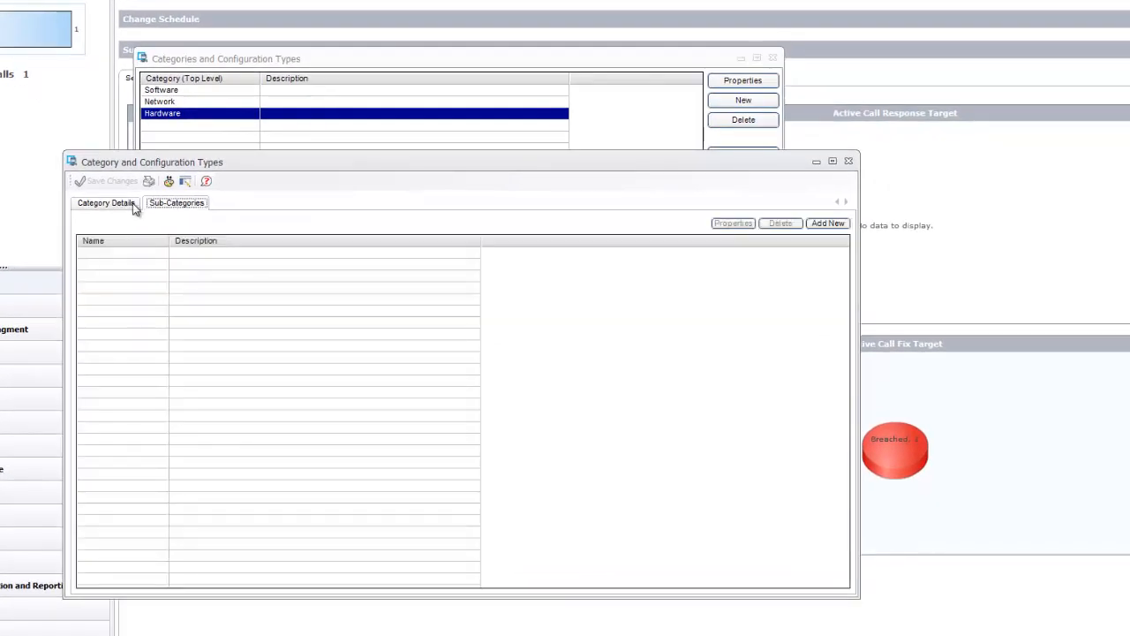
{"action": "left_click", "coordinate": [106, 203]}
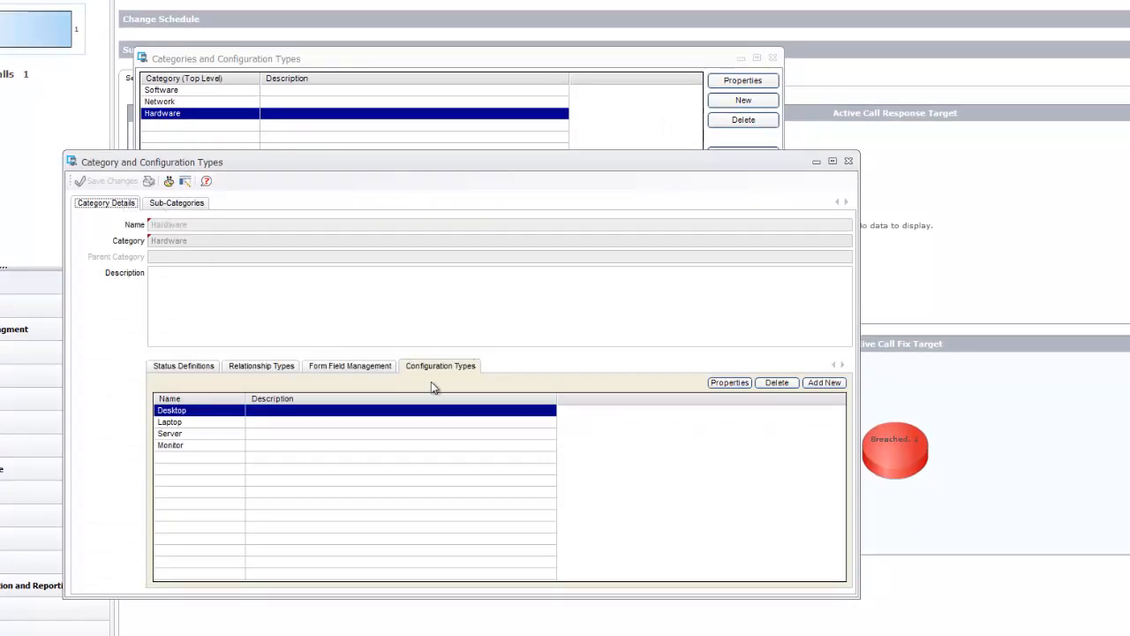
{"action": "left_click", "coordinate": [849, 160]}
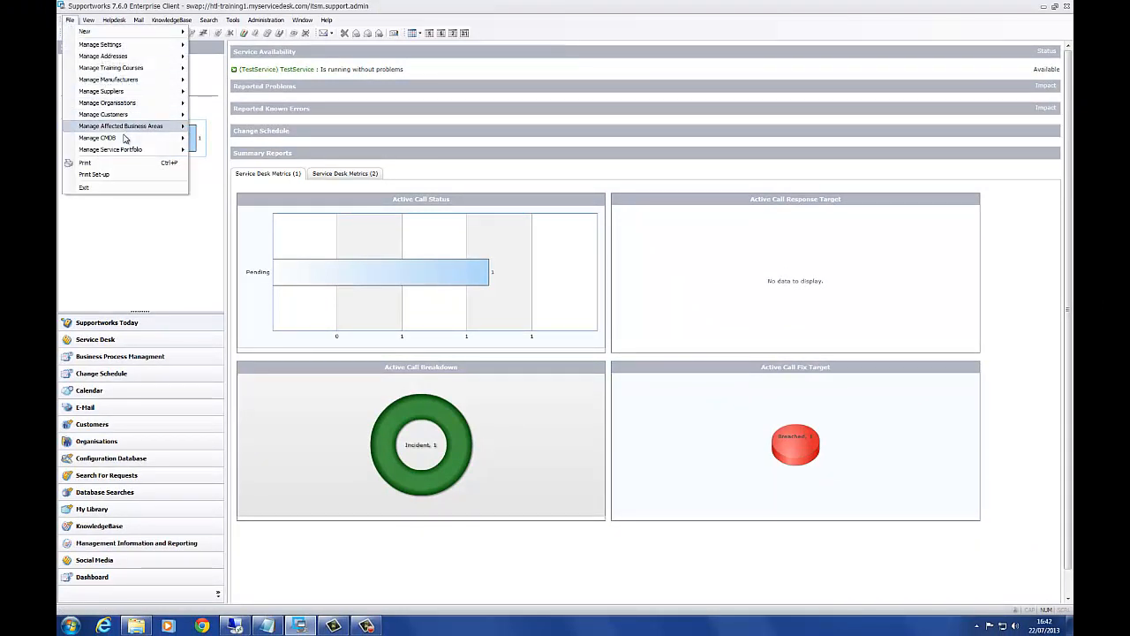
{"action": "left_click", "coordinate": [97, 137]}
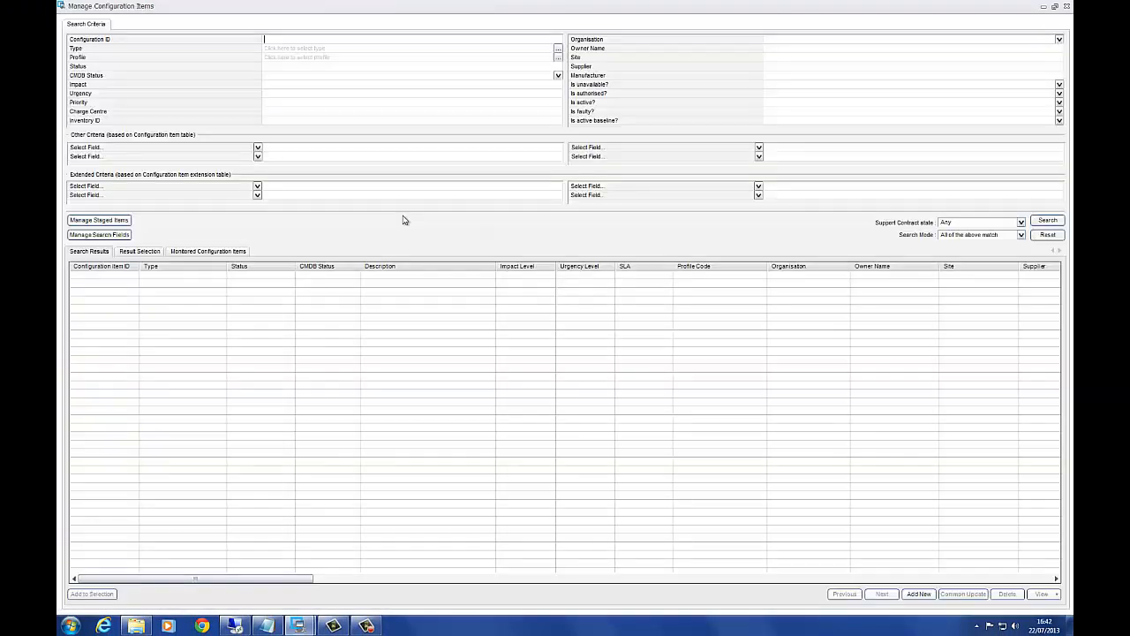
{"action": "left_click", "coordinate": [918, 594]}
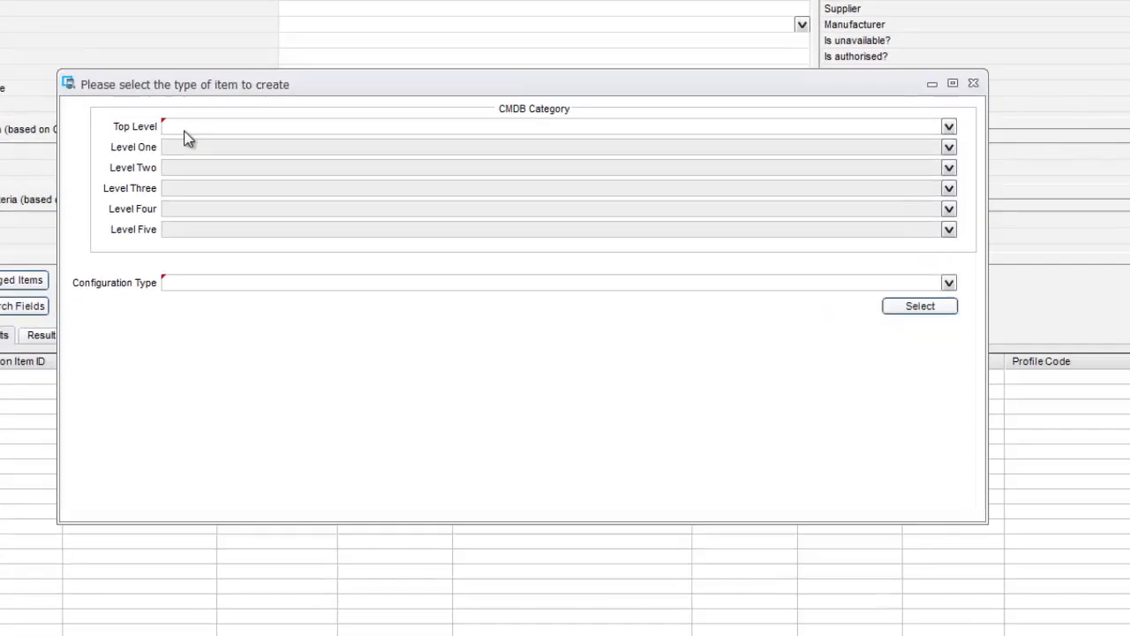
{"action": "left_click", "coordinate": [949, 127]}
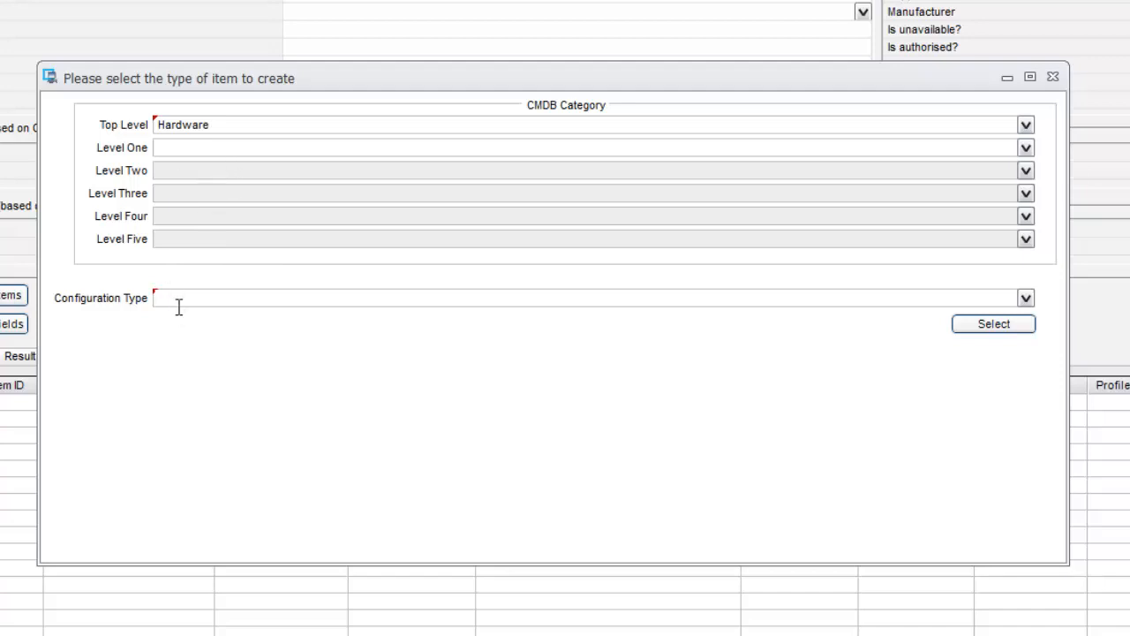
{"action": "left_click", "coordinate": [1026, 298]}
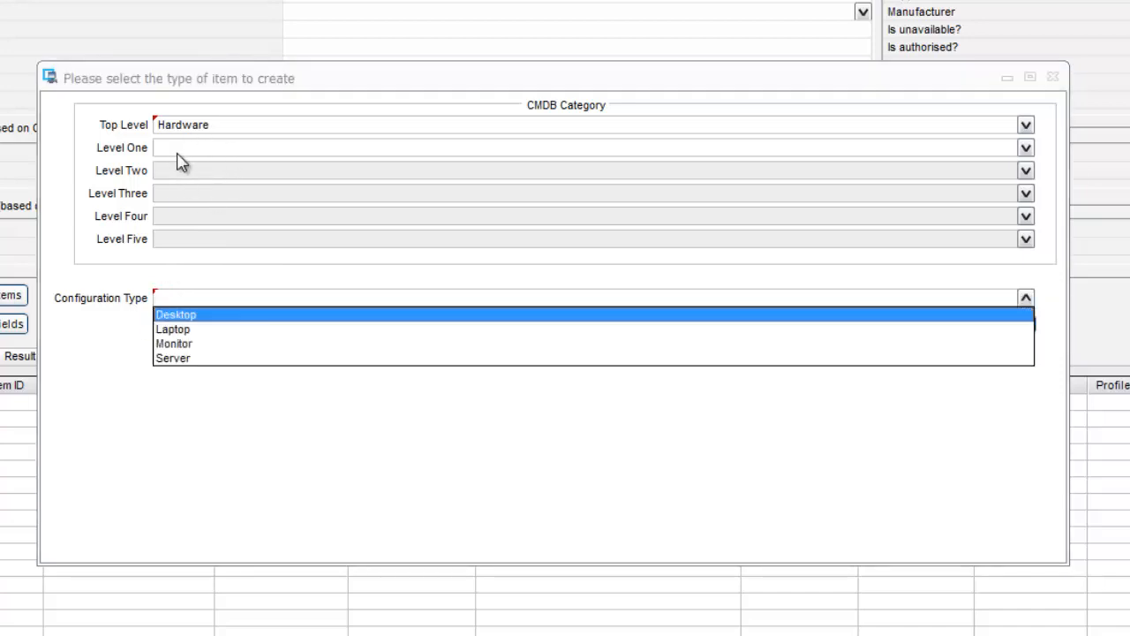
{"action": "mouse_move", "coordinate": [192, 330]}
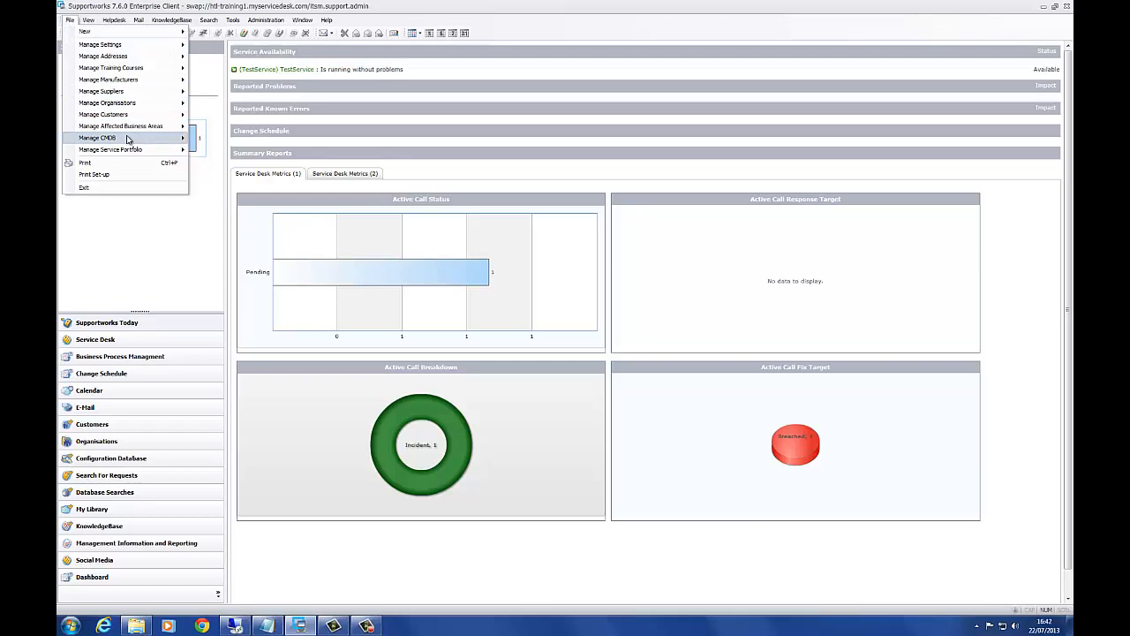
- Open the Desktop configuration type's properties from the Hardware category's Configuration Types
{"action": "left_click", "coordinate": [97, 138]}
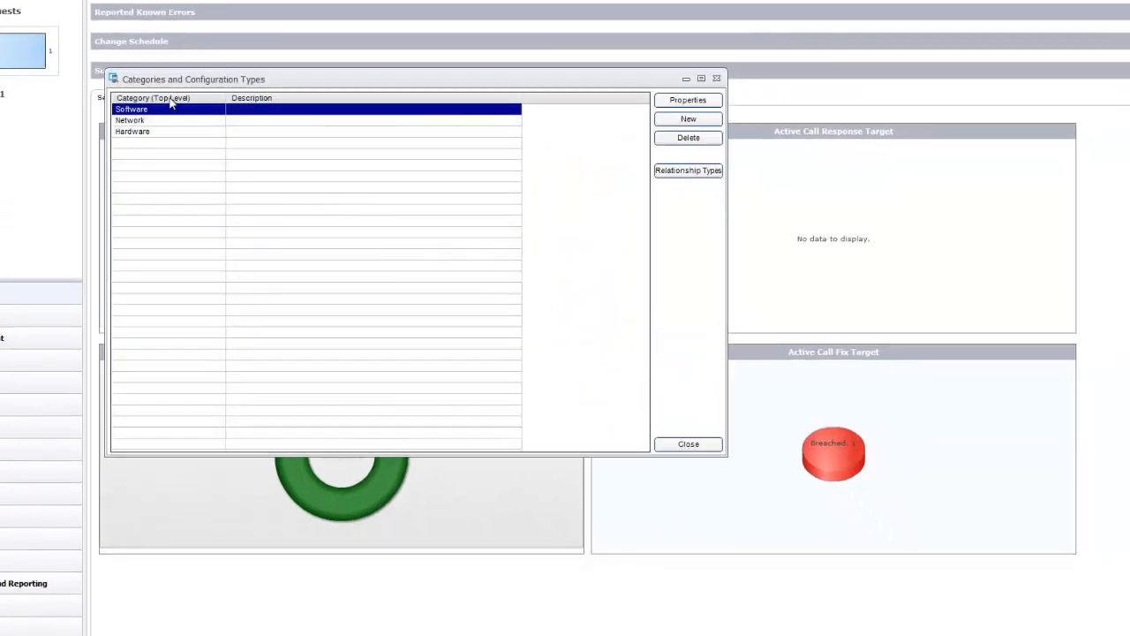
{"action": "double_click", "coordinate": [132, 131]}
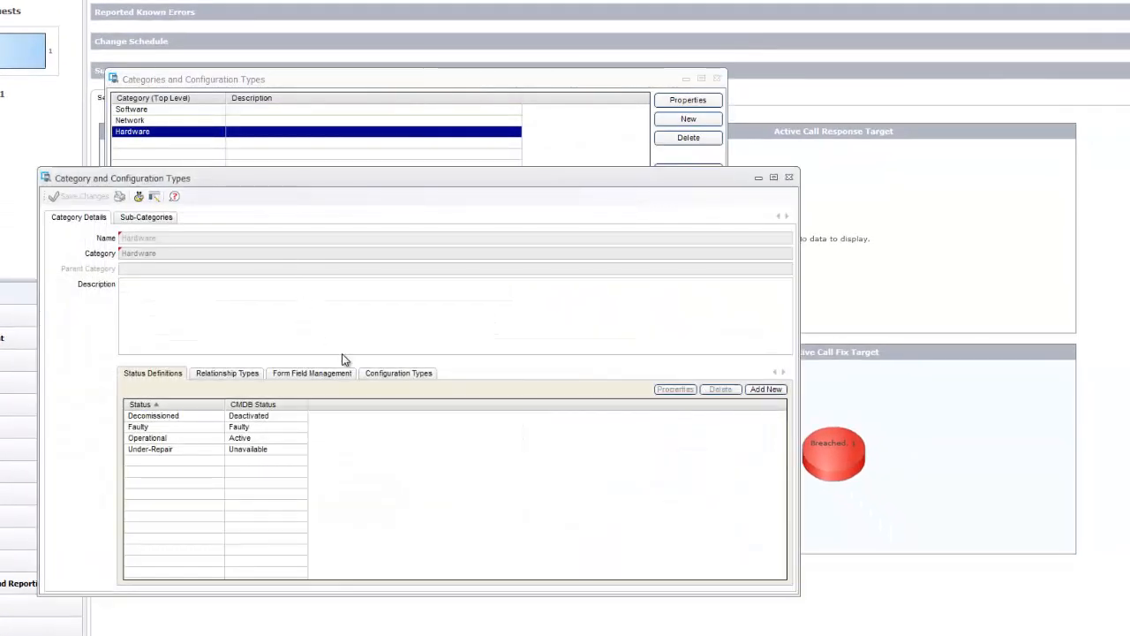
{"action": "left_click", "coordinate": [399, 373]}
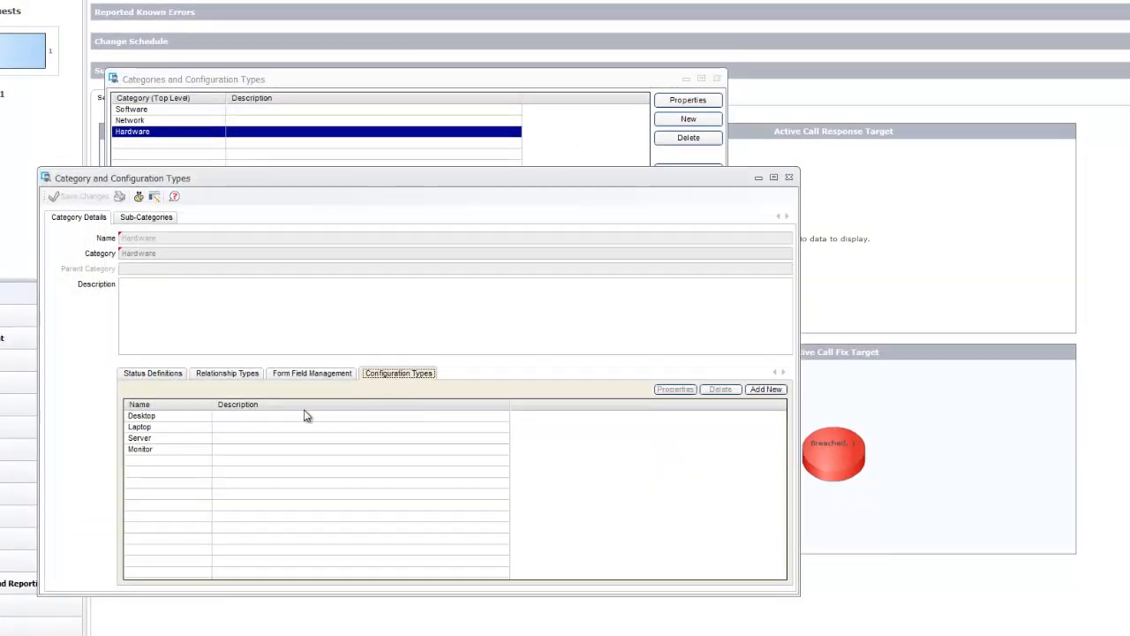
{"action": "double_click", "coordinate": [142, 415]}
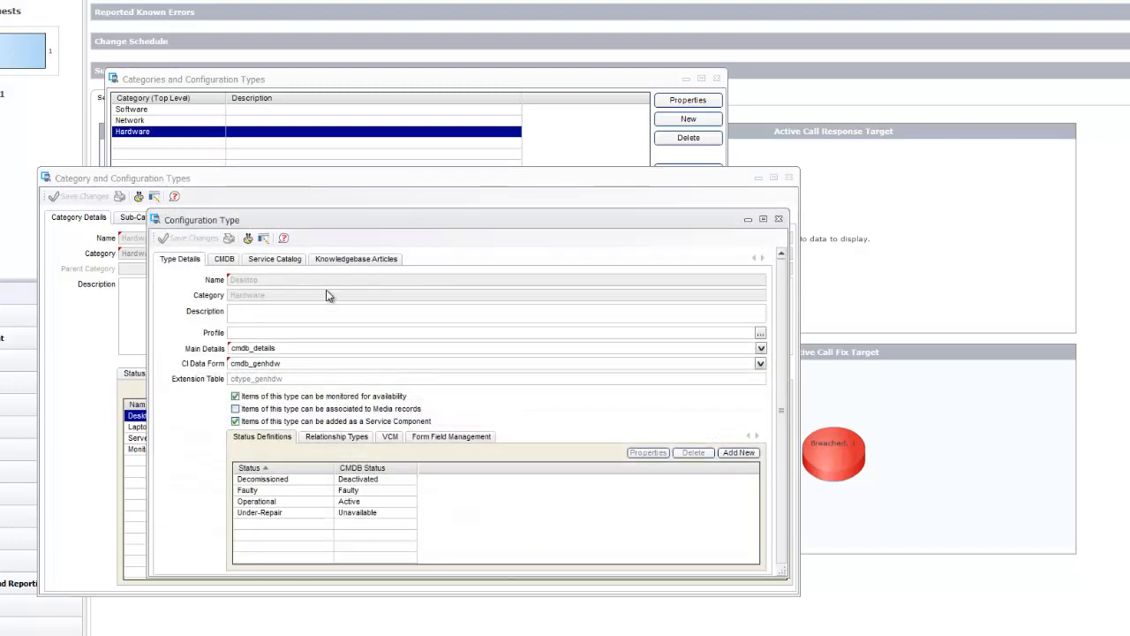
{"action": "left_click_drag", "start_coordinate": [201, 219], "coordinate": [286, 130]}
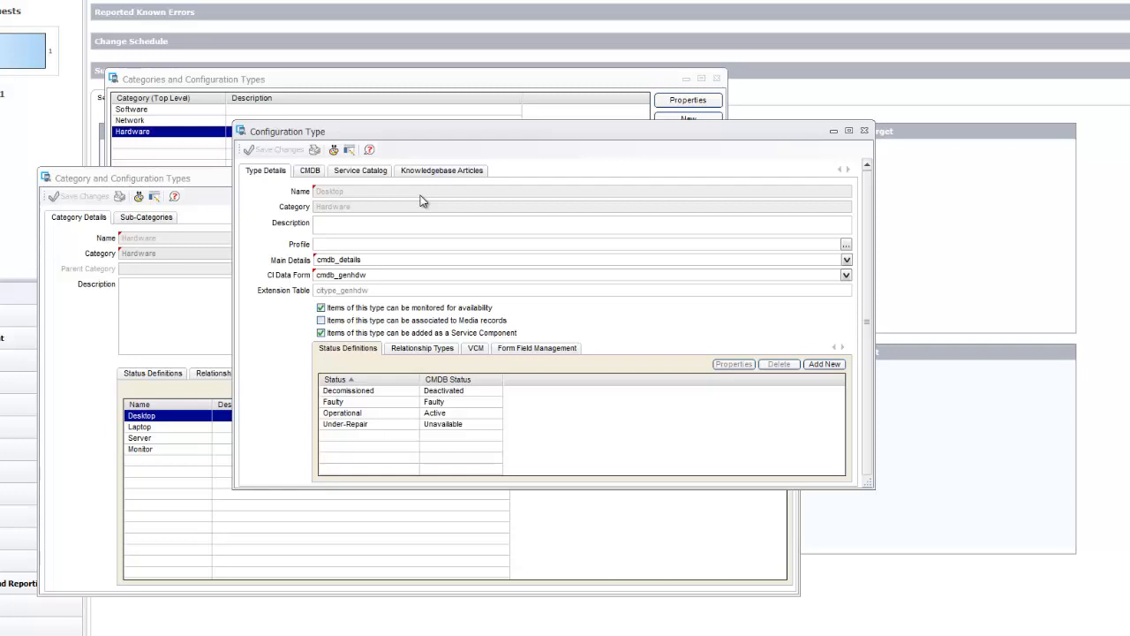
{"action": "mouse_move", "coordinate": [278, 281]}
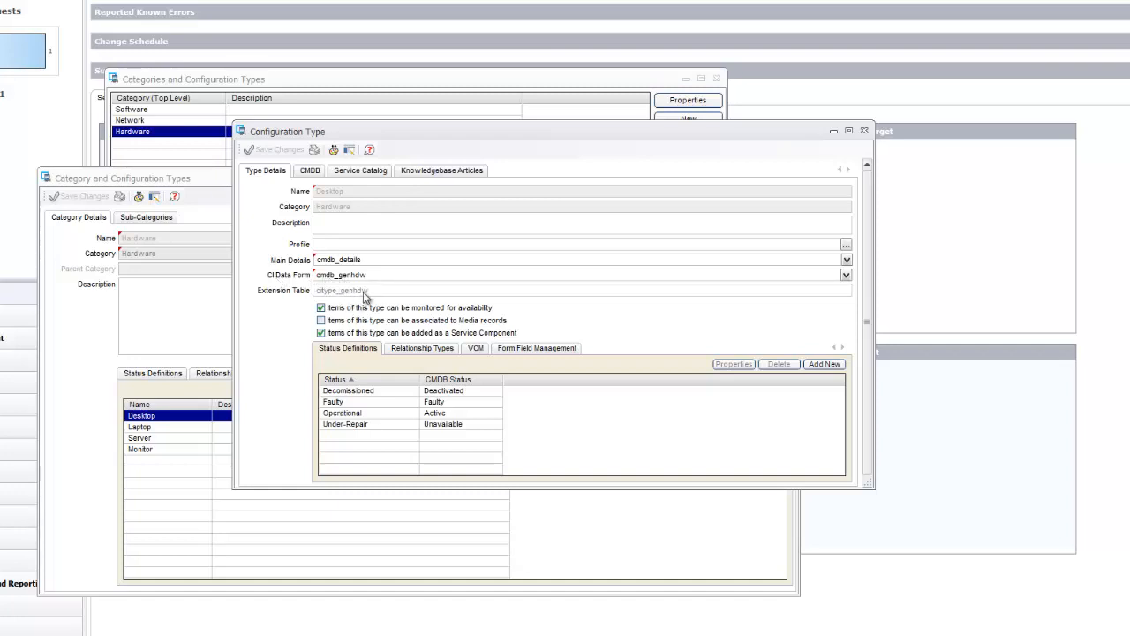
{"action": "mouse_move", "coordinate": [298, 355]}
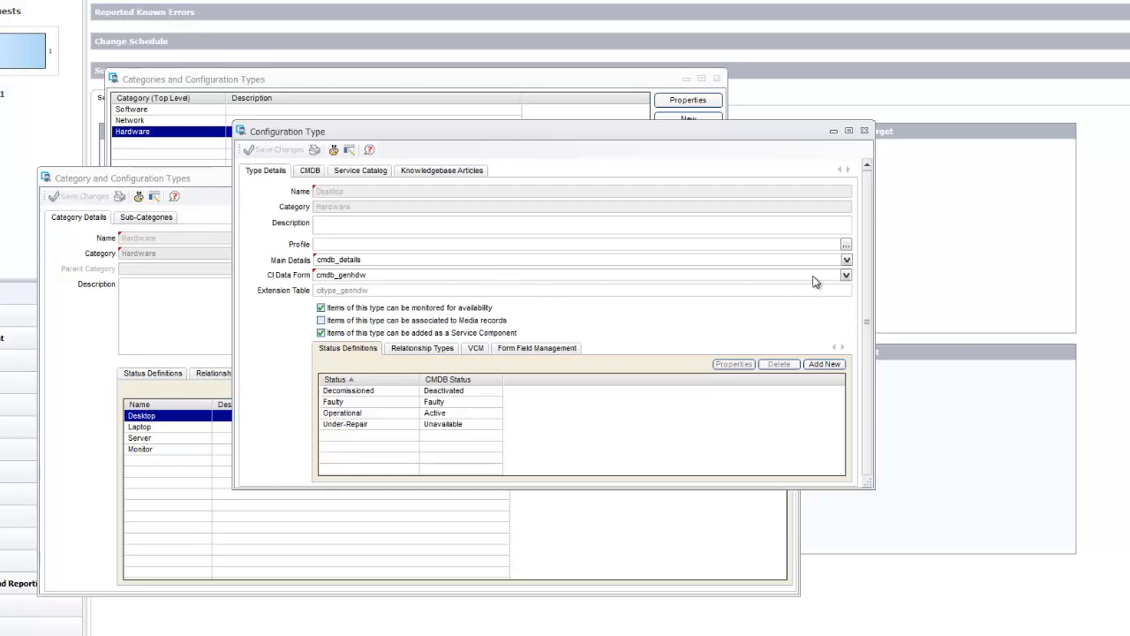
{"action": "left_click", "coordinate": [845, 275]}
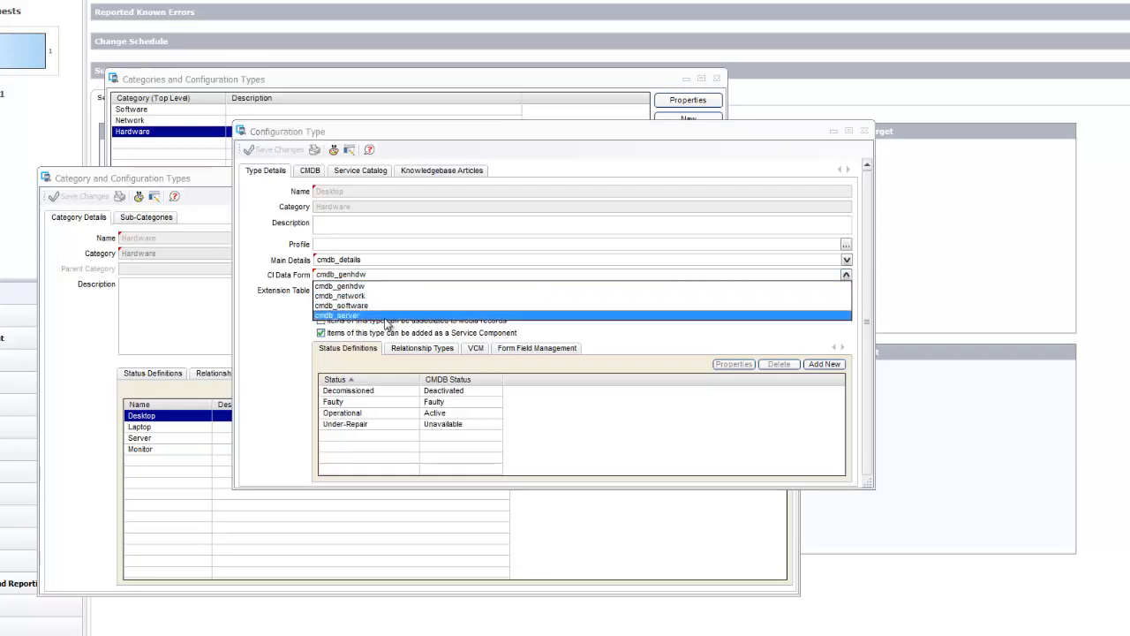
{"action": "left_click", "coordinate": [340, 316]}
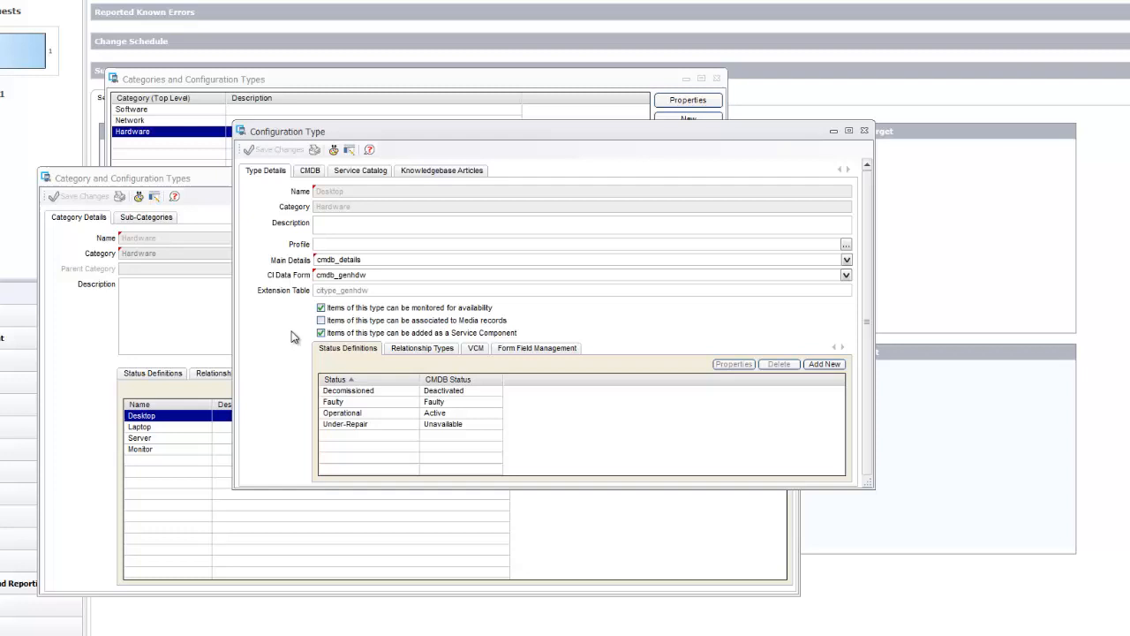
{"action": "mouse_move", "coordinate": [270, 338]}
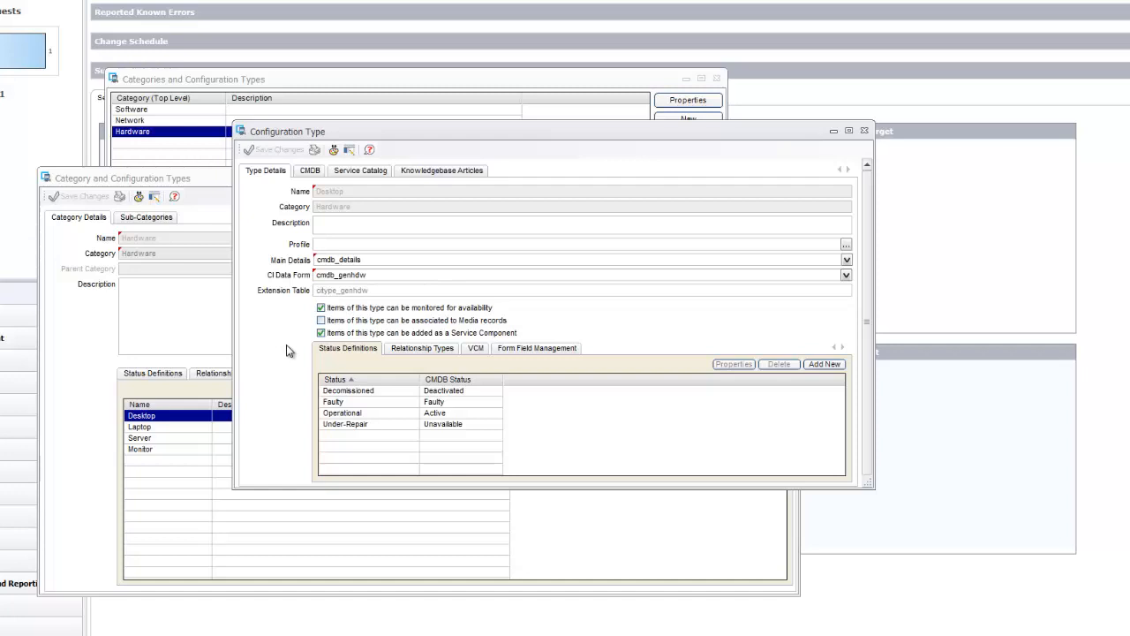
{"action": "mouse_move", "coordinate": [329, 366]}
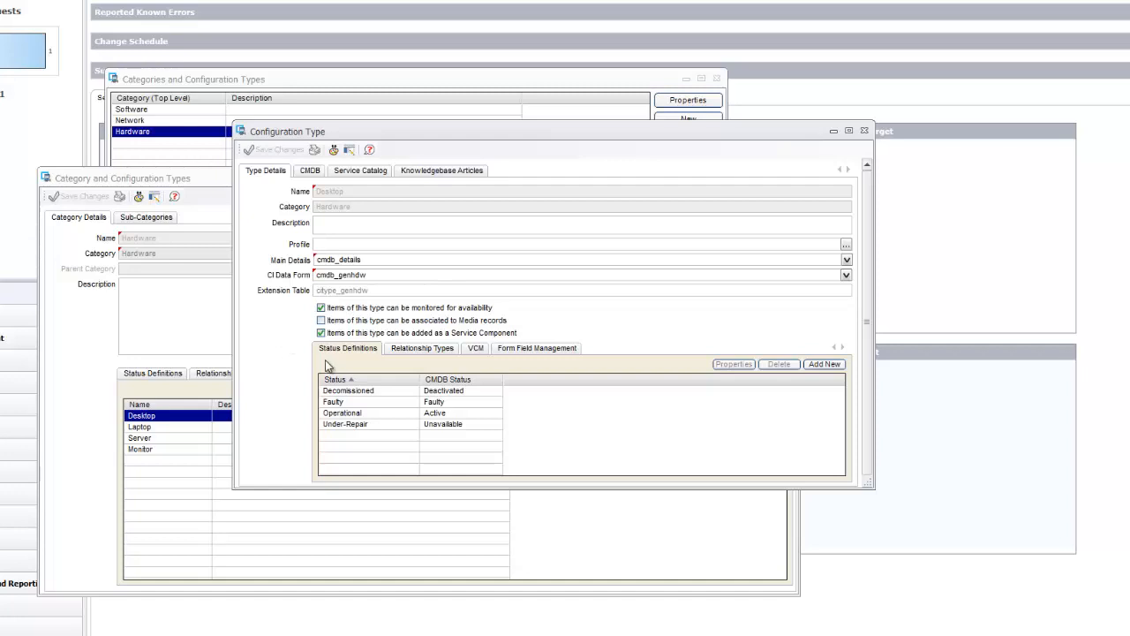
{"action": "mouse_move", "coordinate": [353, 399]}
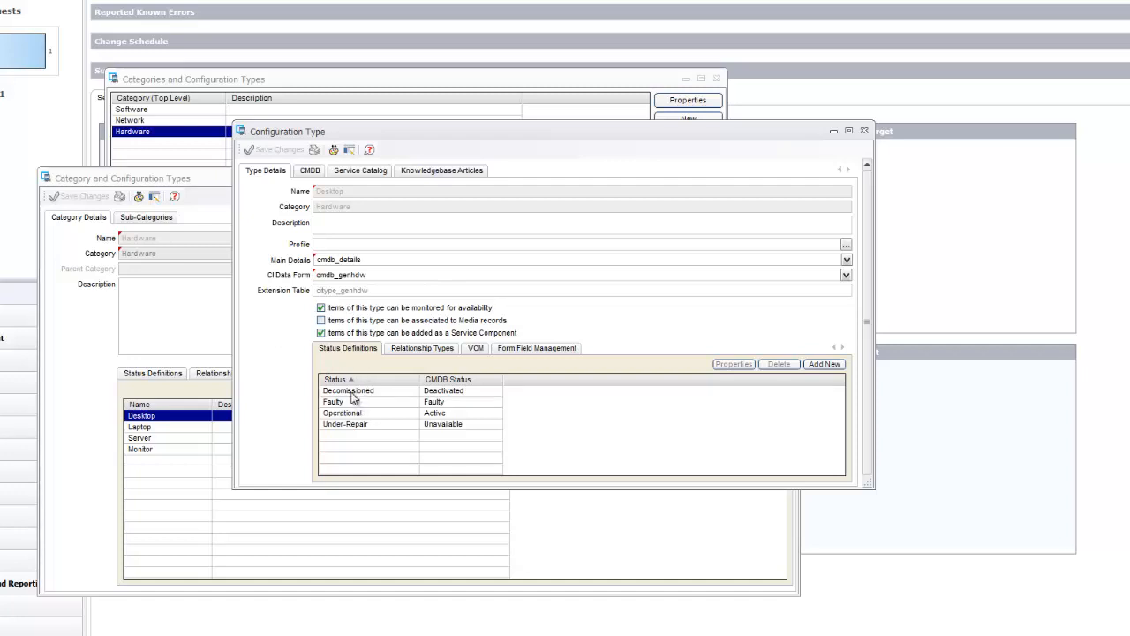
- Check the Decommissioned status definition and close the Desktop configuration type unchanged
{"action": "left_click", "coordinate": [347, 390]}
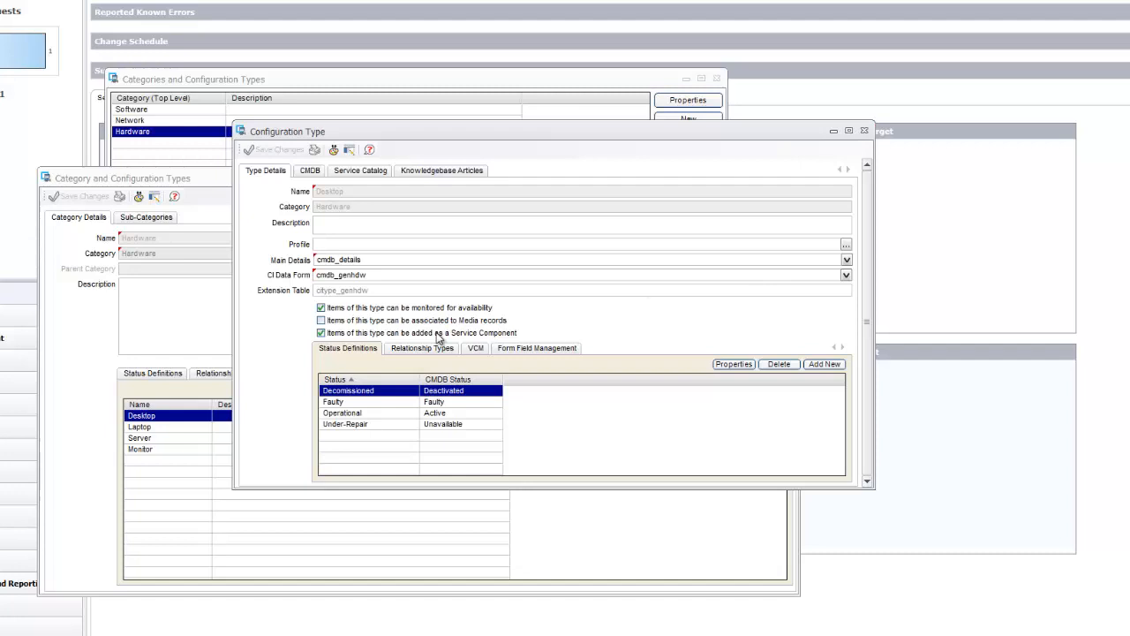
{"action": "mouse_move", "coordinate": [792, 261]}
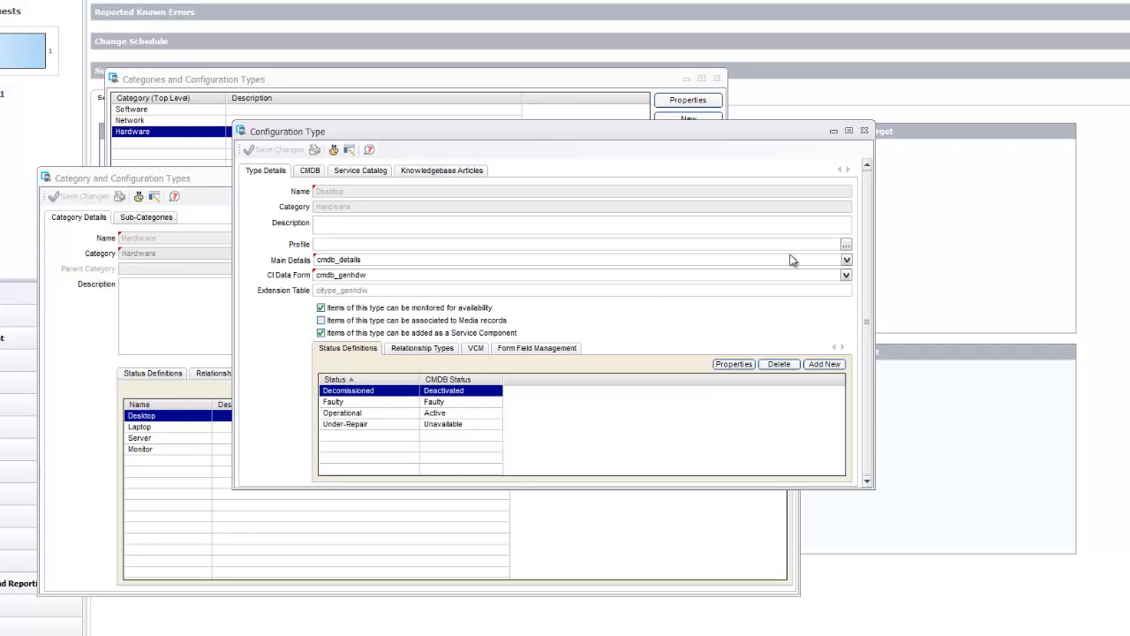
{"action": "left_click", "coordinate": [864, 130]}
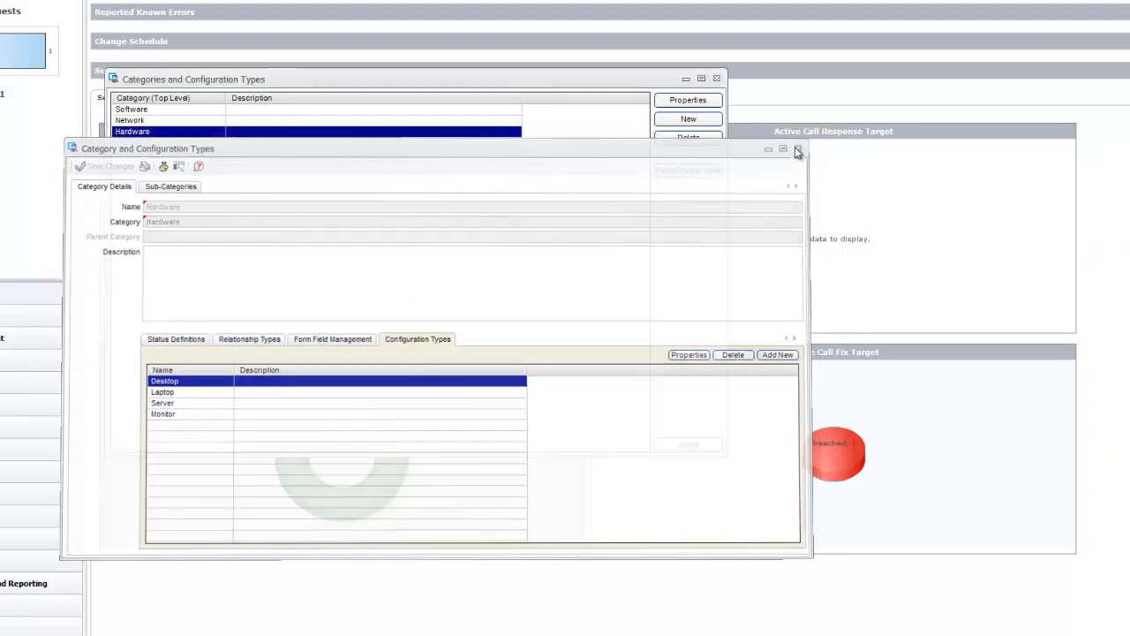
- Close the Hardware category details and the top-level categories list
{"action": "left_click", "coordinate": [796, 148]}
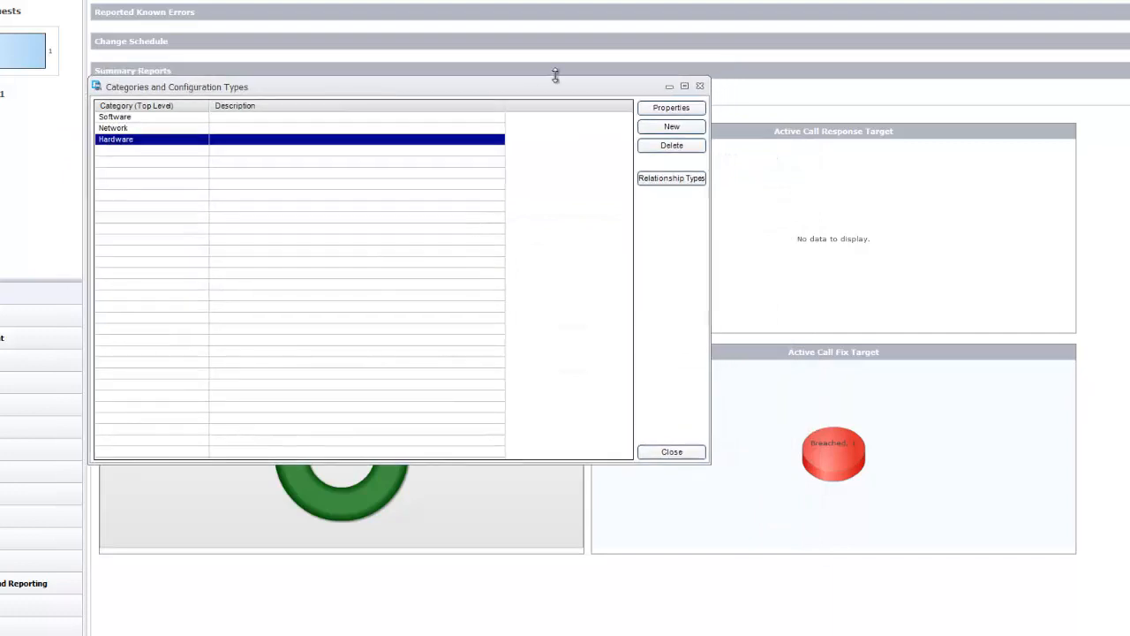
{"action": "left_click", "coordinate": [671, 451]}
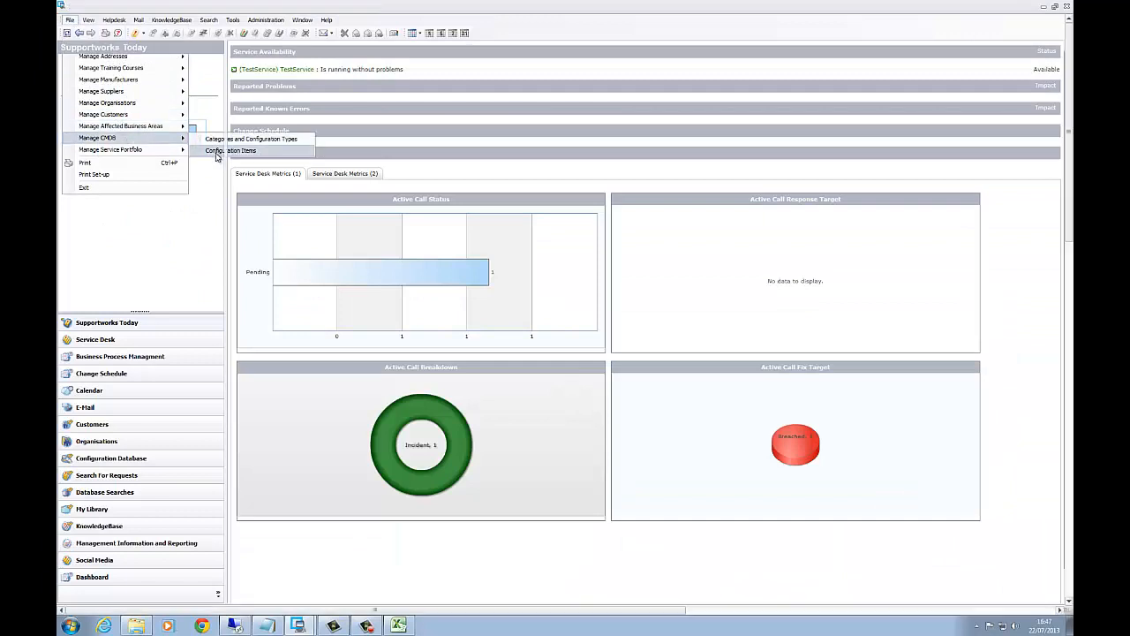
- Create a new Hardware->Desktop configuration item, review its form, and discard it unsaved
{"action": "left_click", "coordinate": [232, 150]}
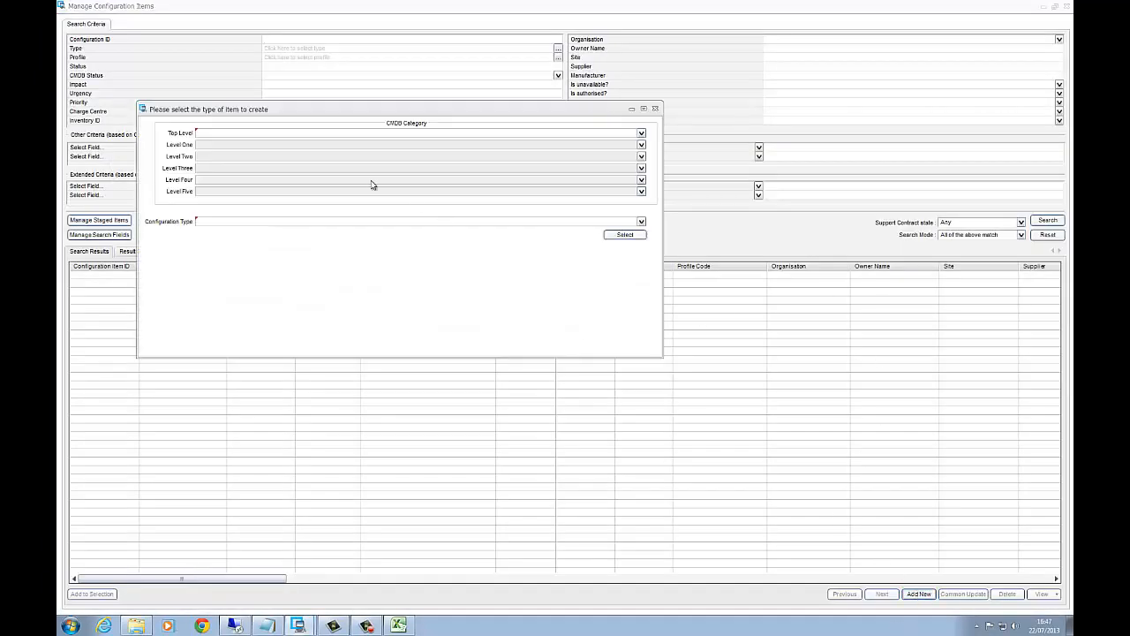
{"action": "left_click", "coordinate": [640, 133]}
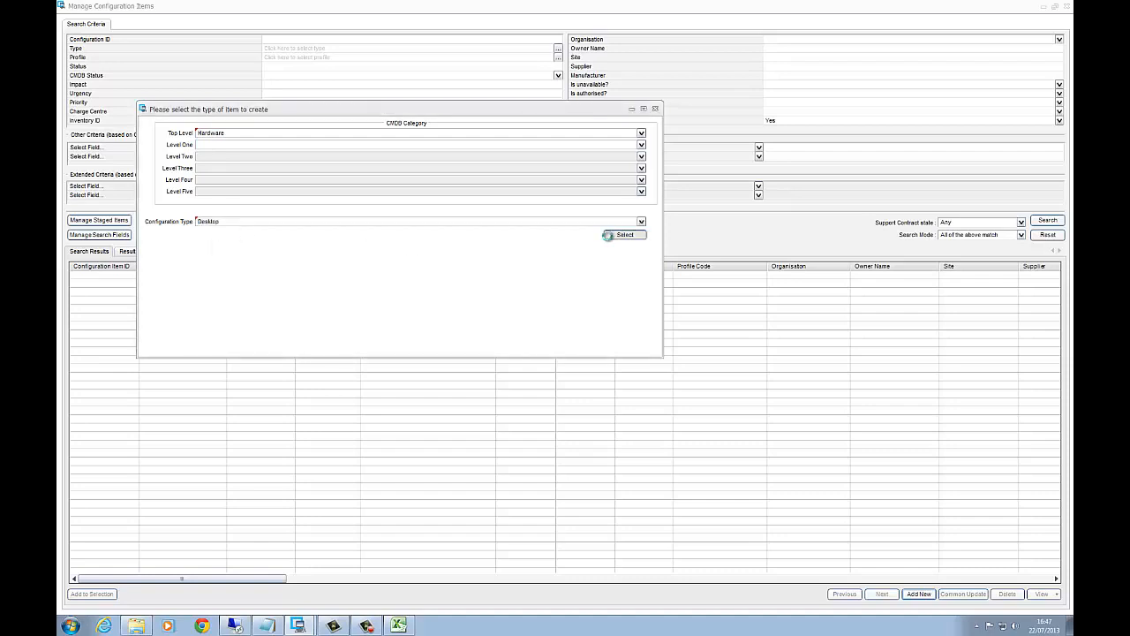
{"action": "left_click", "coordinate": [624, 234]}
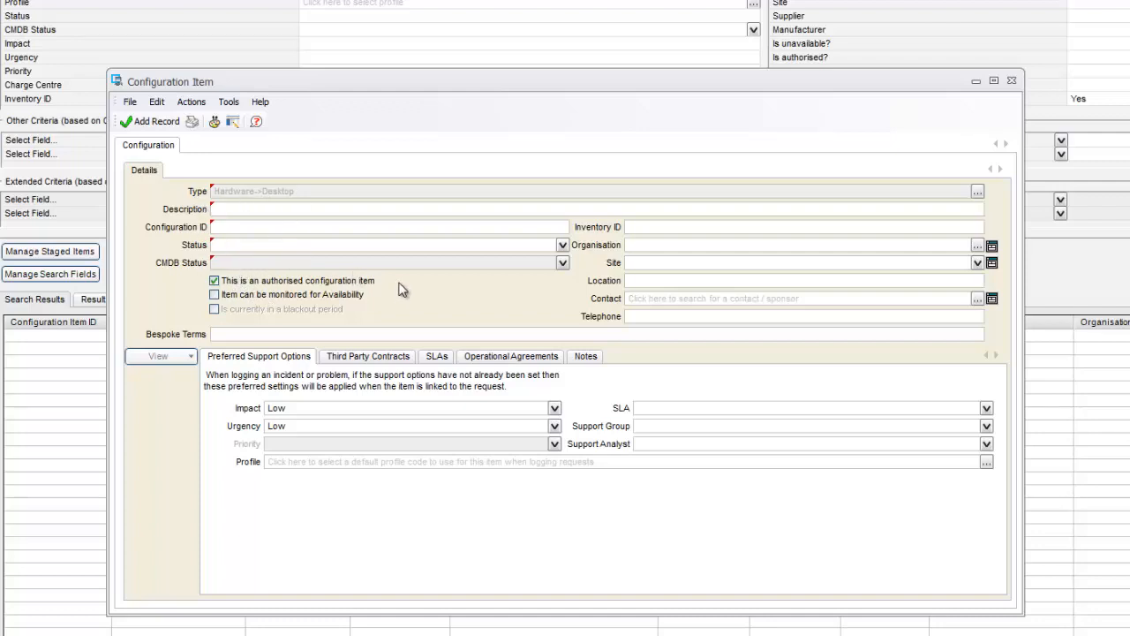
{"action": "mouse_move", "coordinate": [942, 105]}
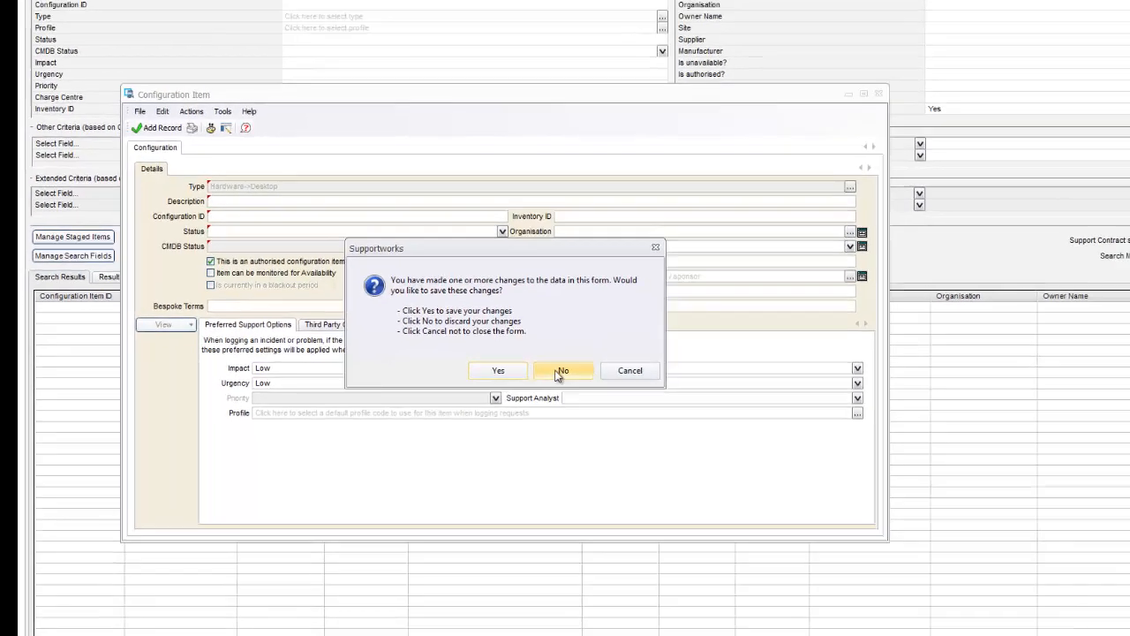
{"action": "left_click", "coordinate": [562, 370]}
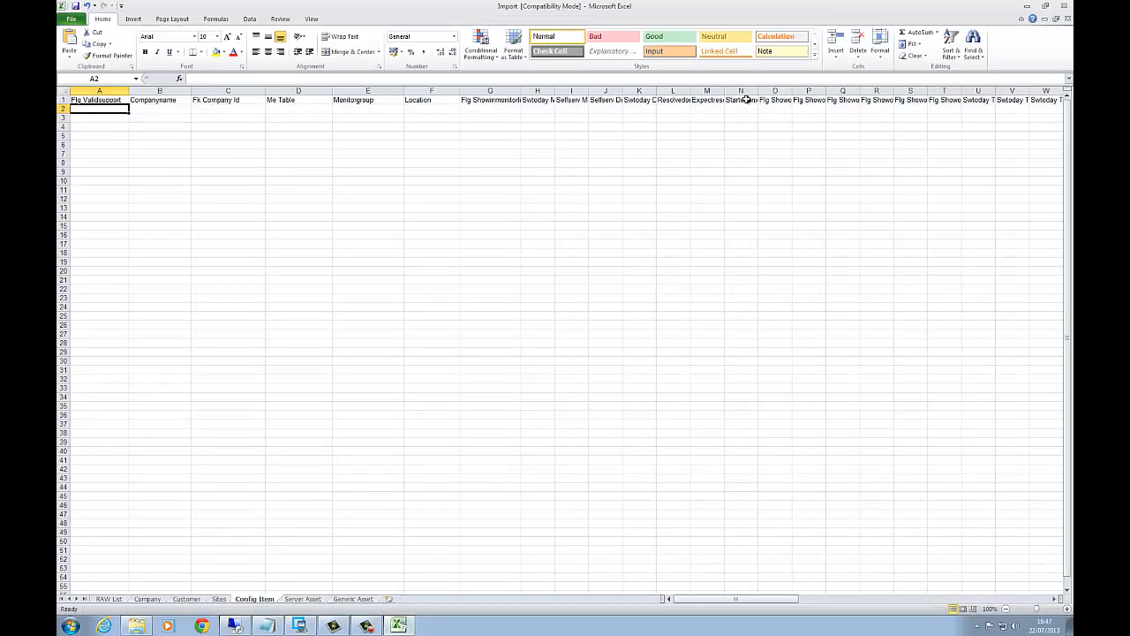
- Check the Flg Showinmonitorlist column header, then return to the Supportworks client
{"action": "left_click", "coordinate": [490, 99]}
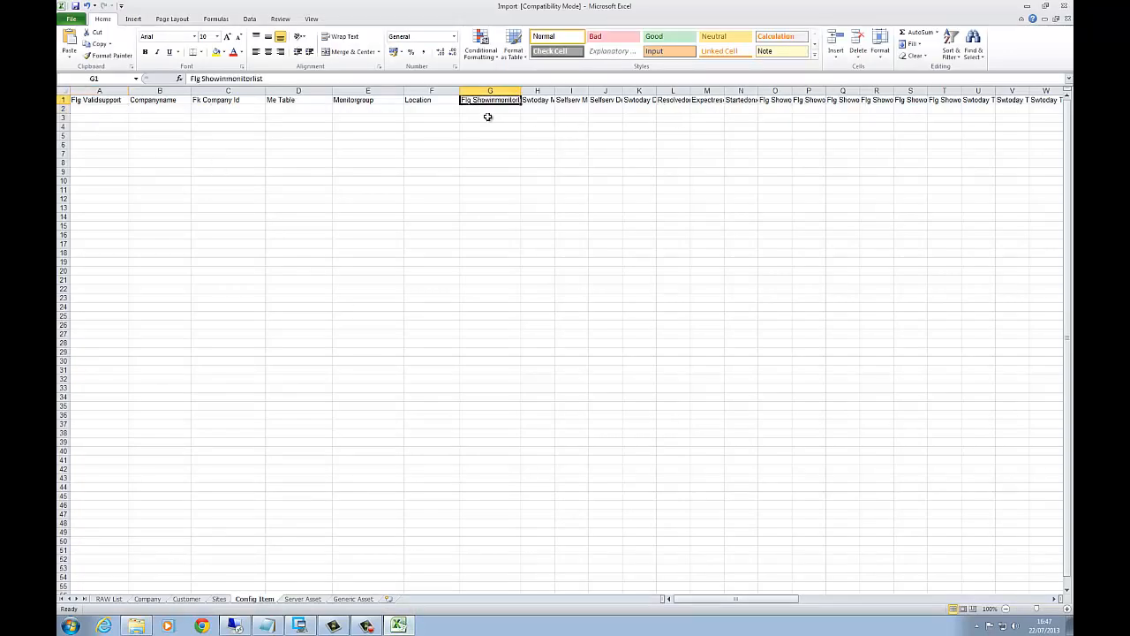
{"action": "left_click", "coordinate": [298, 100]}
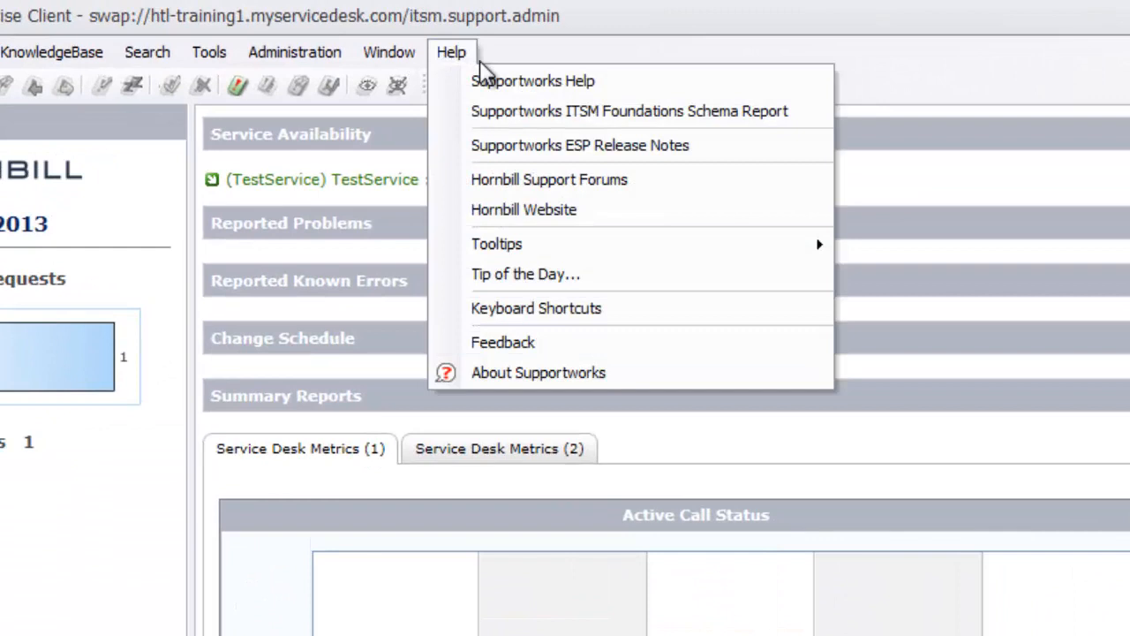
- Look up the config_items table's column definitions in the ITSM Foundations Schema Report
{"action": "left_click", "coordinate": [628, 111]}
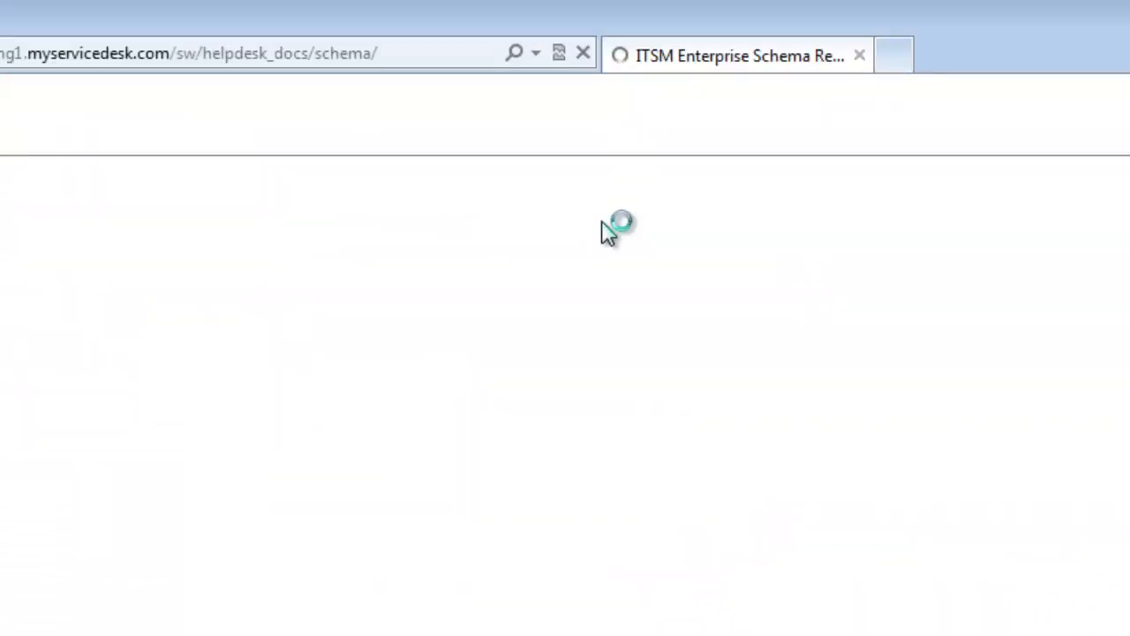
{"action": "mouse_move", "coordinate": [328, 590]}
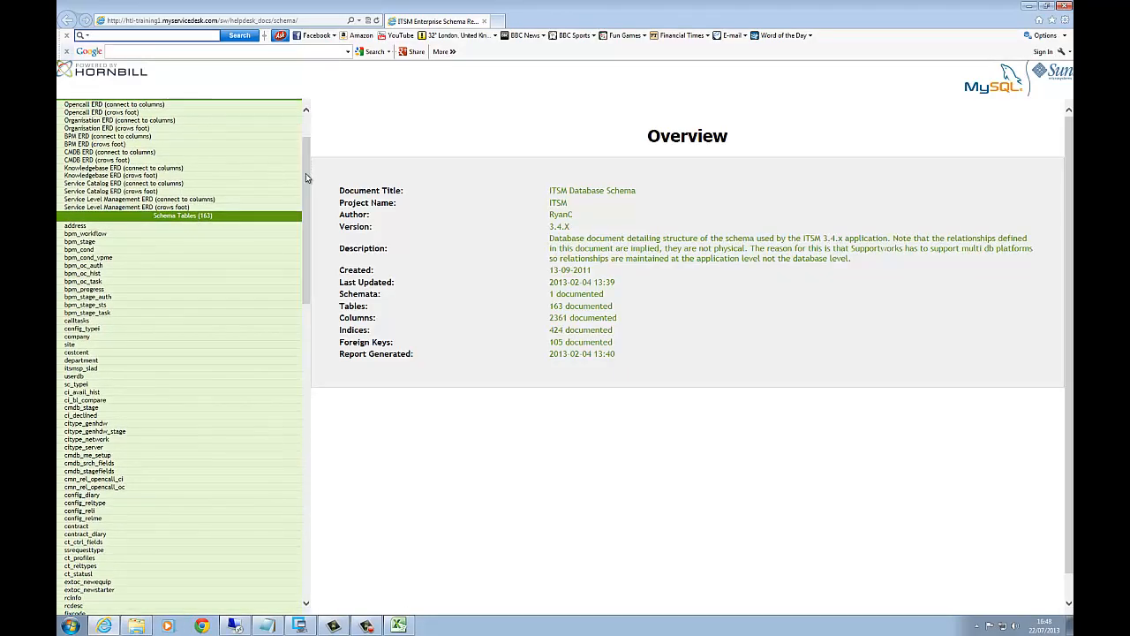
{"action": "type", "text": "config_itemi"}
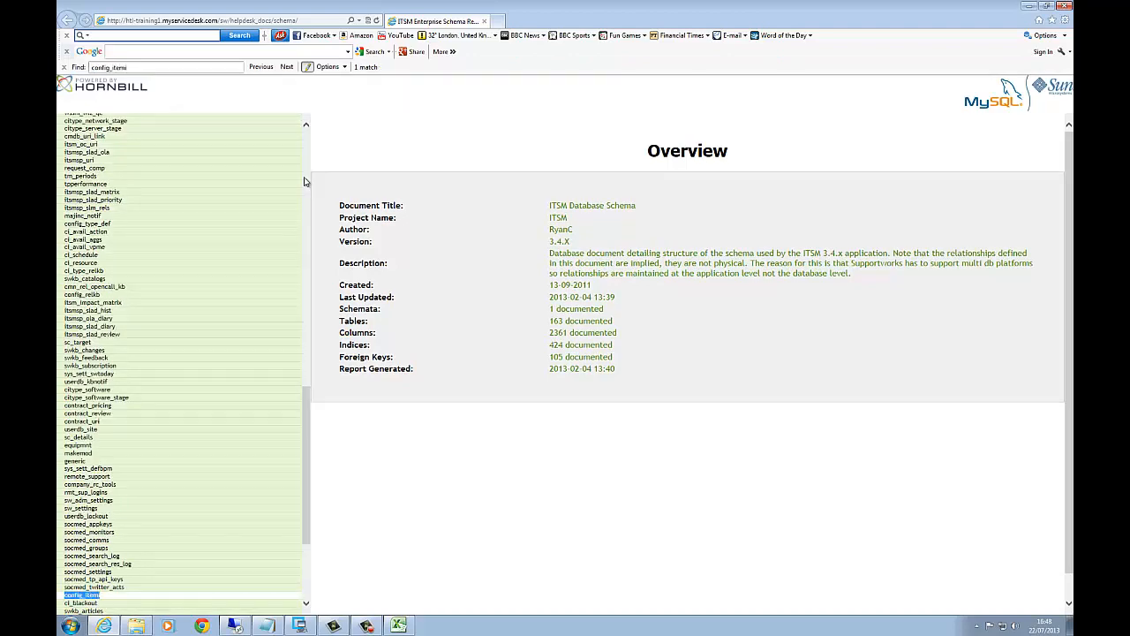
{"action": "left_click", "coordinate": [81, 594]}
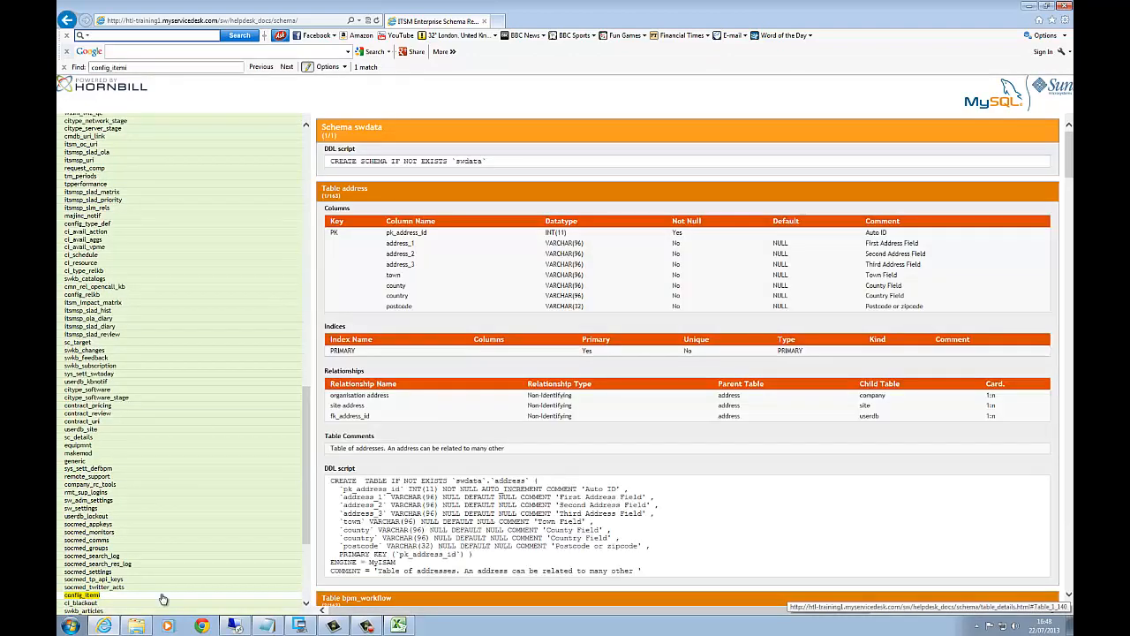
{"action": "scroll", "scroll_direction": "down", "scroll_amount": 3}
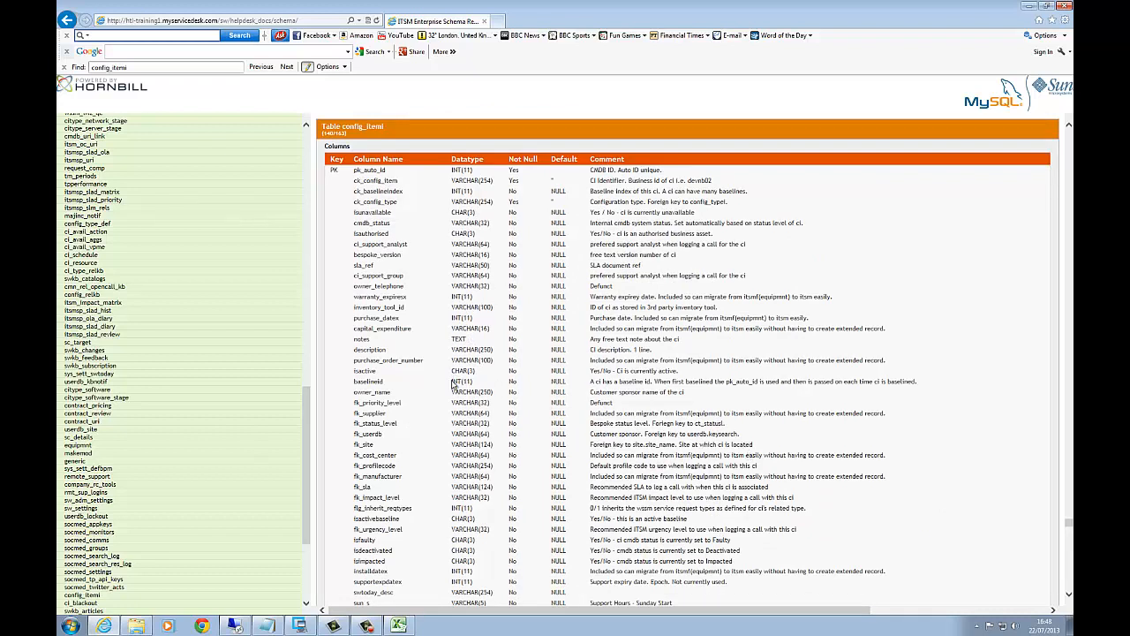
{"action": "type", "text": "INT"}
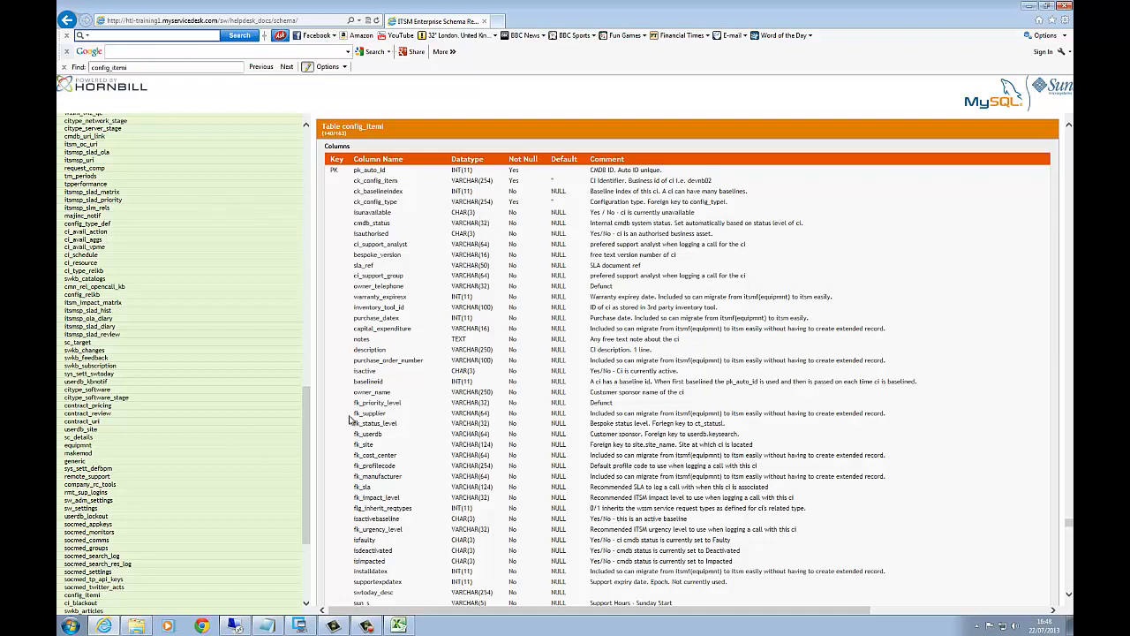
{"action": "left_click", "coordinate": [399, 625]}
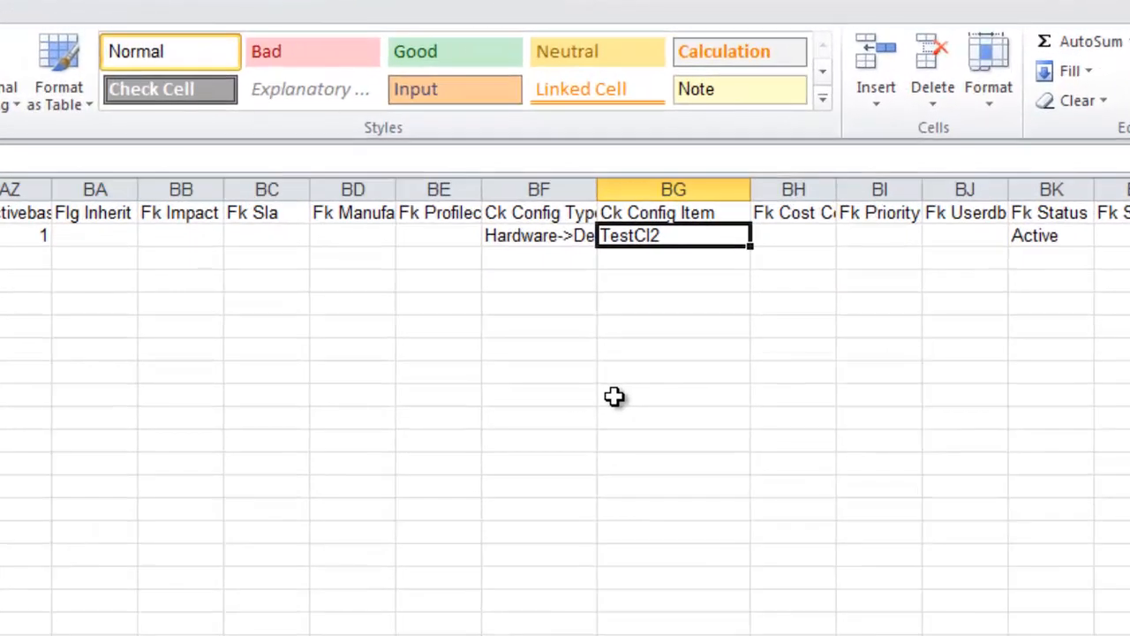
- Enter Asset1–Asset3 as config items, each with Hardware->Desktop as config type
{"action": "type", "text": "Desktop"}
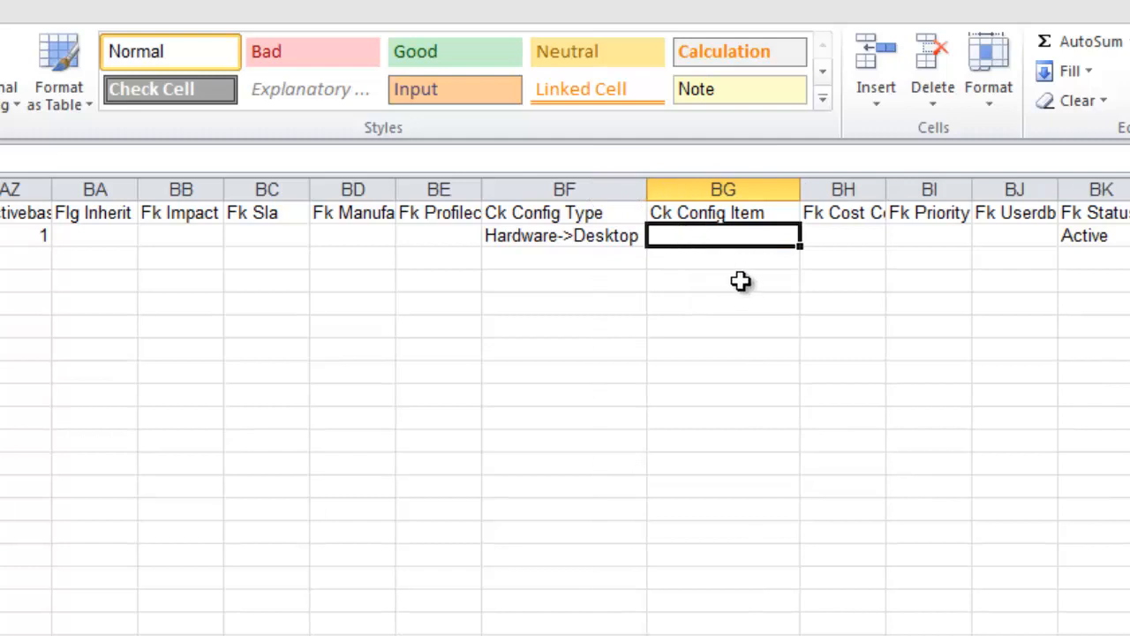
{"action": "type", "text": "Asset1"}
{"action": "left_click", "coordinate": [724, 258]}
{"action": "type", "text": "Asset2"}
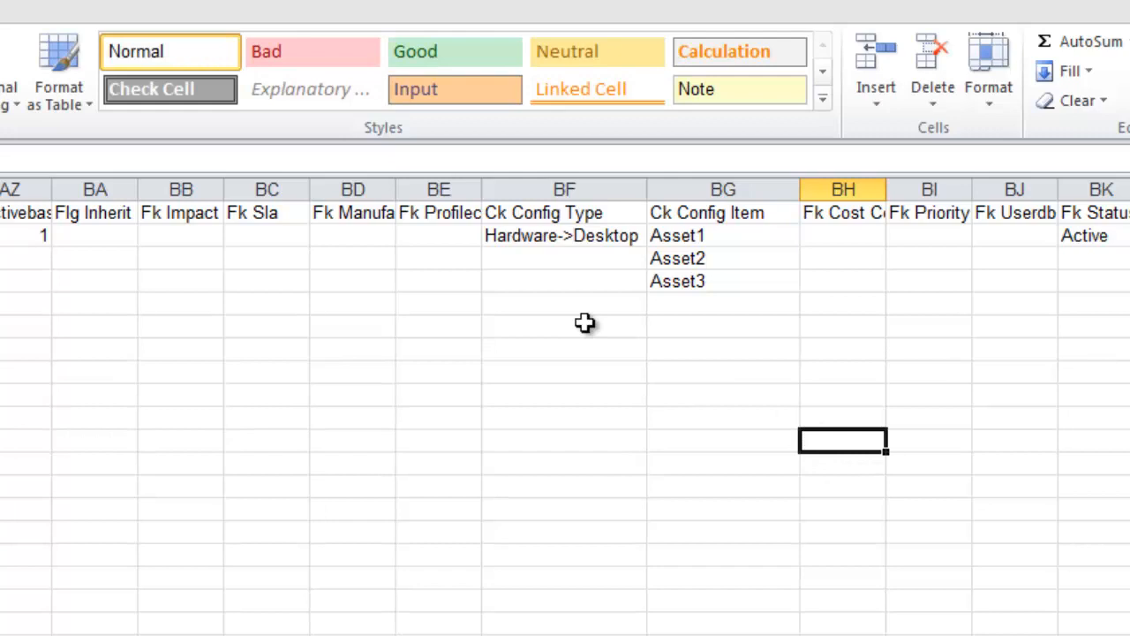
{"action": "left_click", "coordinate": [563, 235]}
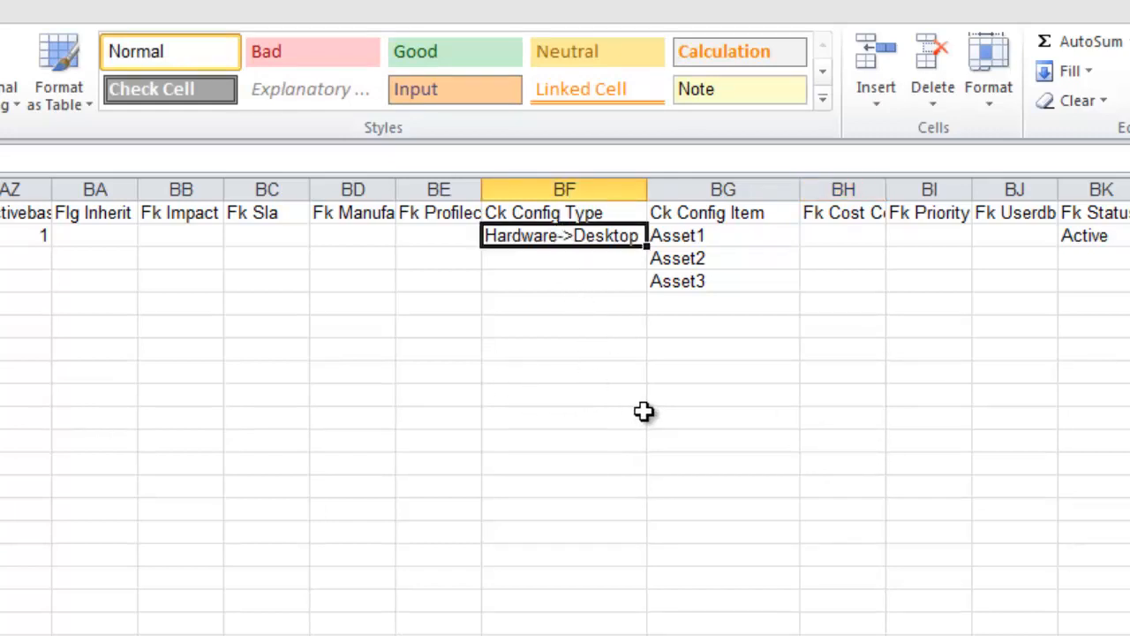
{"action": "mouse_move", "coordinate": [647, 202]}
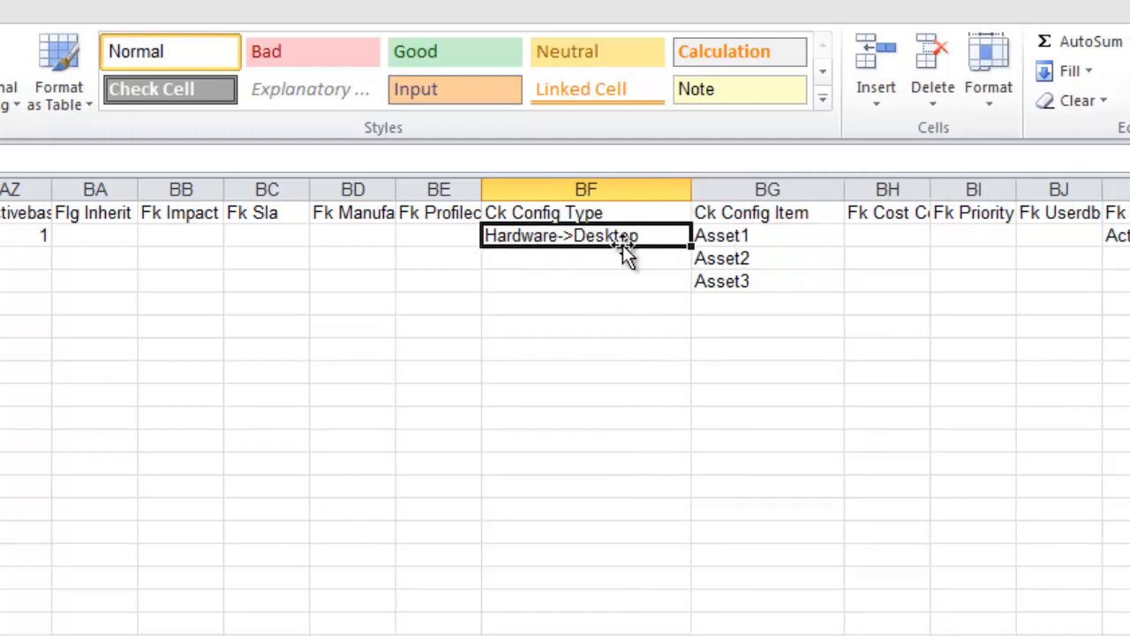
{"action": "mouse_move", "coordinate": [594, 318]}
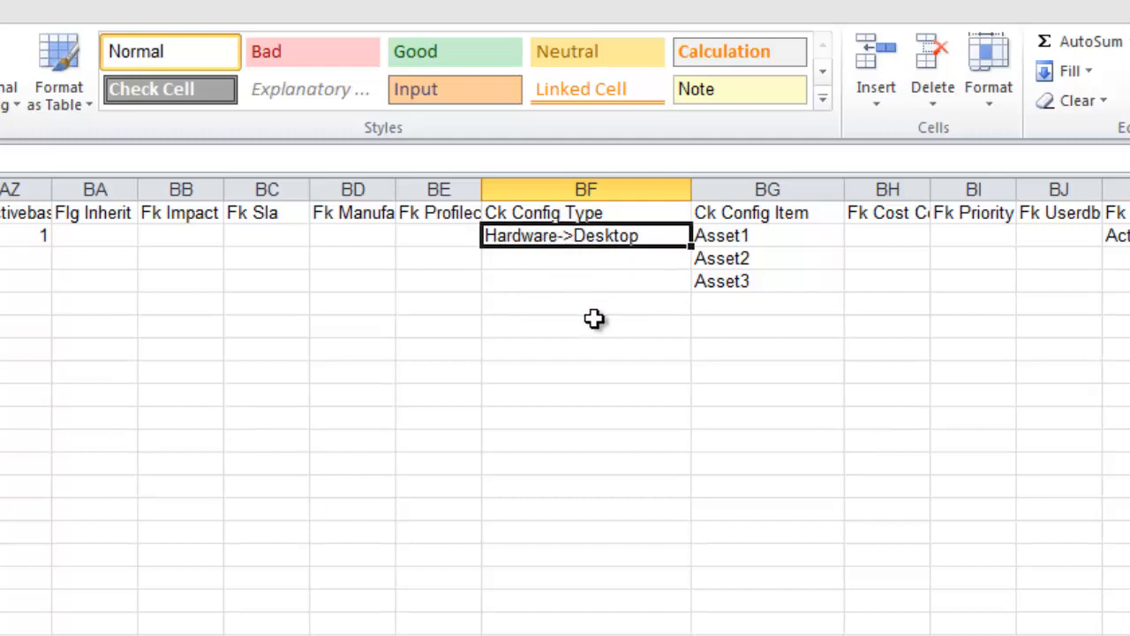
{"action": "mouse_move", "coordinate": [645, 259]}
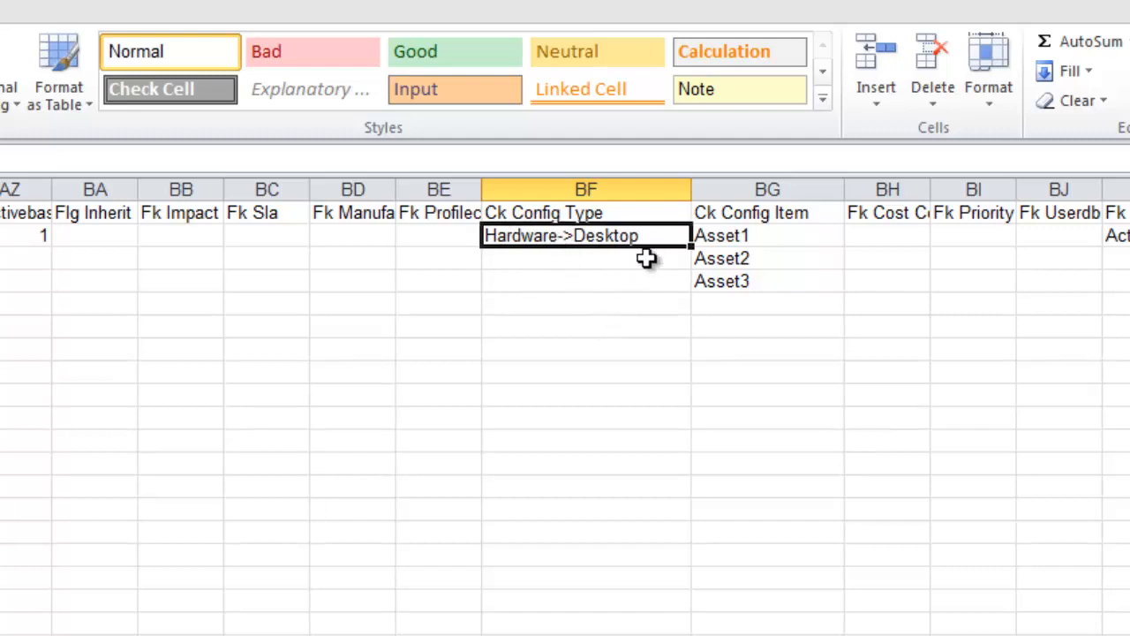
{"action": "type", "text": "-"}
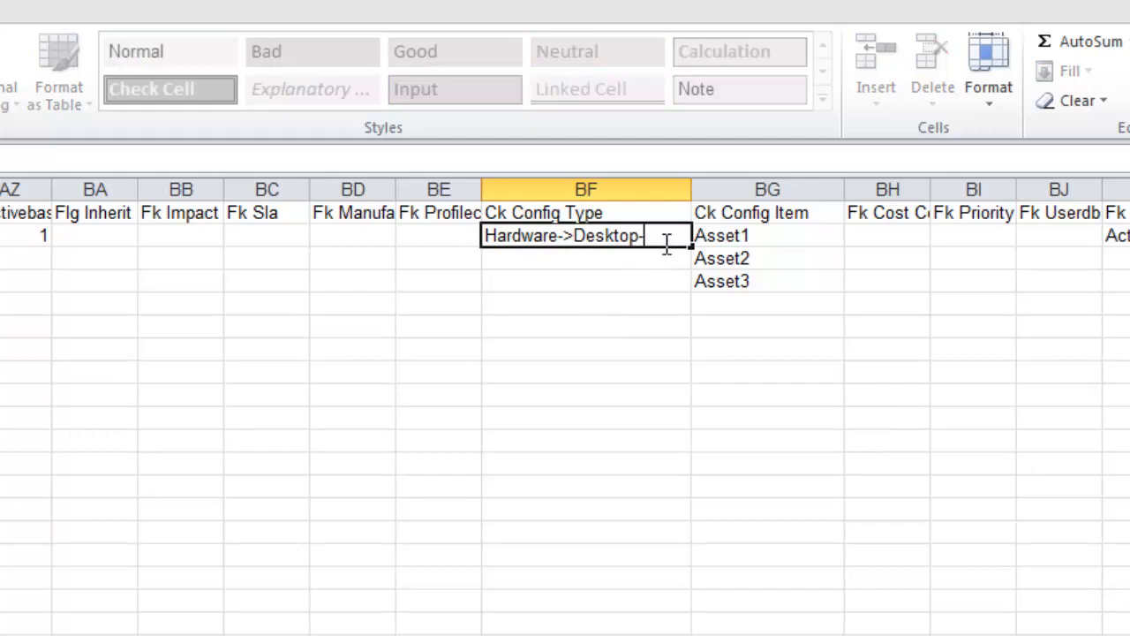
{"action": "key", "text": "Backspace"}
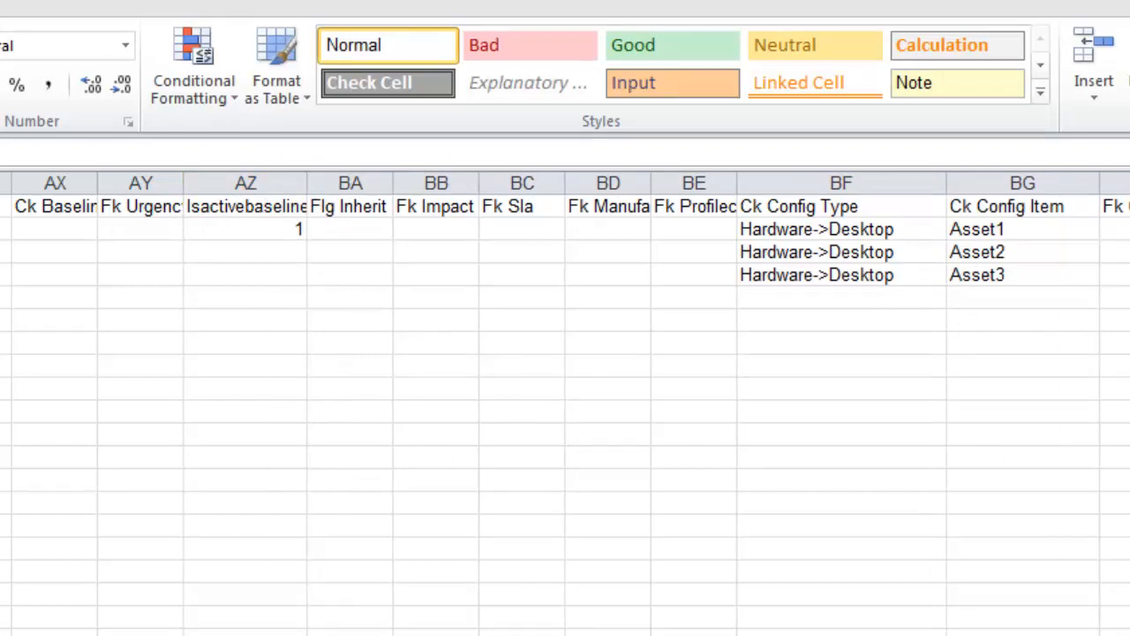
- Set Isactivebaseline to Yes for the asset rows
{"action": "left_click", "coordinate": [246, 229]}
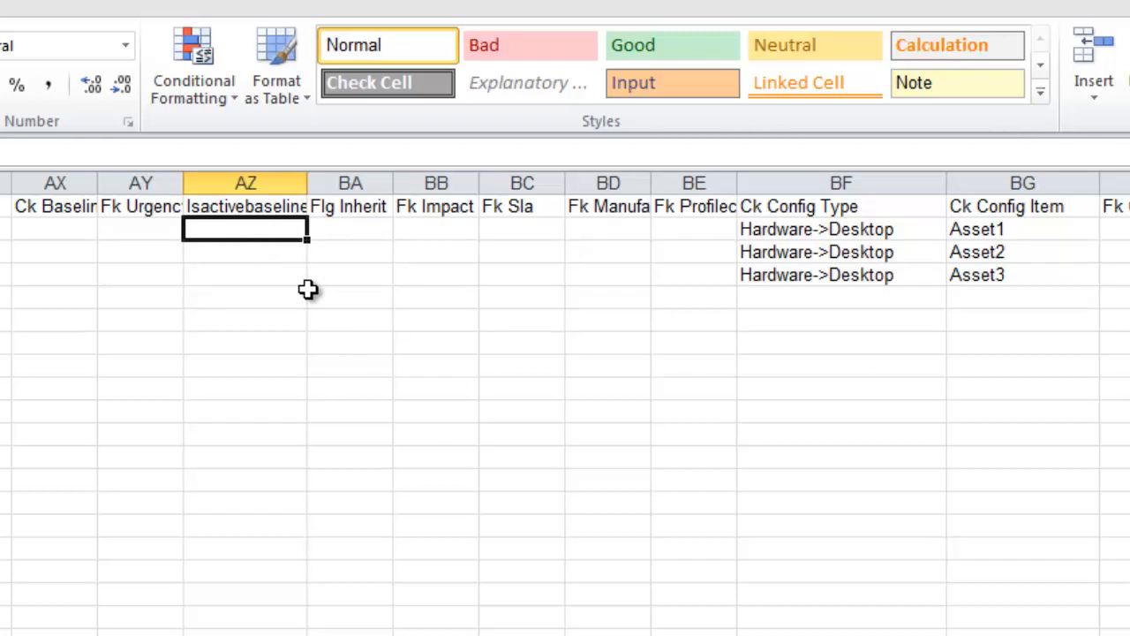
{"action": "type", "text": "Yes"}
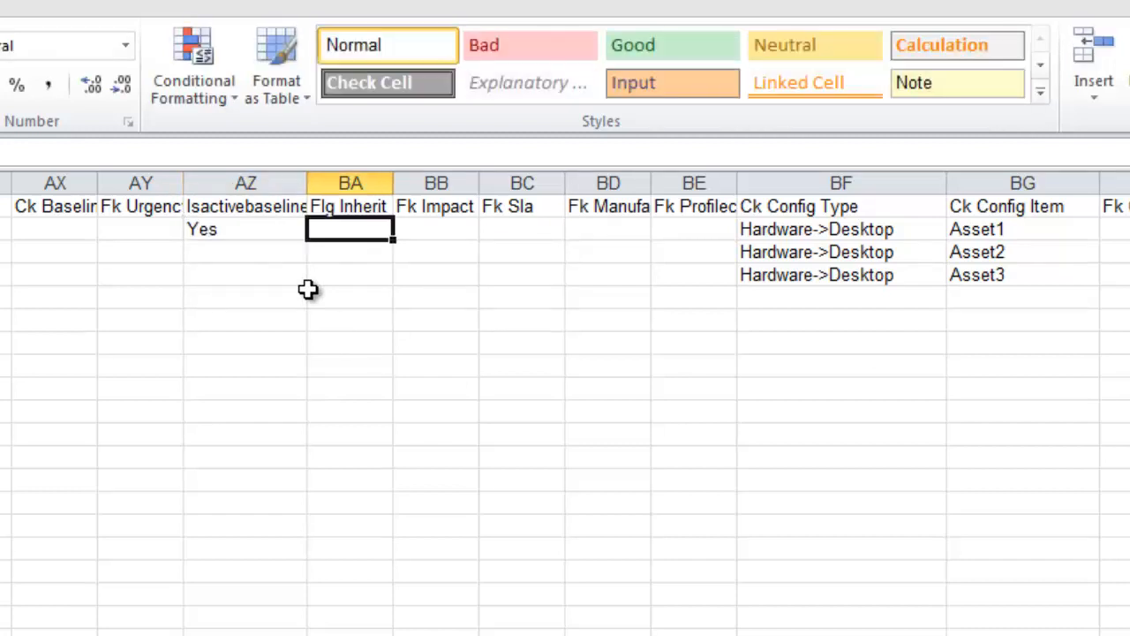
{"action": "type", "text": "Yes"}
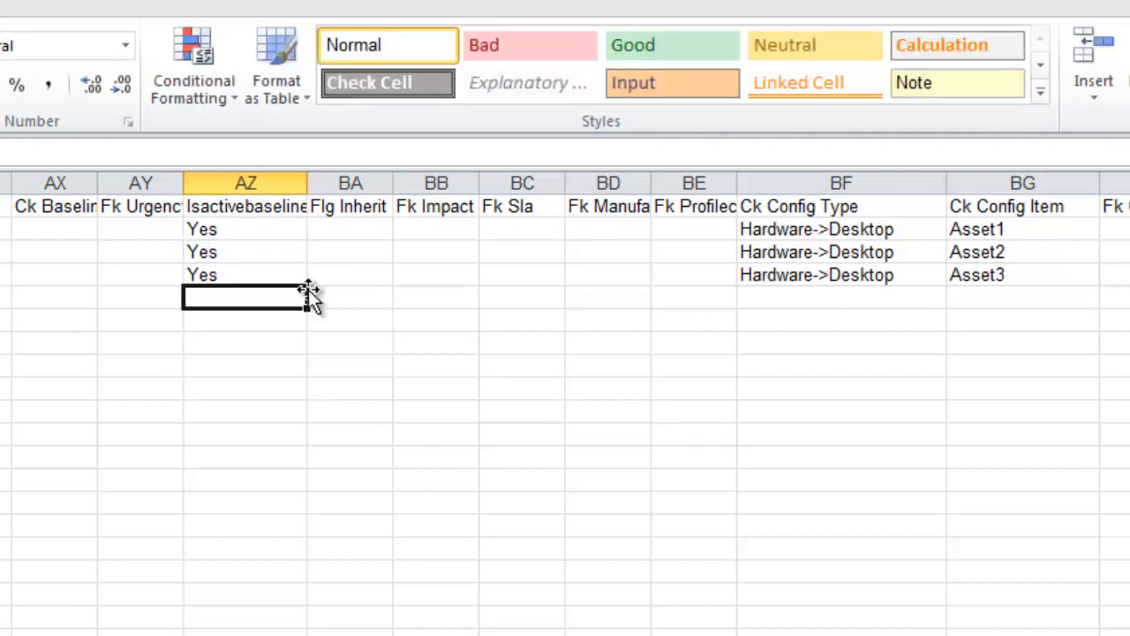
{"action": "scroll", "scroll_direction": "right", "scroll_amount": 3}
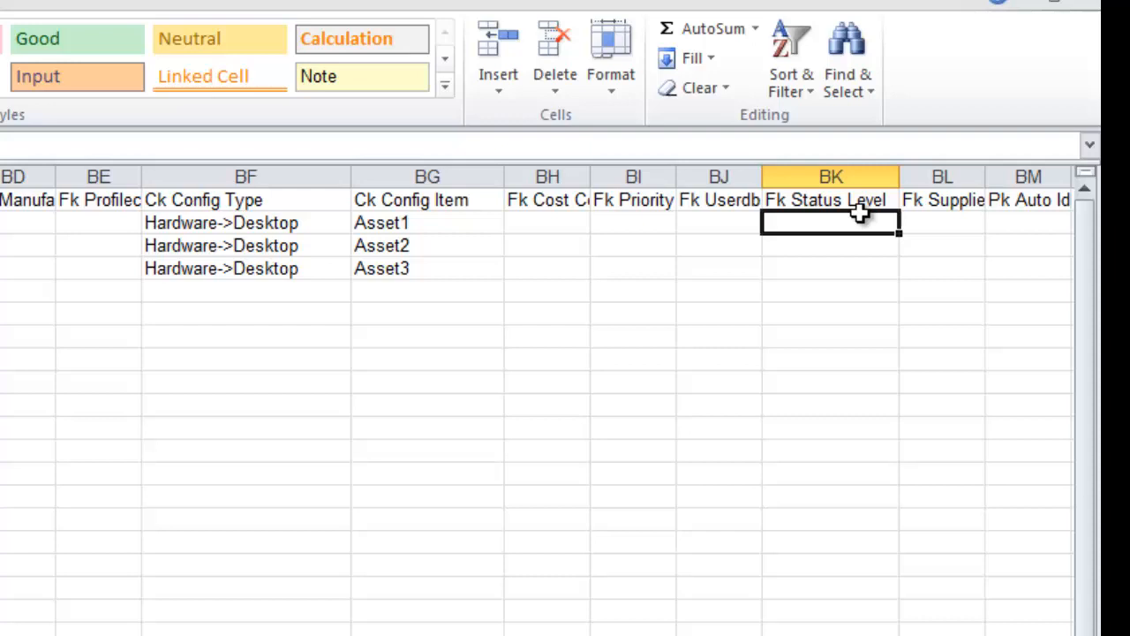
{"action": "mouse_move", "coordinate": [826, 249]}
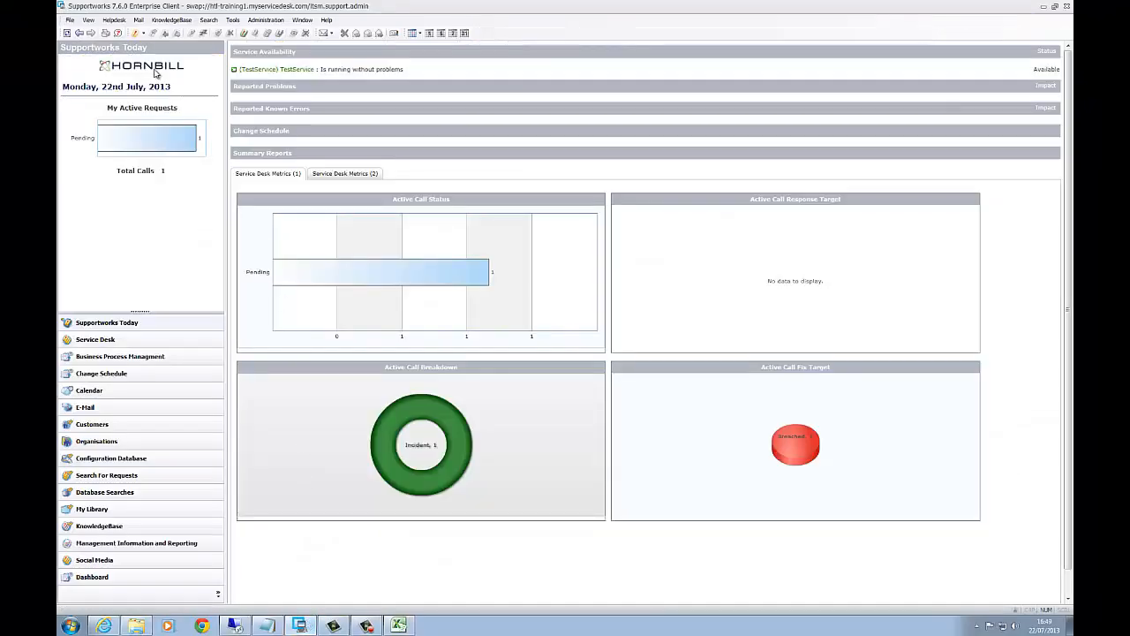
- Open Categories and Configuration Types to check Hardware's Operational-to-Active status definition
{"action": "left_click", "coordinate": [69, 20]}
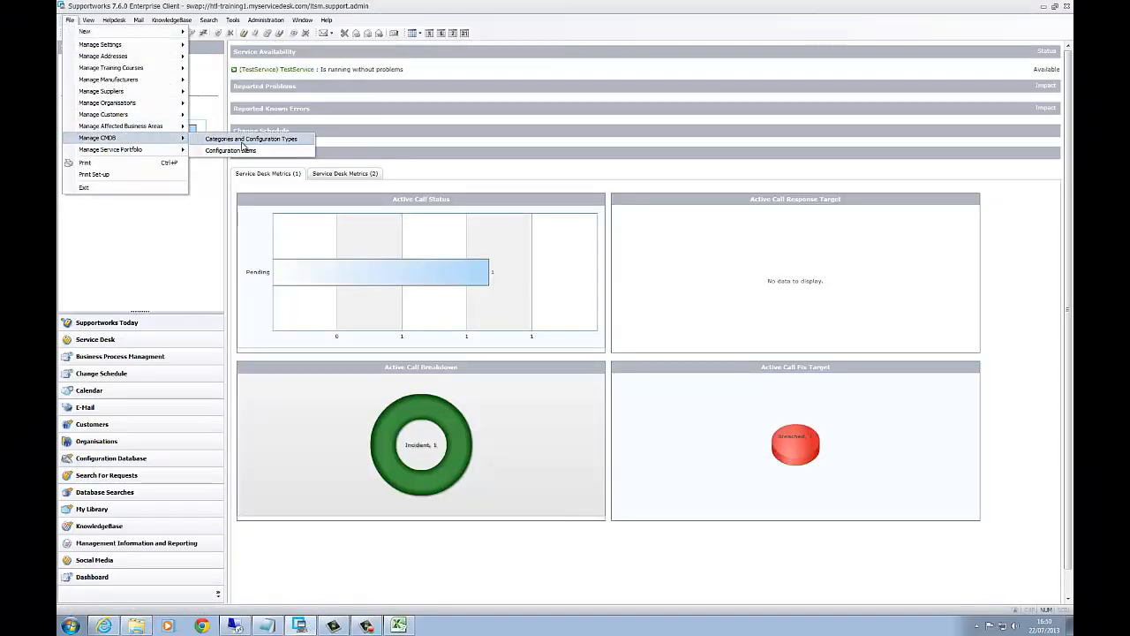
{"action": "left_click", "coordinate": [251, 138]}
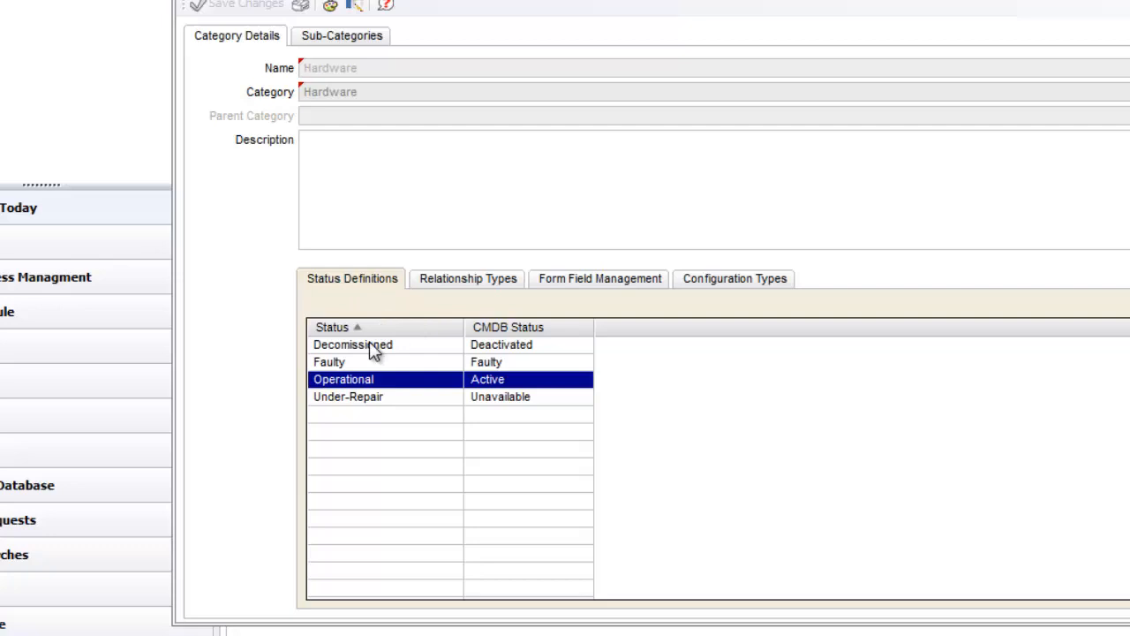
{"action": "mouse_move", "coordinate": [343, 362]}
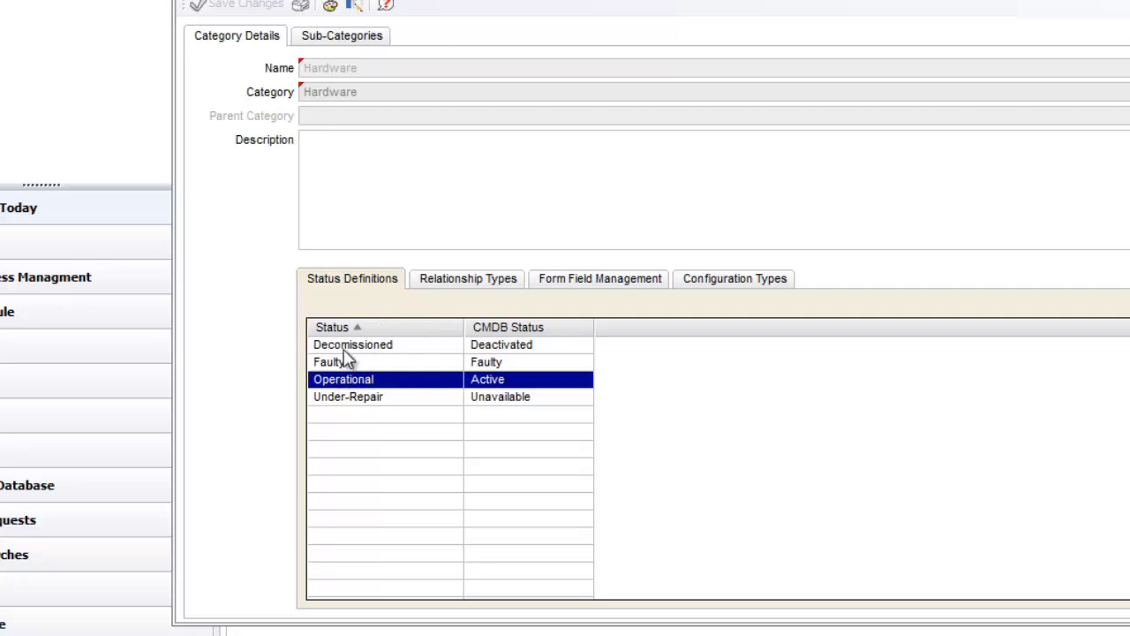
{"action": "mouse_move", "coordinate": [347, 362]}
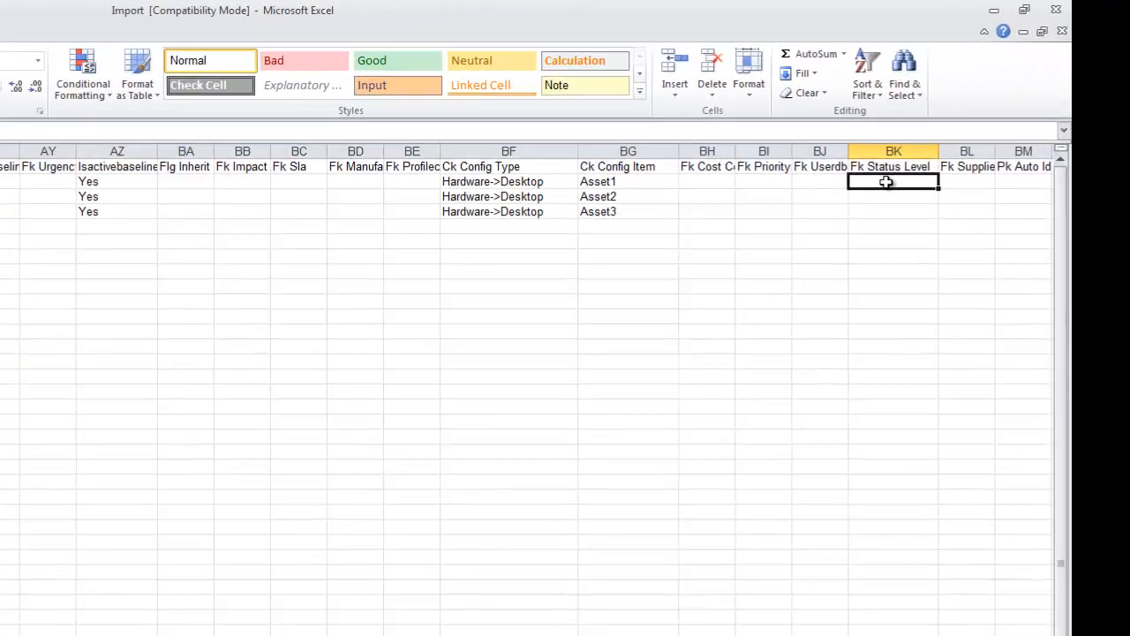
- Enter the Operational status with CMDB status Active in the import sheet
{"action": "type", "text": "Operational"}
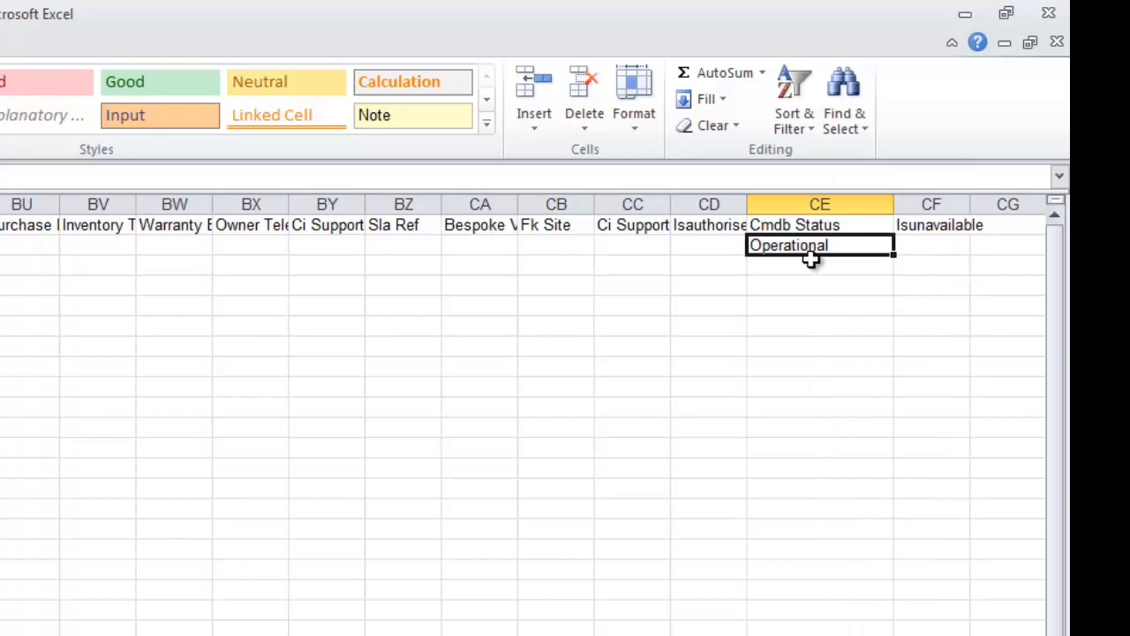
{"action": "type", "text": "Active"}
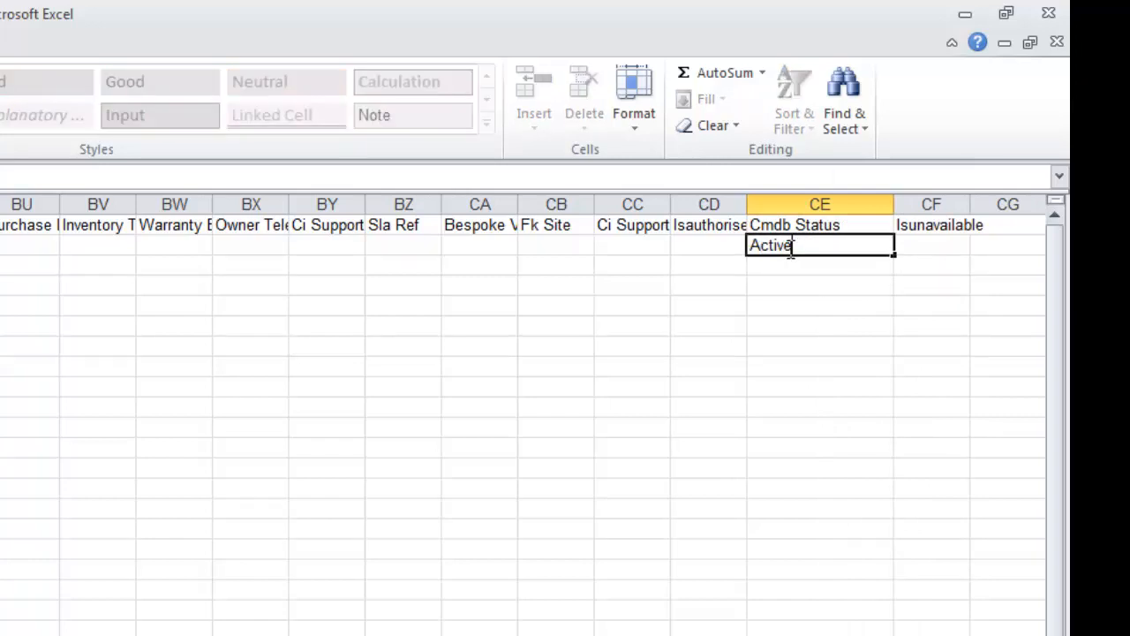
{"action": "key", "text": "enter"}
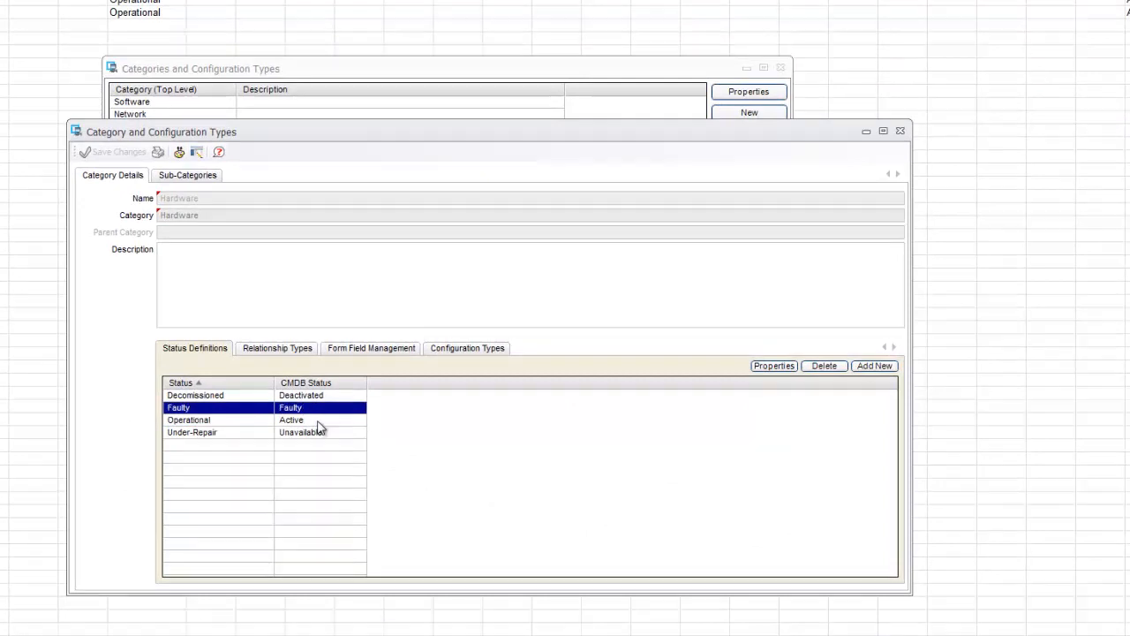
- Check the Operational-to-Active status row, then close the Hardware details and Categories list
{"action": "left_click", "coordinate": [188, 420]}
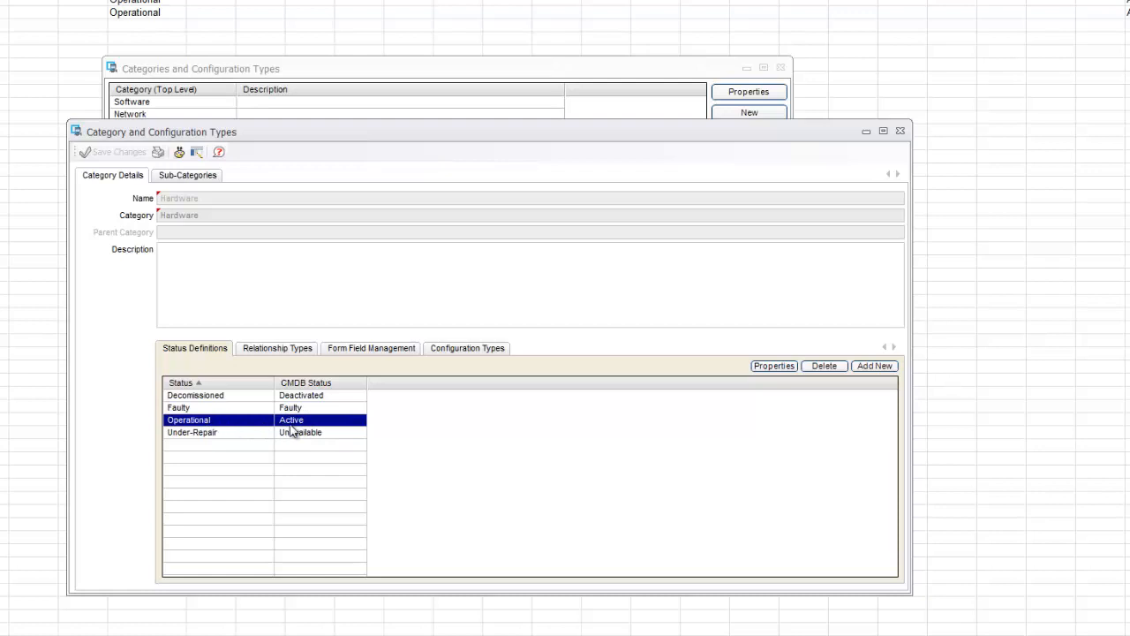
{"action": "mouse_move", "coordinate": [200, 50]}
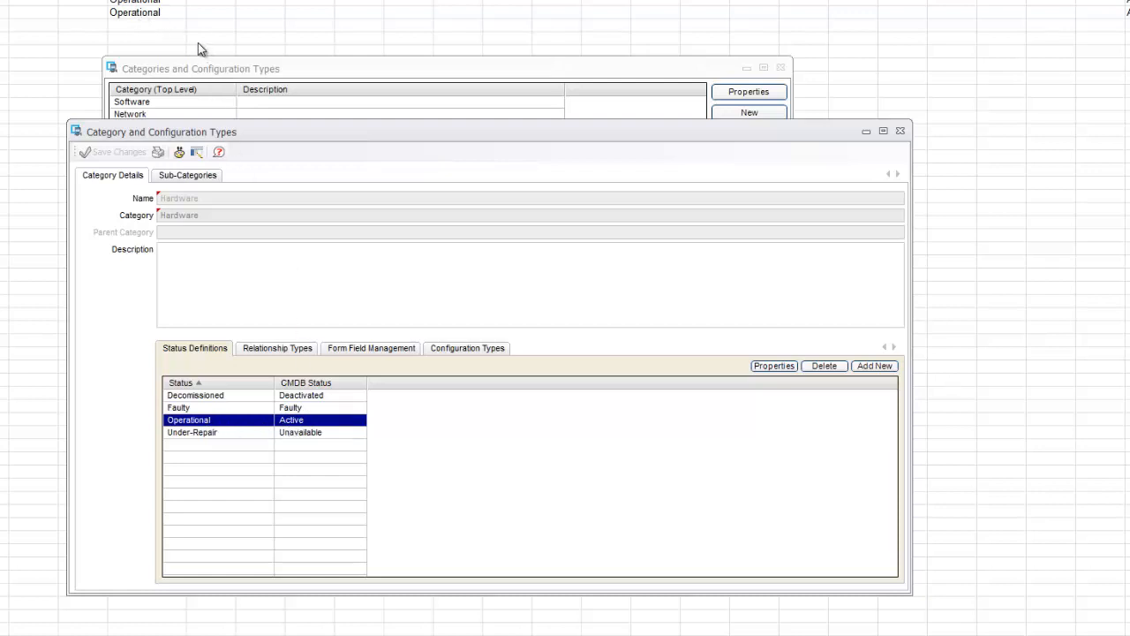
{"action": "mouse_move", "coordinate": [289, 394]}
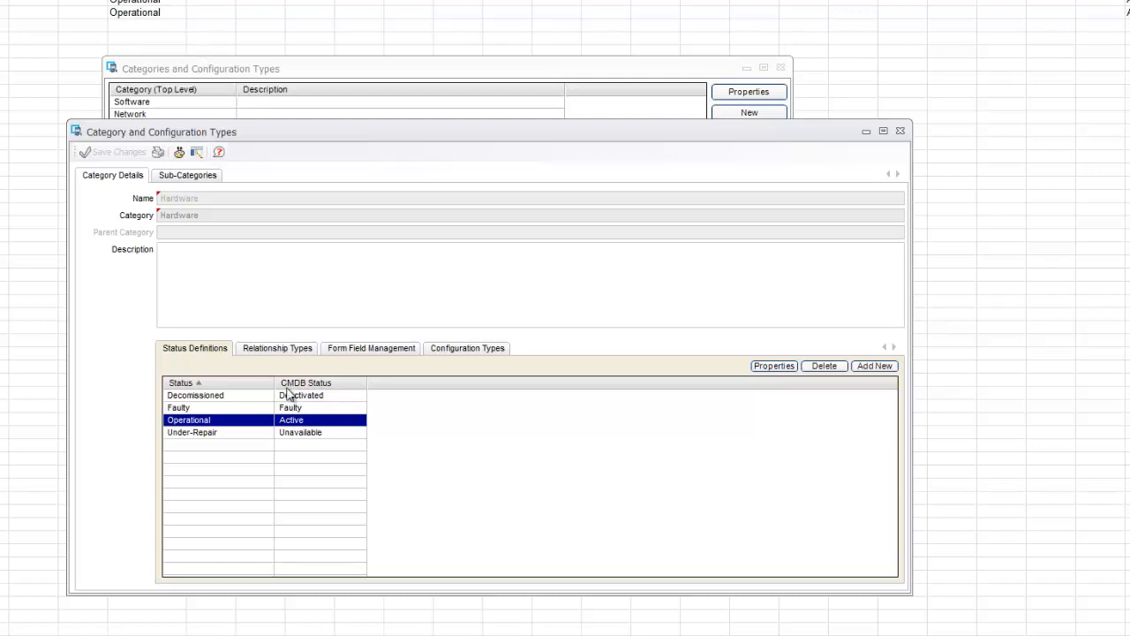
{"action": "mouse_move", "coordinate": [741, 230]}
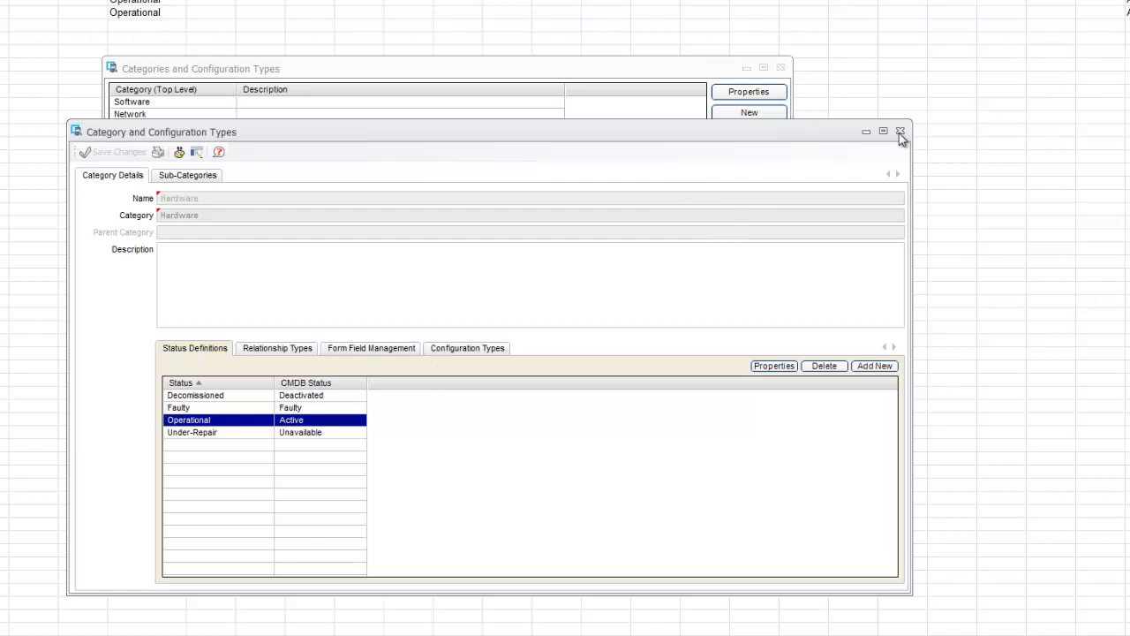
{"action": "left_click", "coordinate": [900, 132]}
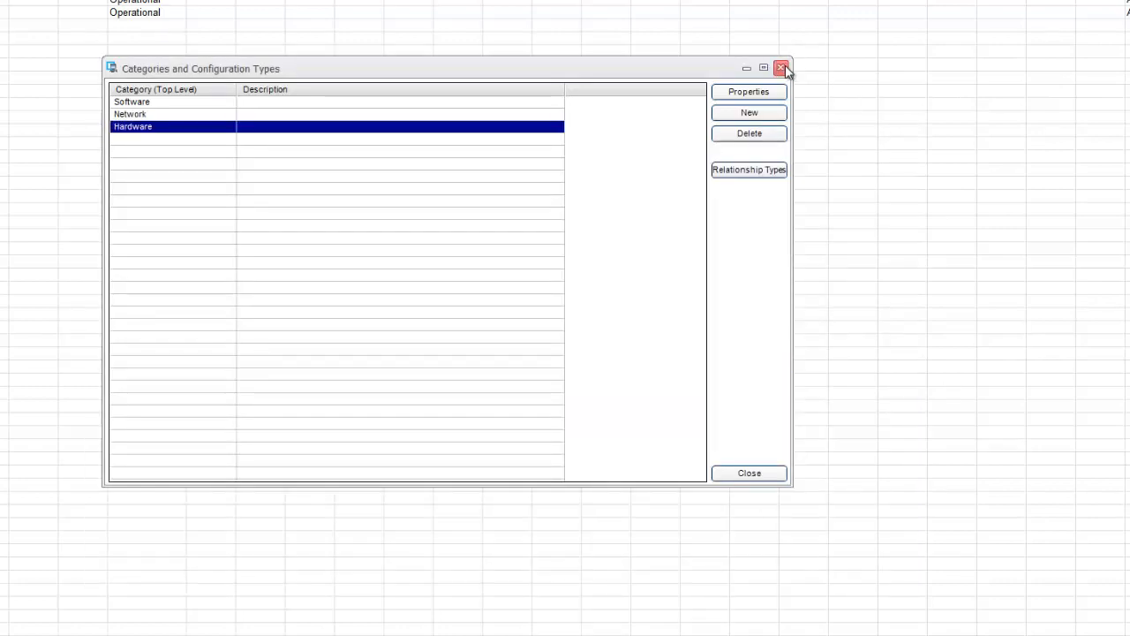
{"action": "left_click", "coordinate": [782, 68]}
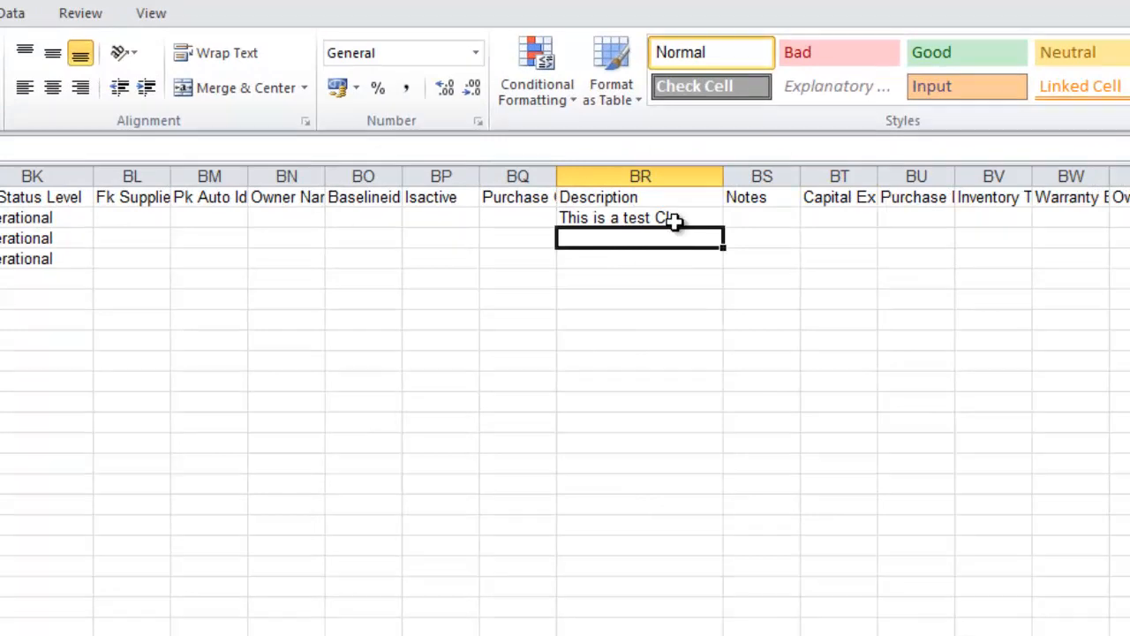
- Paste the 'This is a test CI' description into the other CI rows
{"action": "key", "text": "ctrl+v"}
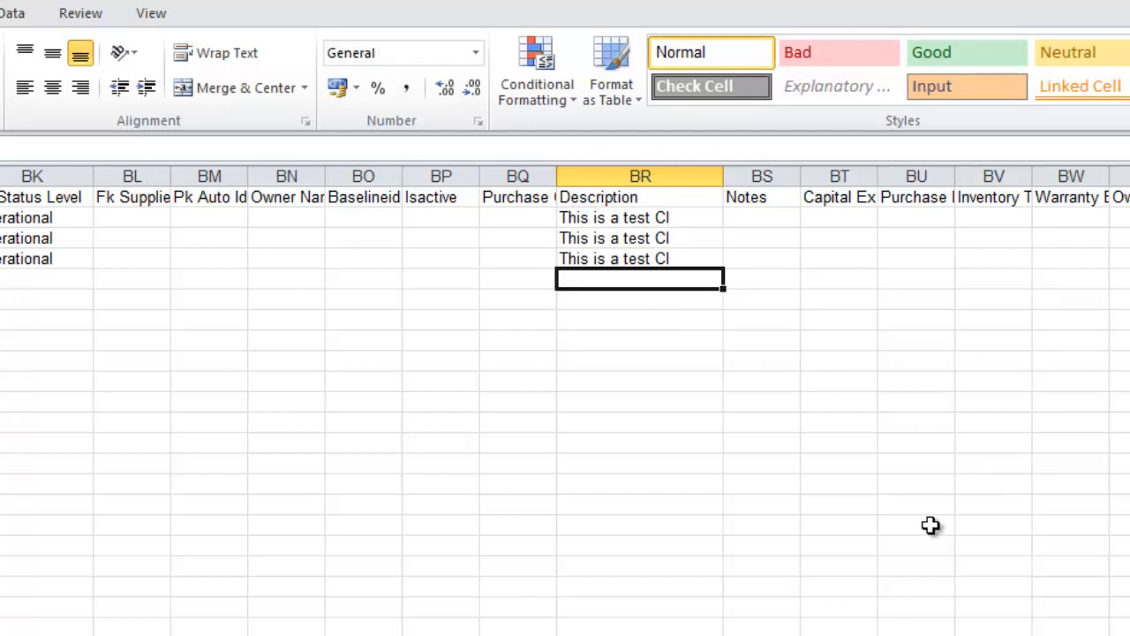
{"action": "scroll", "scroll_direction": "right", "scroll_amount": 3}
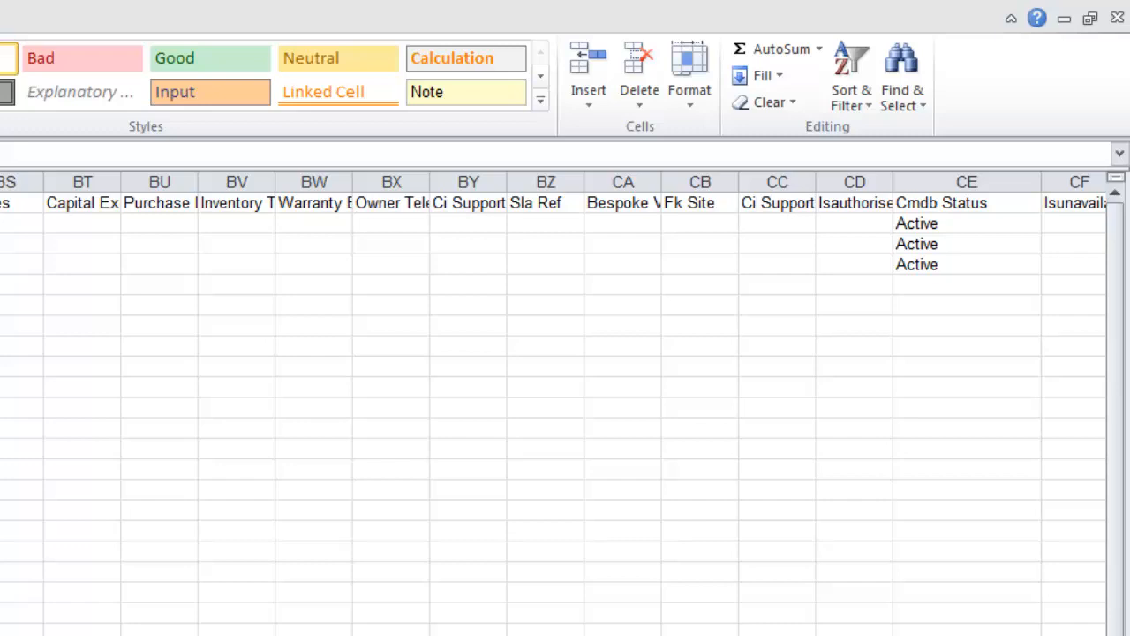
{"action": "scroll", "scroll_direction": "right", "scroll_amount": 3}
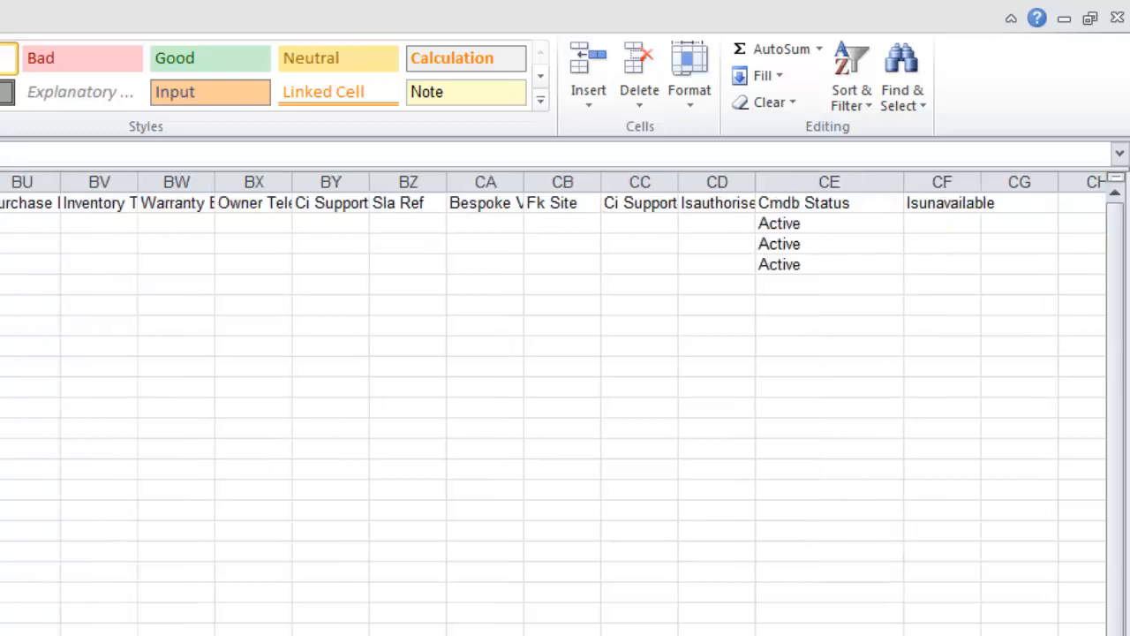
{"action": "mouse_move", "coordinate": [990, 476]}
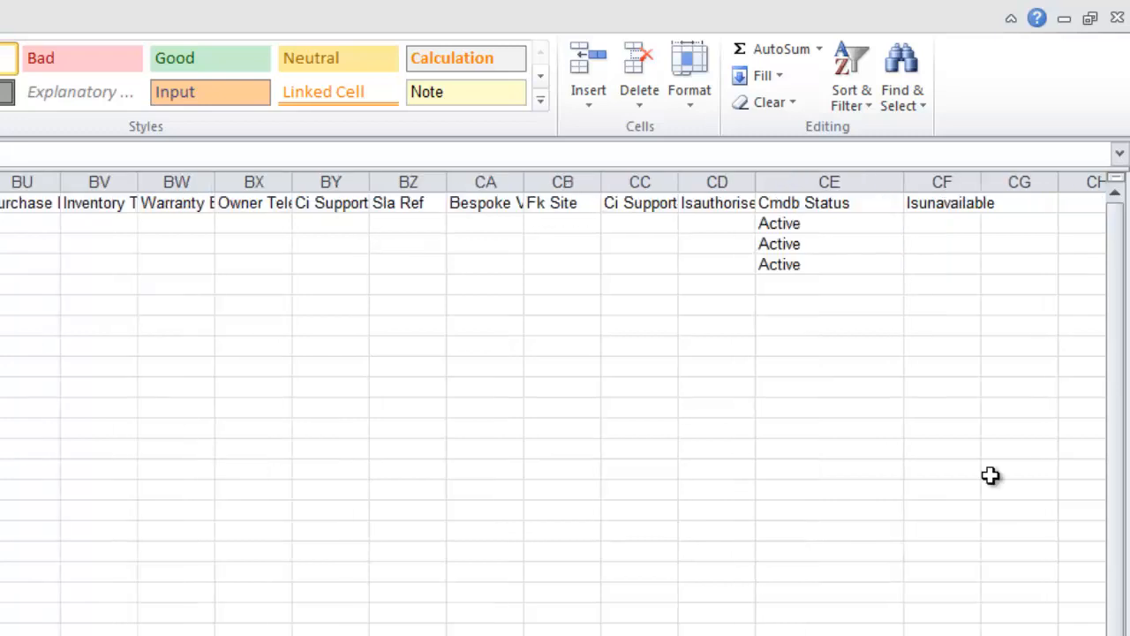
- Set Isunavailable to No for the three CIs in column CF
{"action": "left_click", "coordinate": [942, 223]}
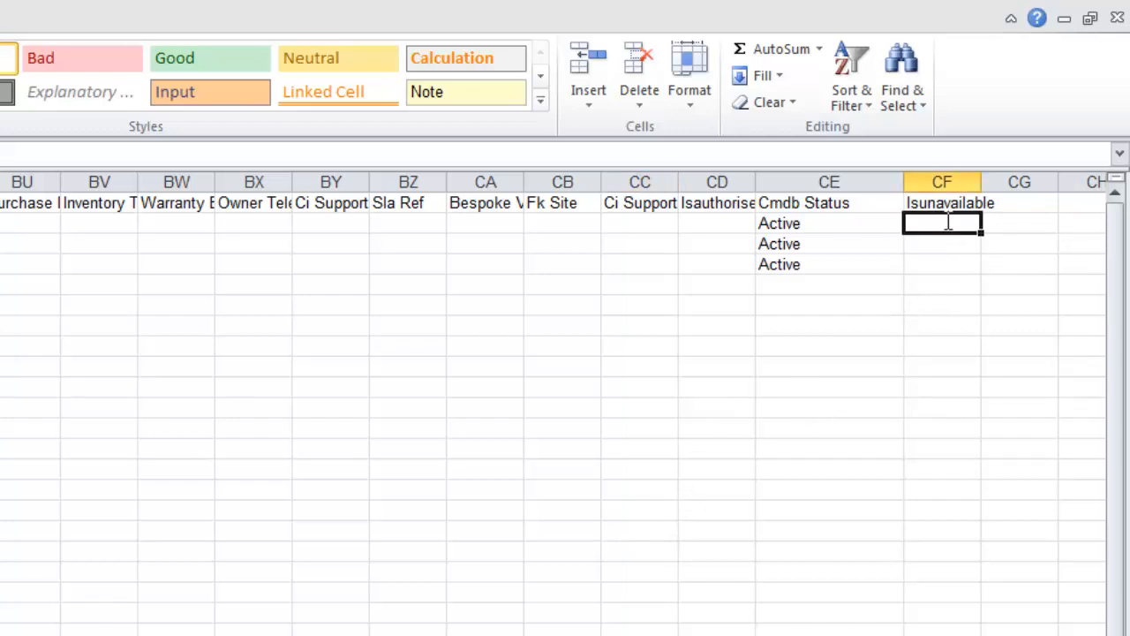
{"action": "type", "text": "No"}
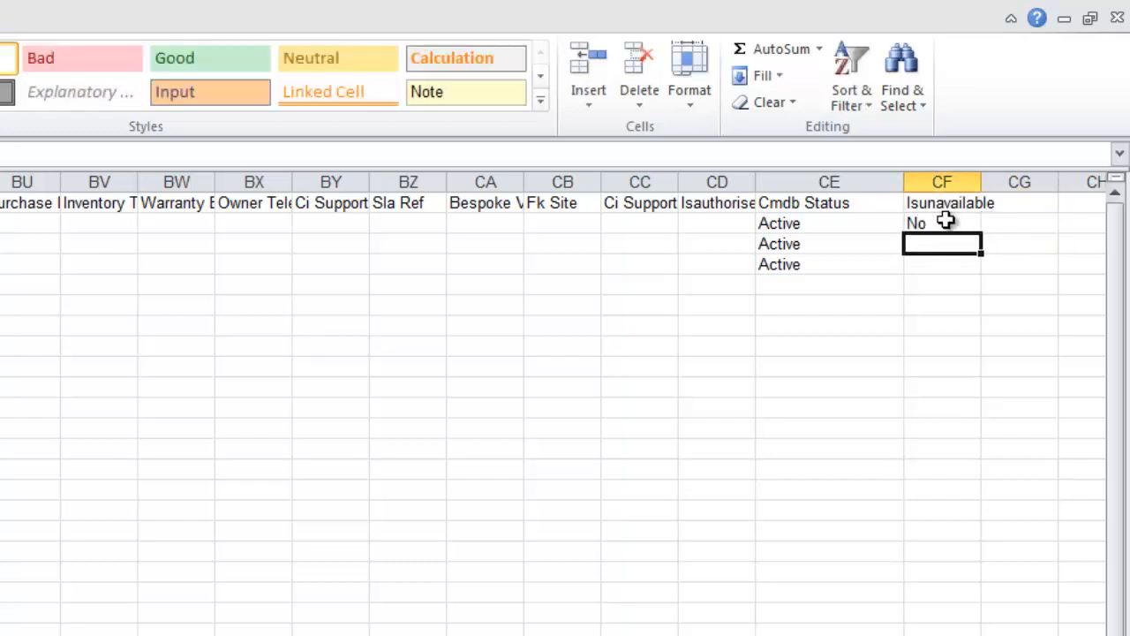
{"action": "type", "text": "No"}
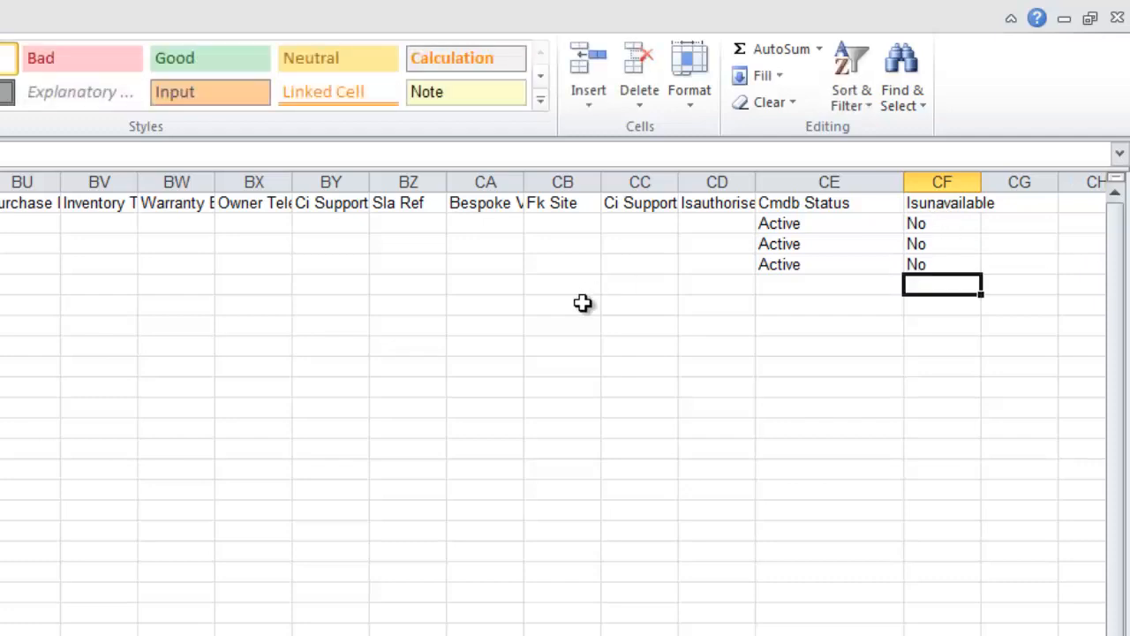
{"action": "left_click", "coordinate": [639, 202]}
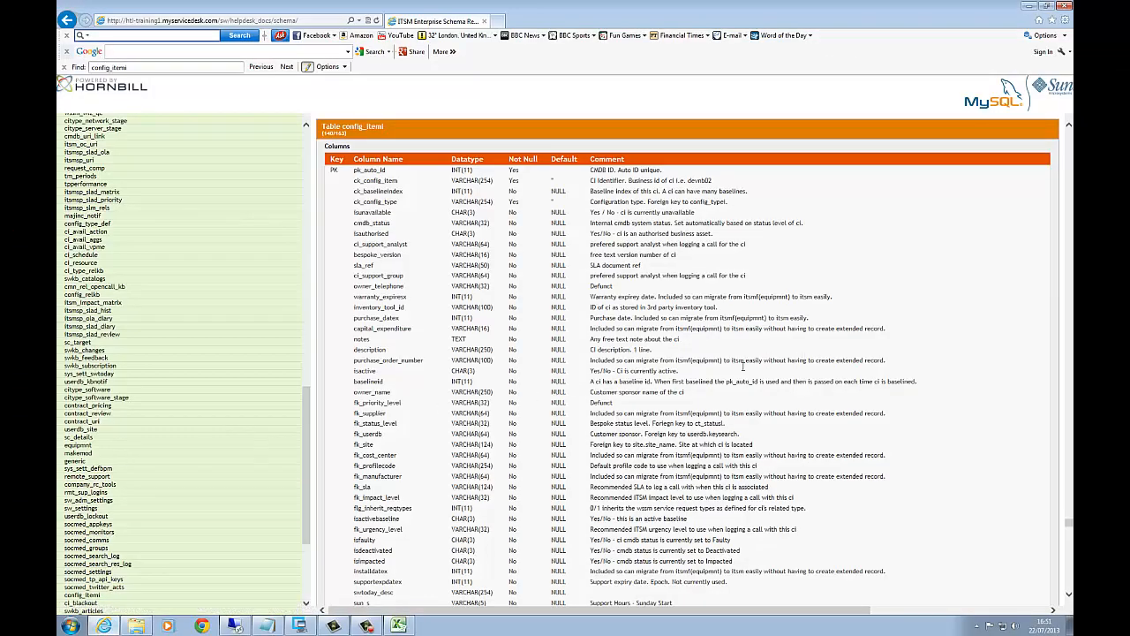
- Review the config item columns in the schema report, then return to Excel and Supportworks
{"action": "scroll", "scroll_direction": "down", "scroll_amount": 3}
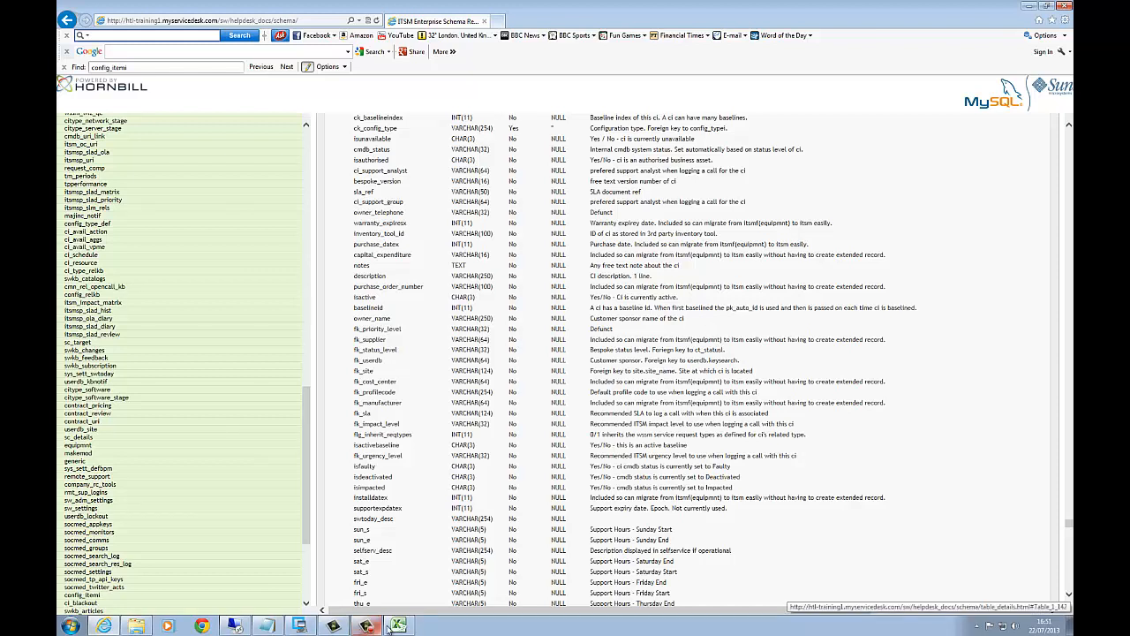
{"action": "left_click", "coordinate": [399, 625]}
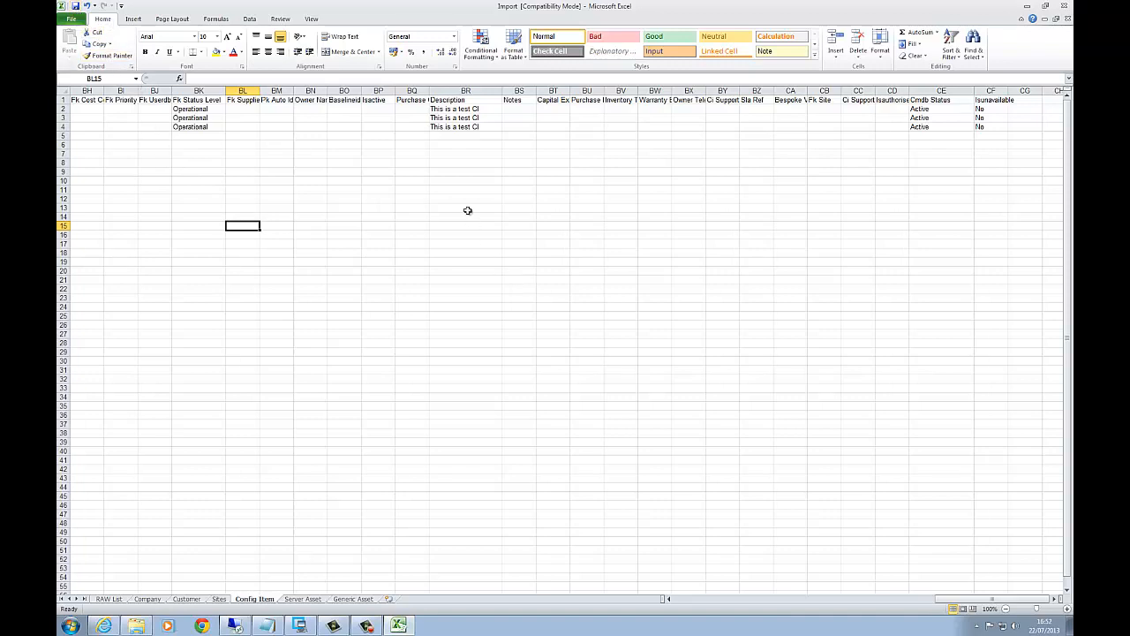
{"action": "left_click", "coordinate": [344, 171]}
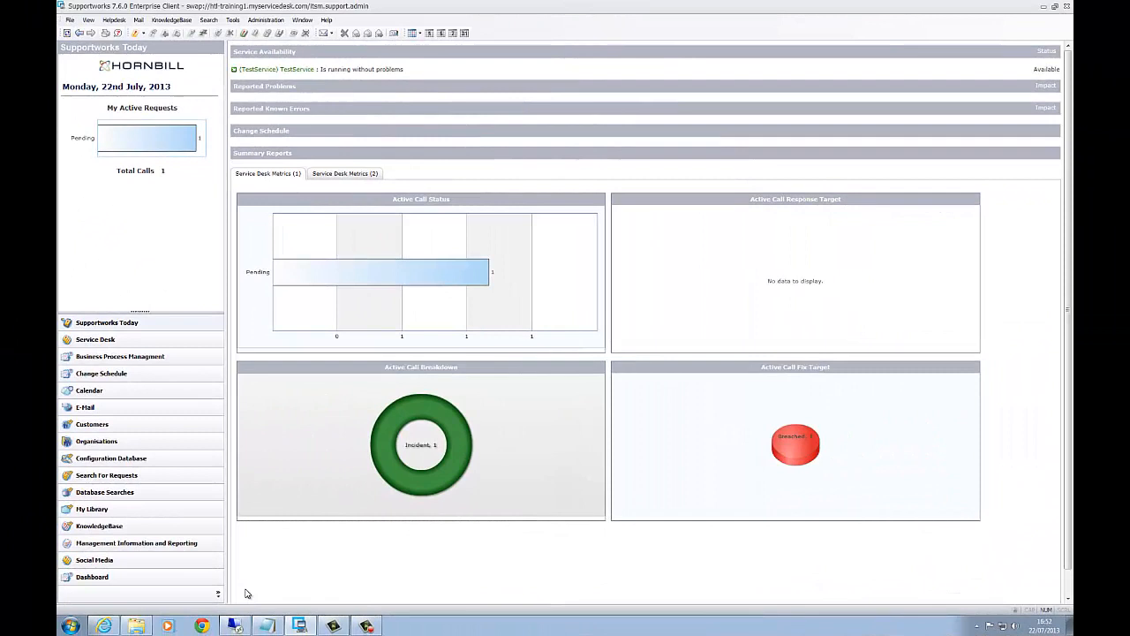
{"action": "mouse_move", "coordinate": [245, 597]}
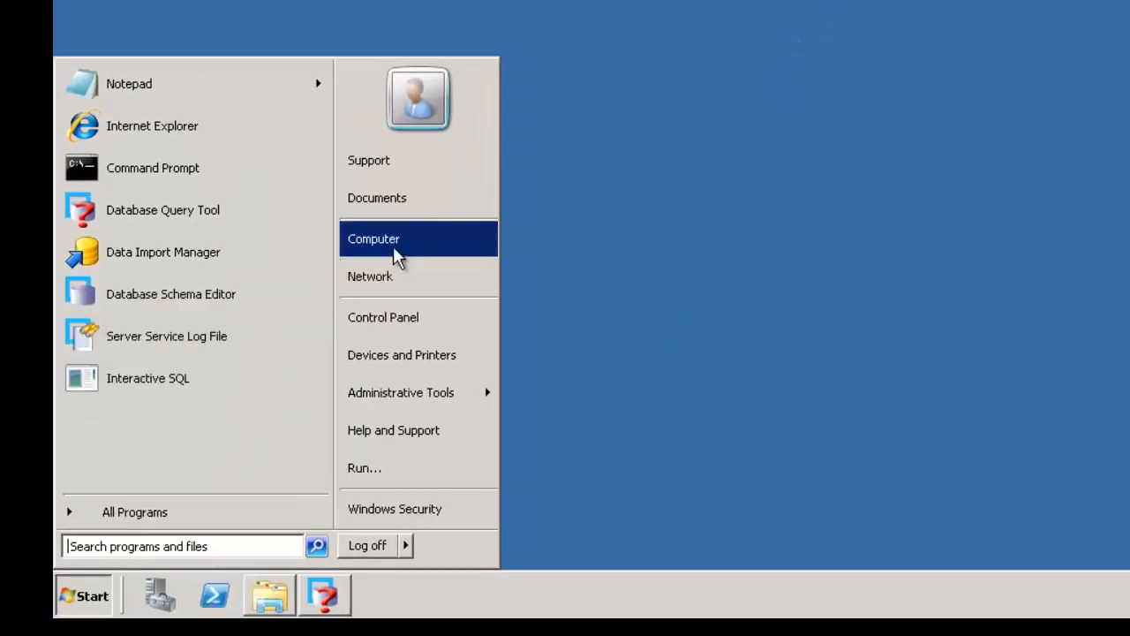
- Launch odbcad32 from C:\Windows\SysWOW64 to open the 32-bit ODBC administrator
{"action": "left_click", "coordinate": [373, 239]}
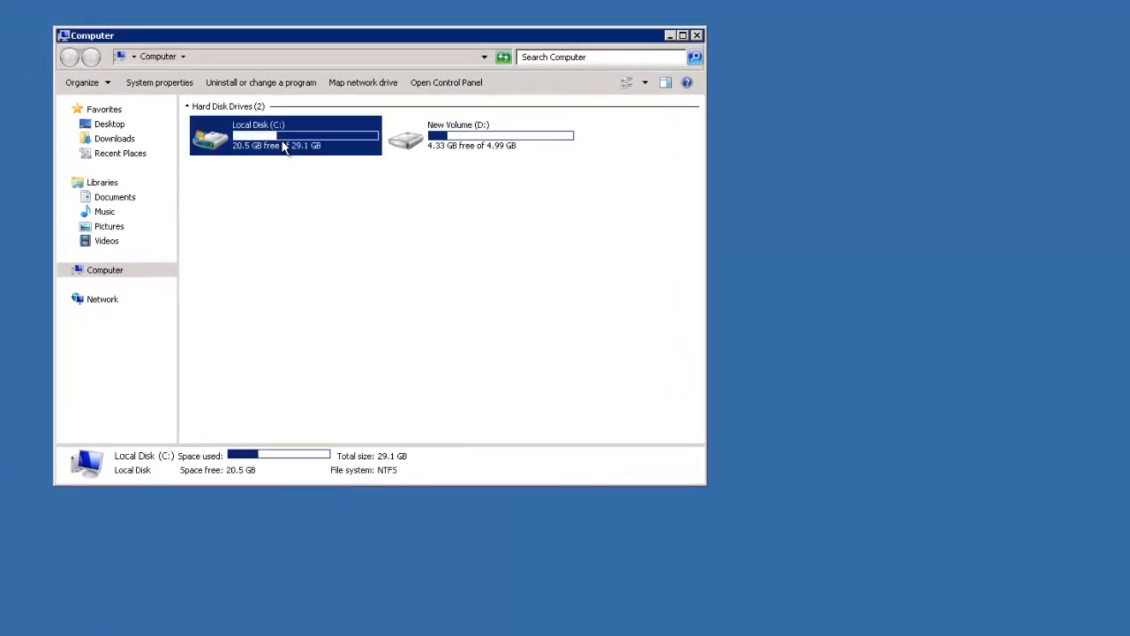
{"action": "double_click", "coordinate": [257, 137]}
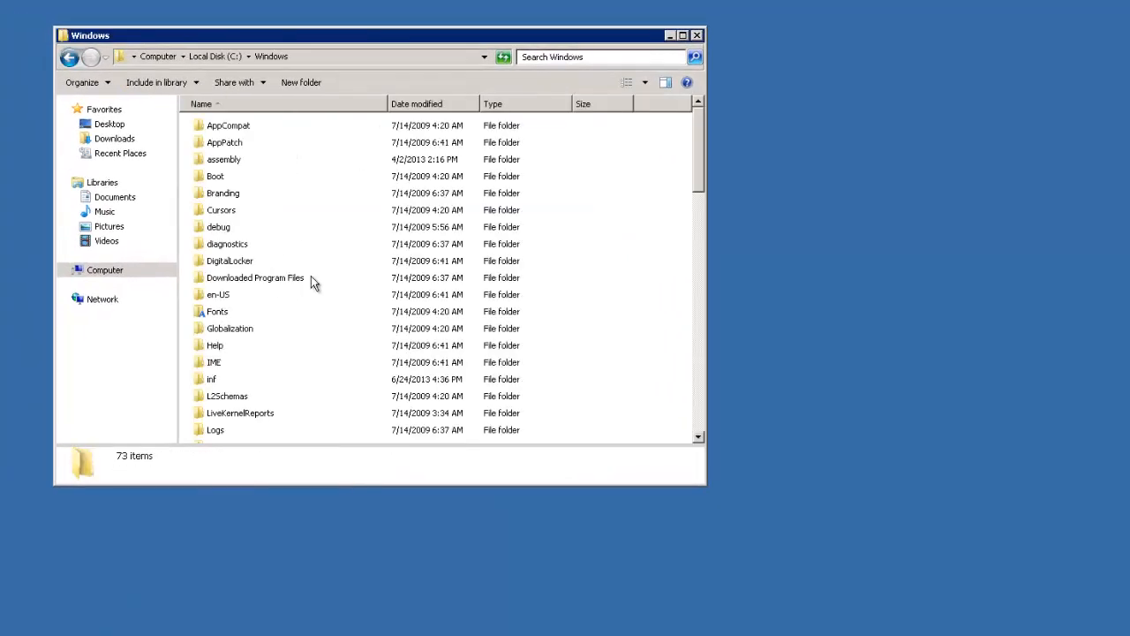
{"action": "scroll", "scroll_direction": "down", "scroll_amount": 3}
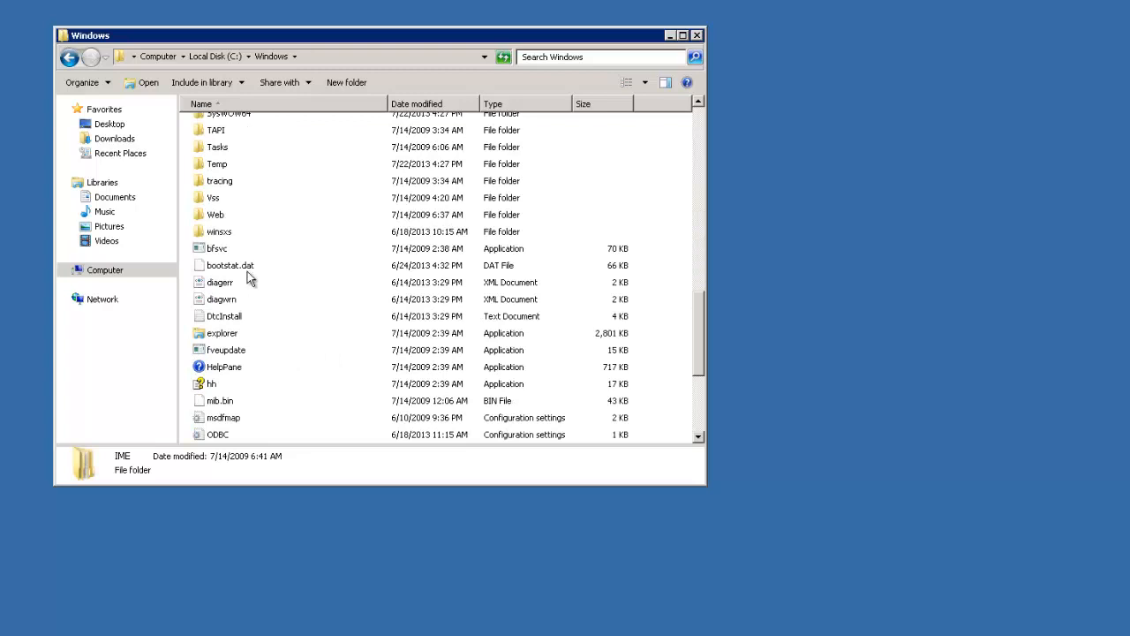
{"action": "double_click", "coordinate": [231, 113]}
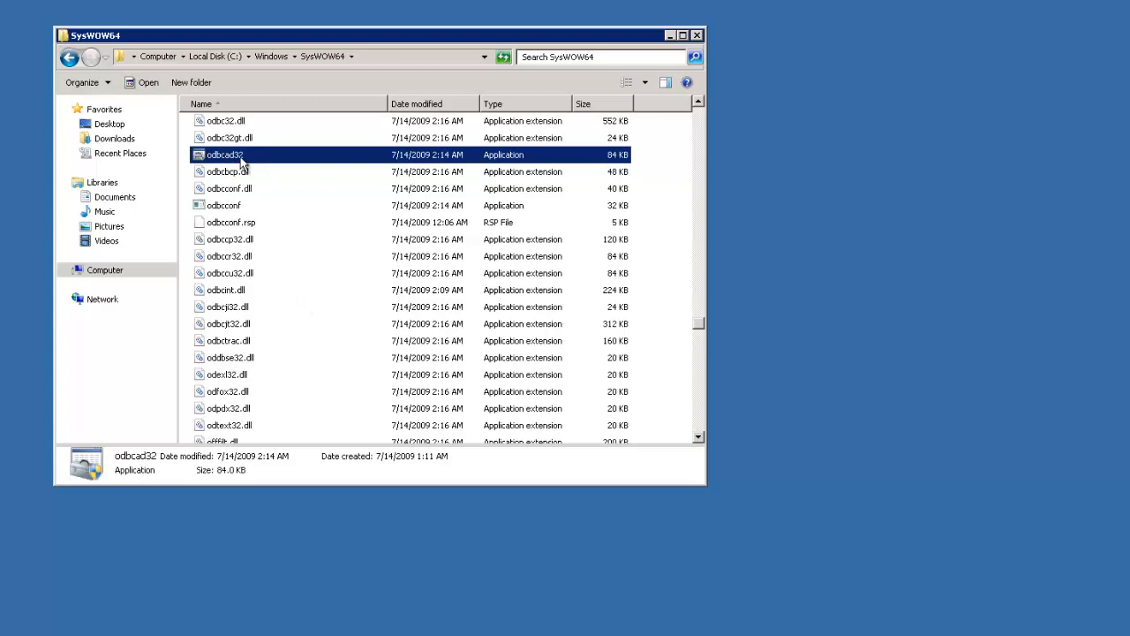
{"action": "double_click", "coordinate": [225, 155]}
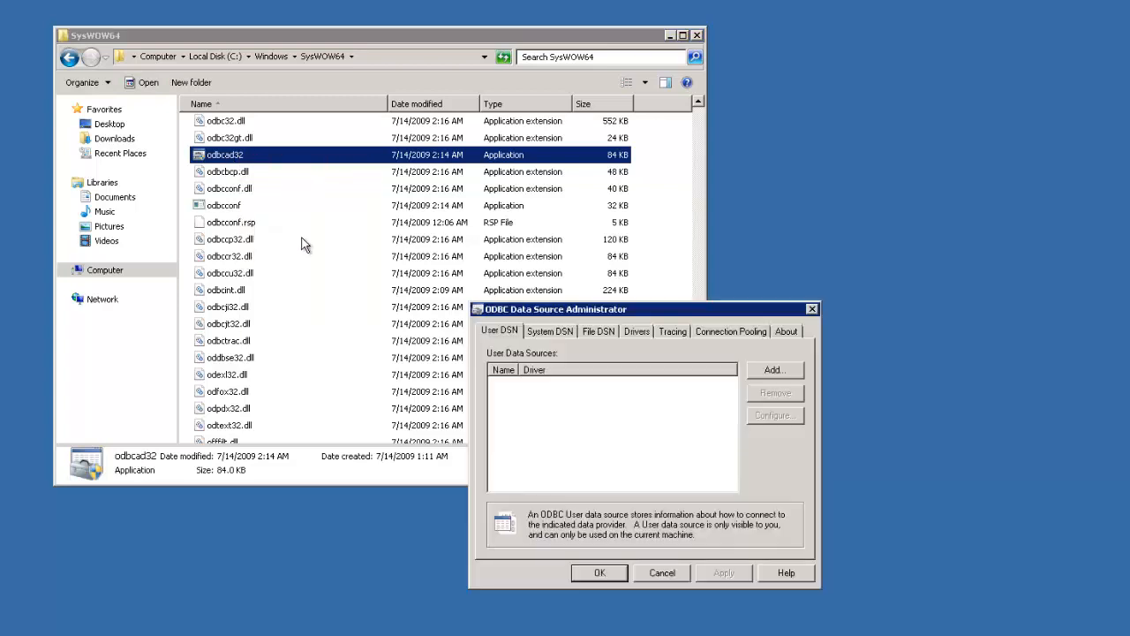
- Add a new System DSN and choose the SQL Server driver
{"action": "left_click", "coordinate": [550, 330]}
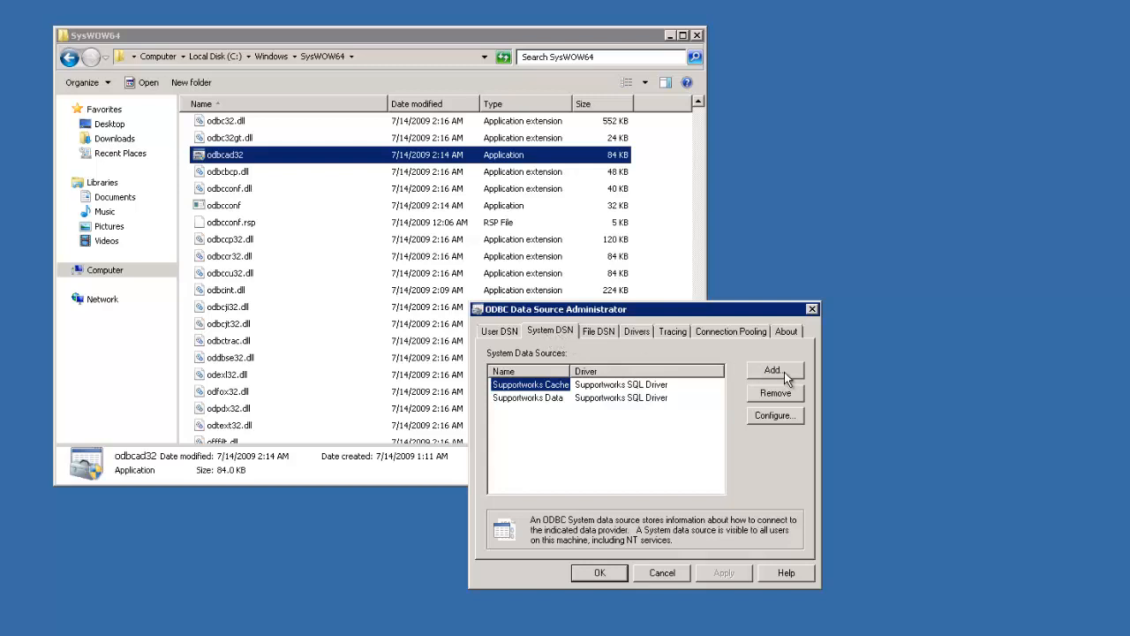
{"action": "left_click", "coordinate": [773, 370]}
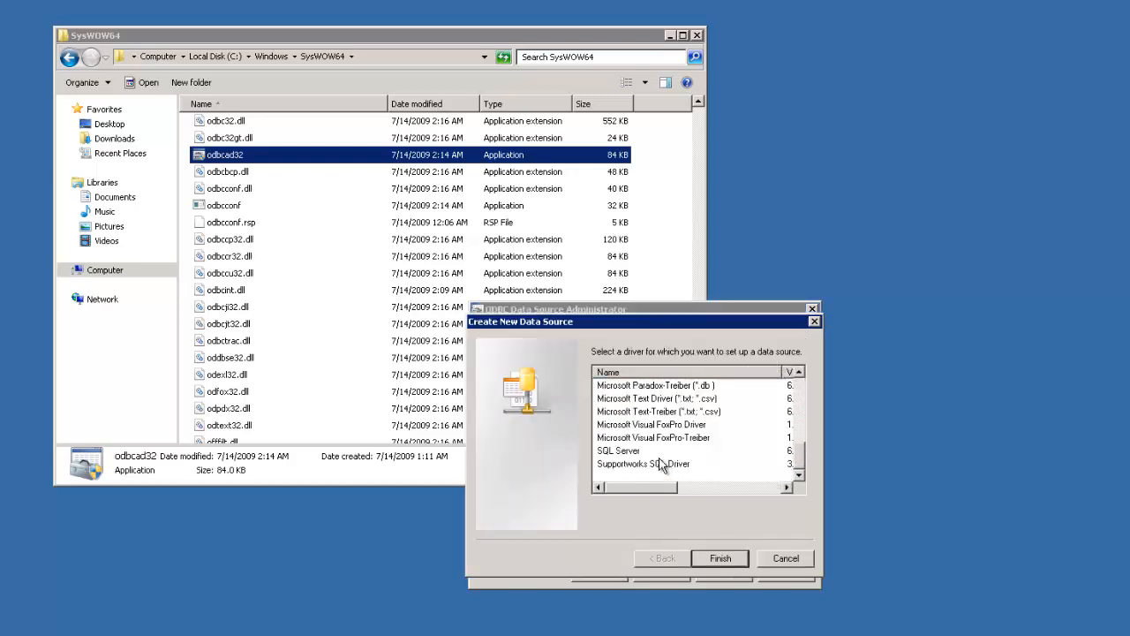
{"action": "left_click", "coordinate": [618, 450]}
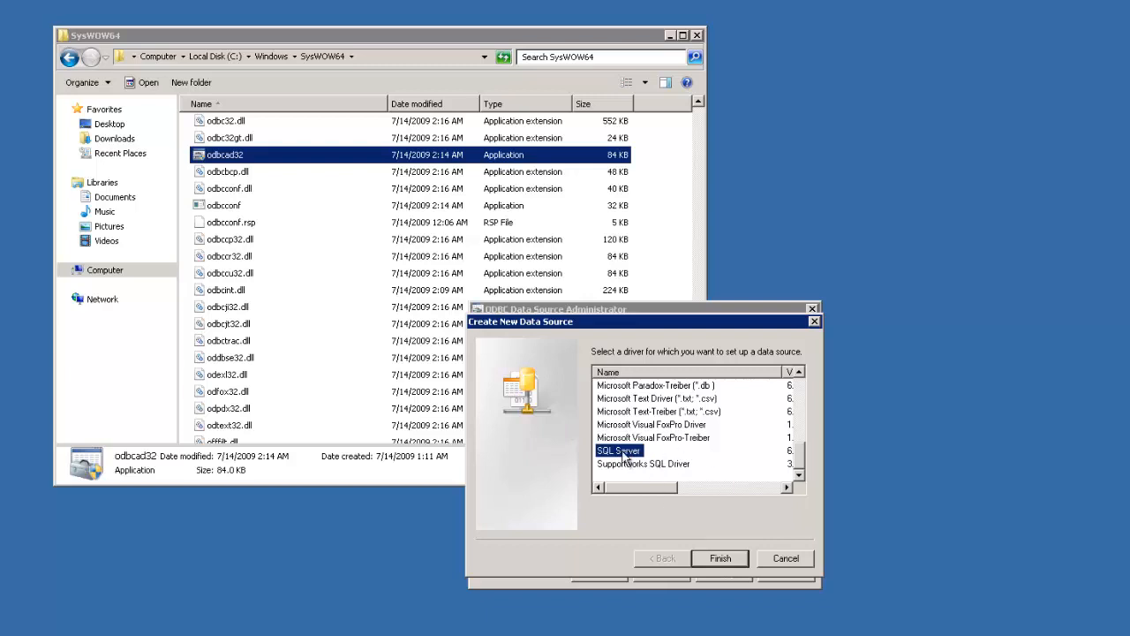
{"action": "mouse_move", "coordinate": [634, 466]}
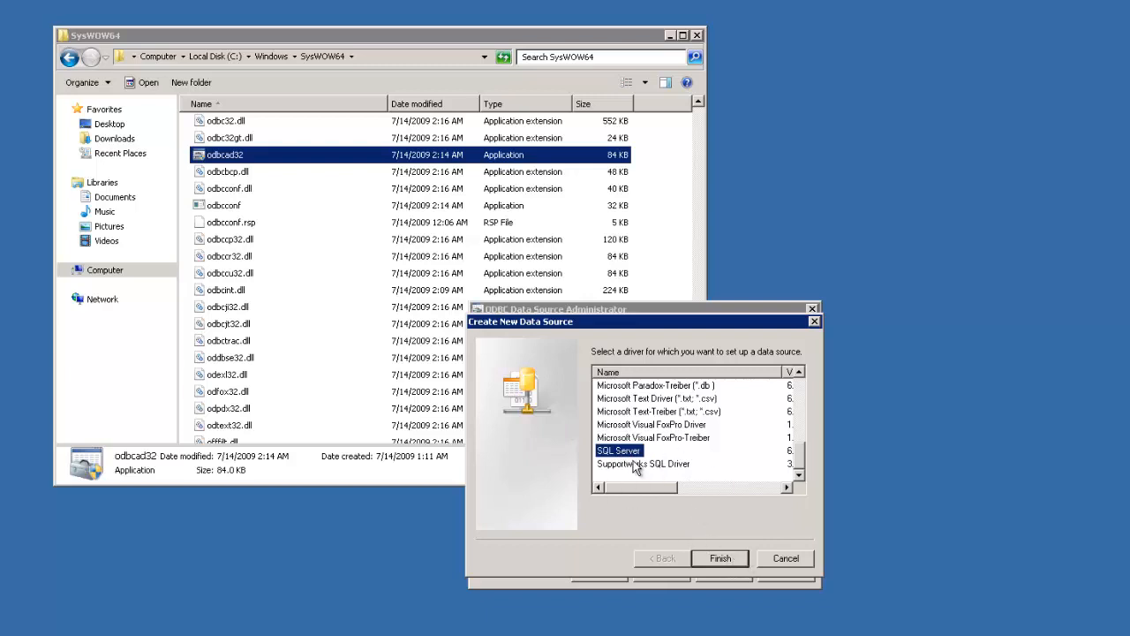